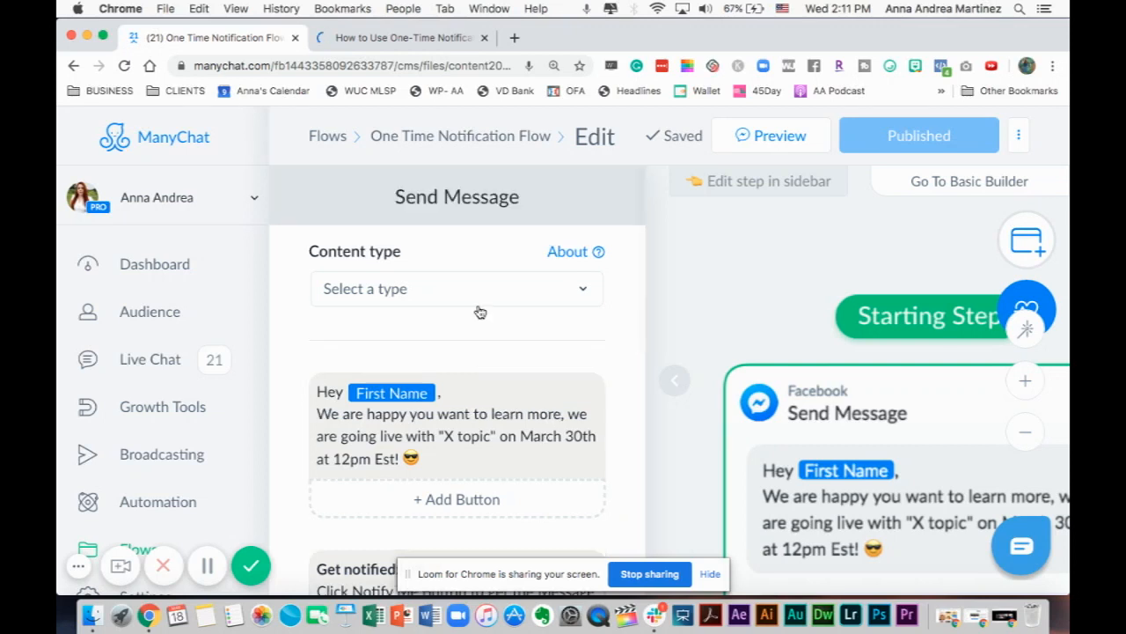
mouse_move(466, 353)
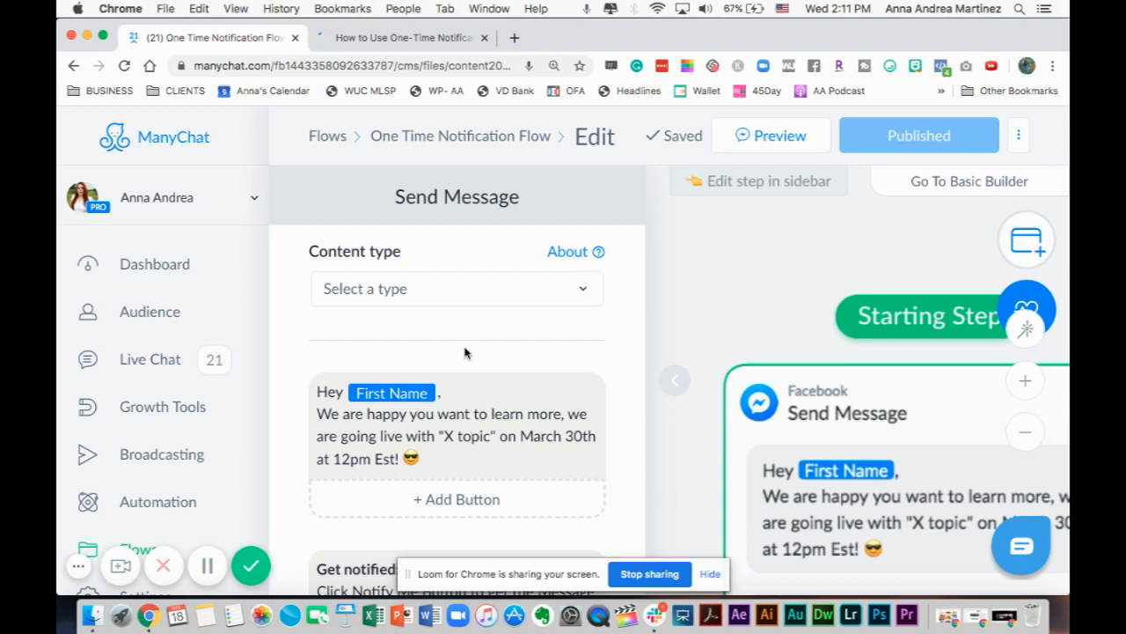
Step: Go to the Broadcasting section and dismiss the Pick a Flow dialog without choosing a flow
left_click(154, 264)
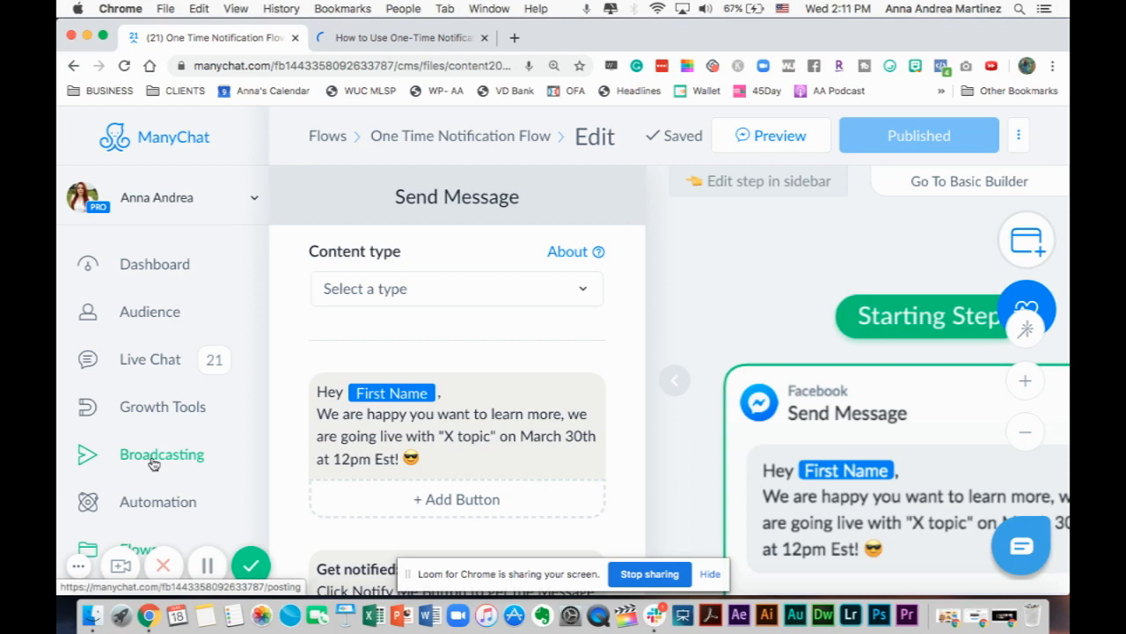
left_click(162, 454)
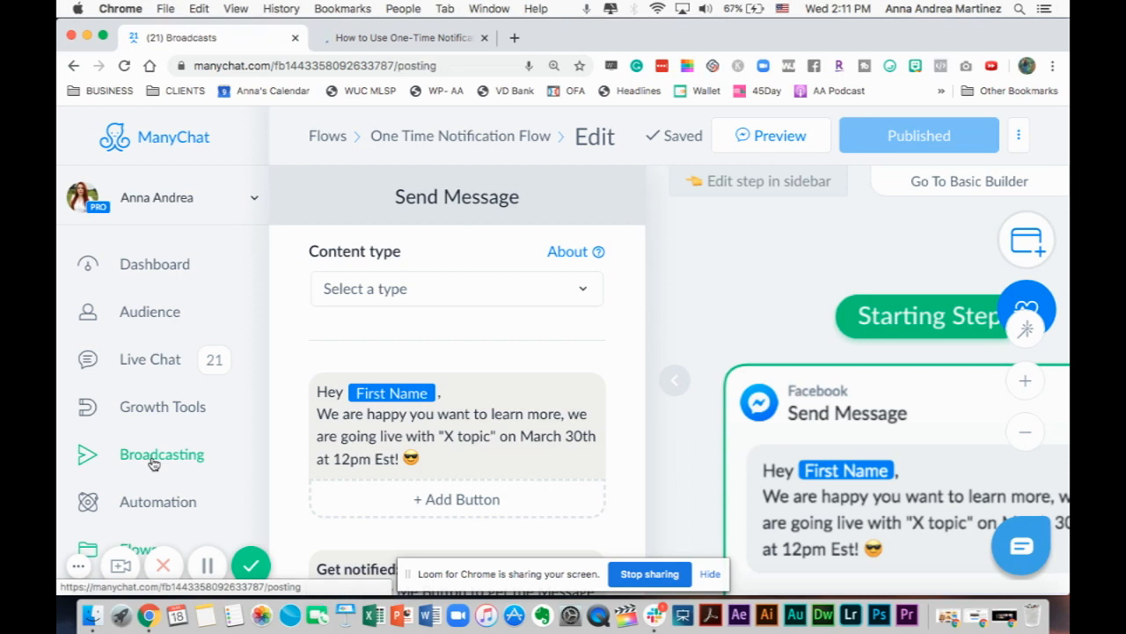
left_click(161, 454)
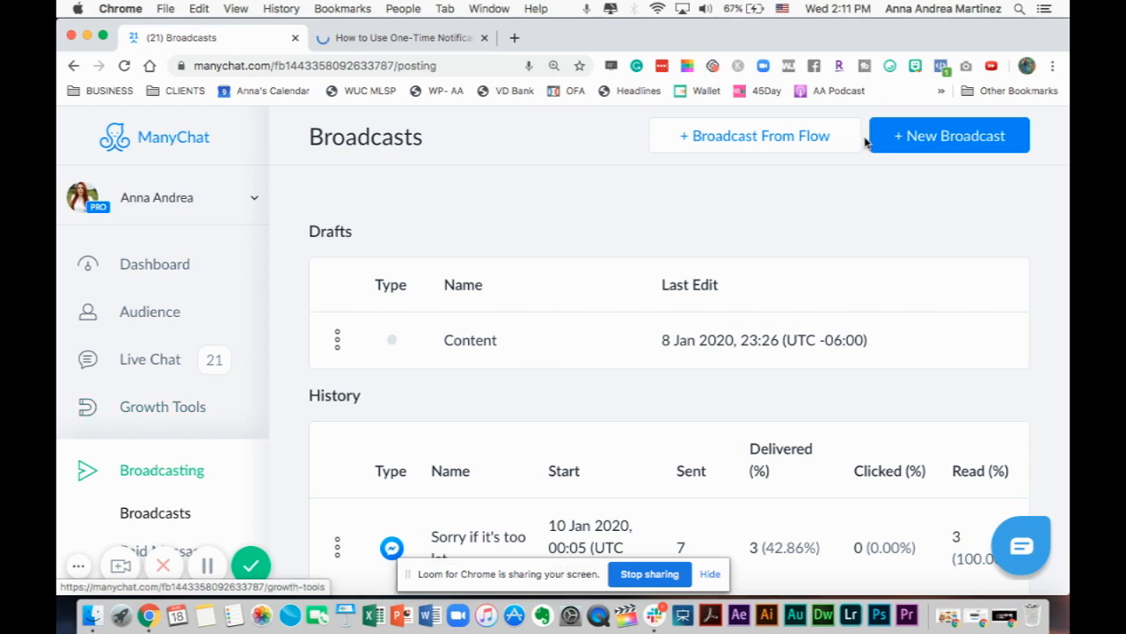
mouse_move(754, 135)
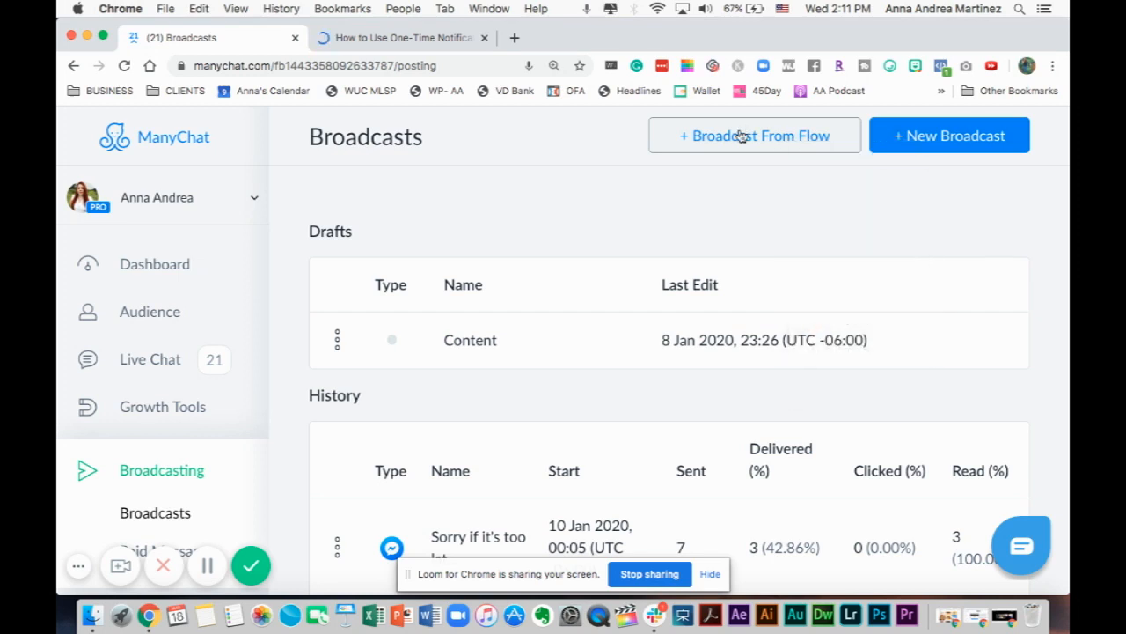
mouse_move(742, 378)
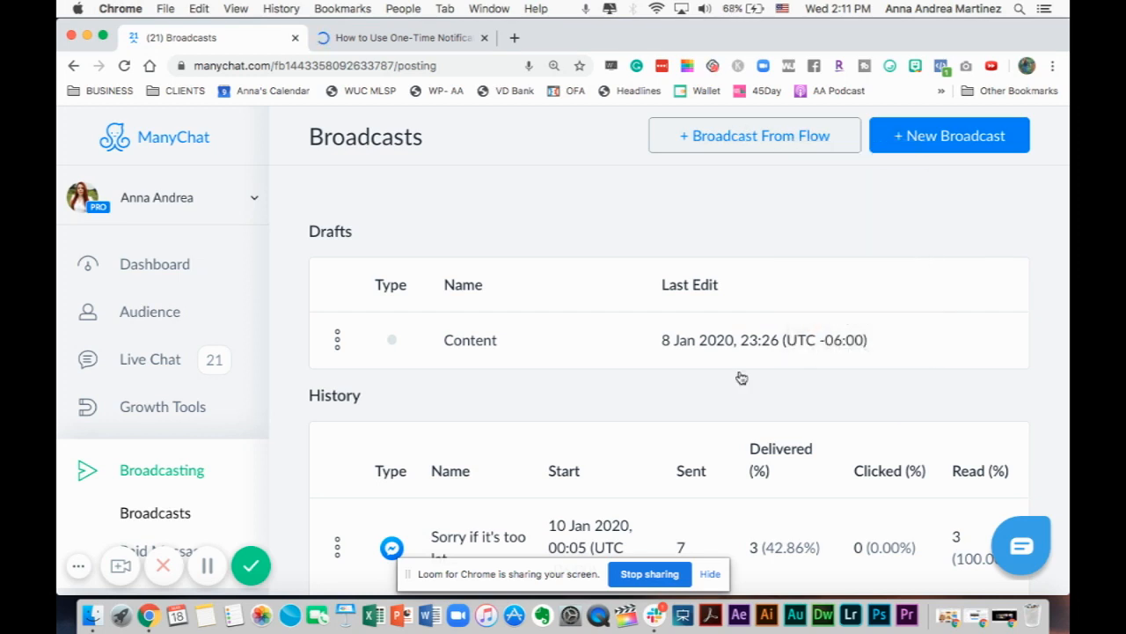
mouse_move(984, 256)
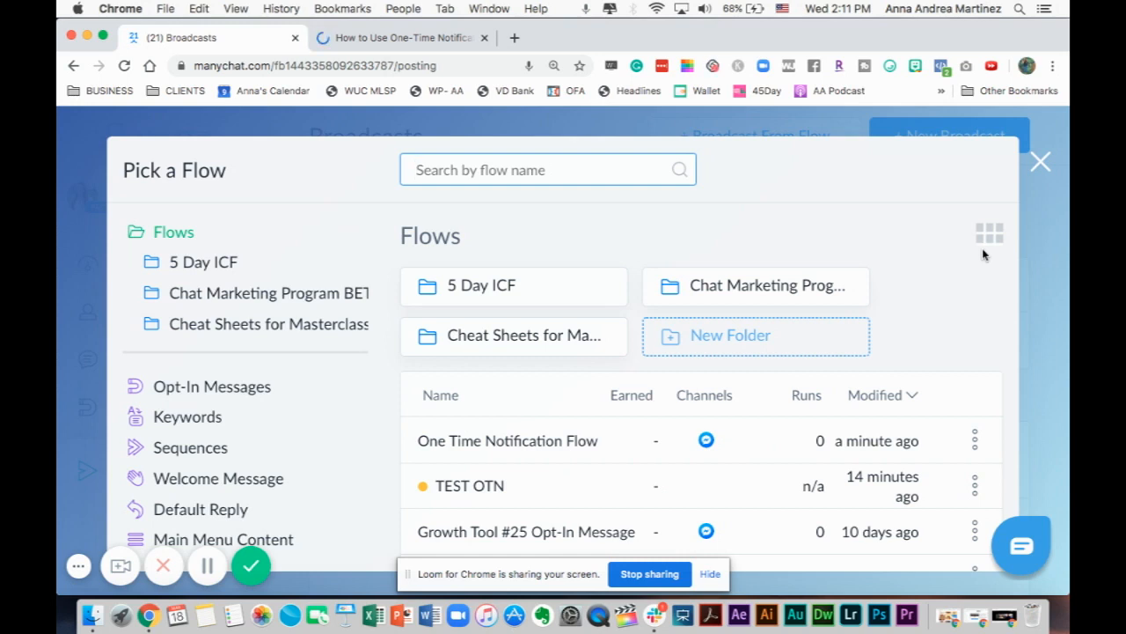
mouse_move(971, 251)
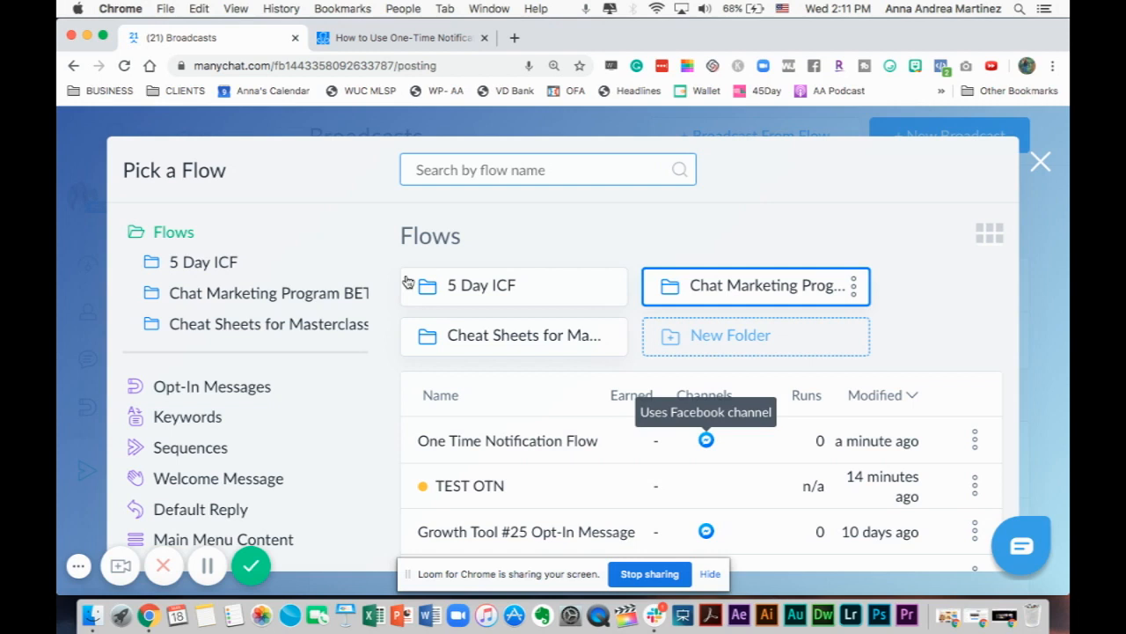
scroll("down", 3)
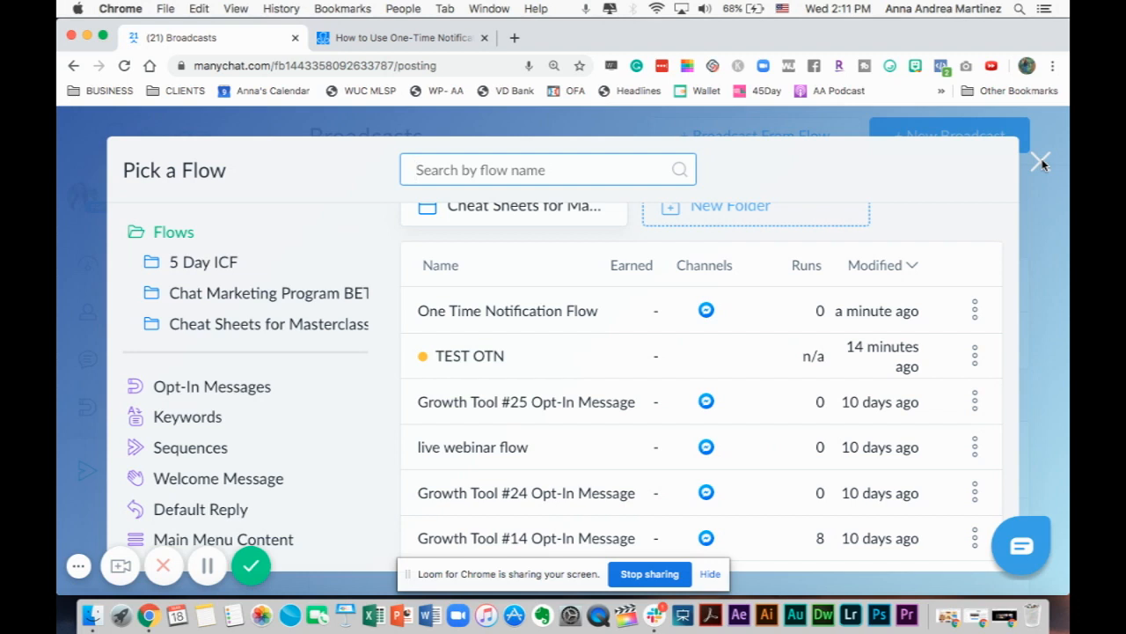
left_click(1041, 164)
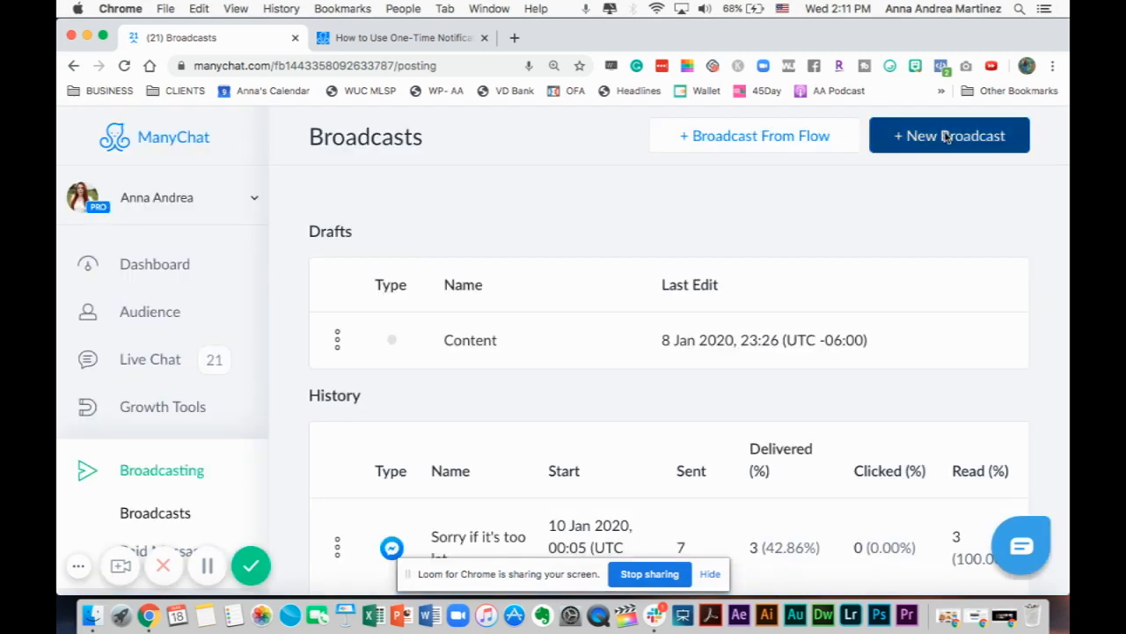
Step: Create a new broadcast and set its post's content type to the Facebook Live topic
left_click(948, 134)
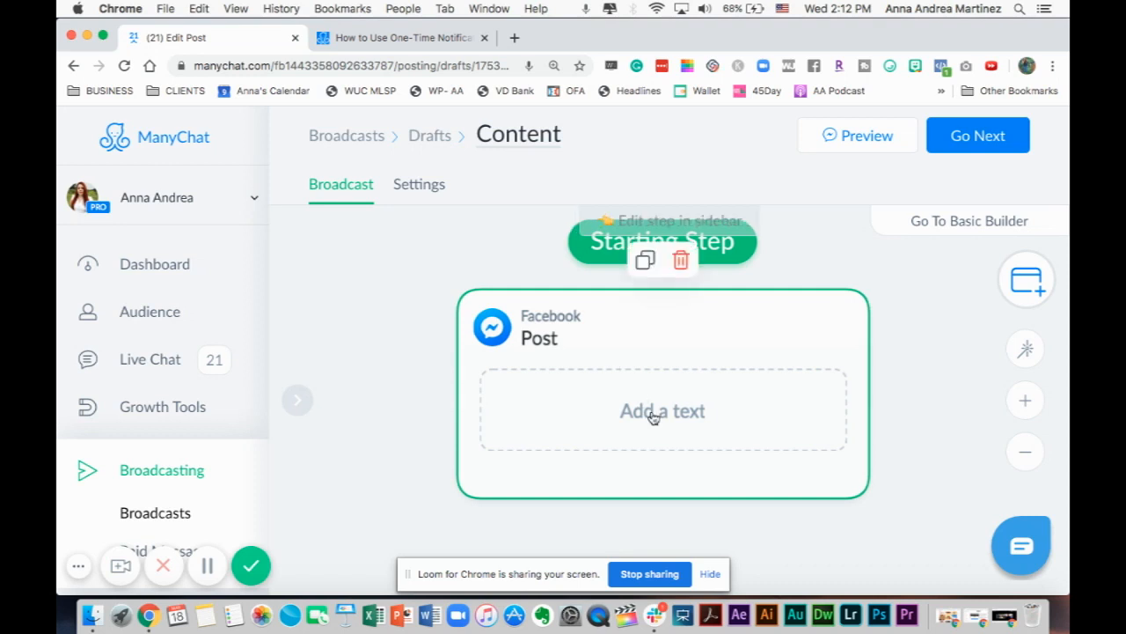
left_click(662, 410)
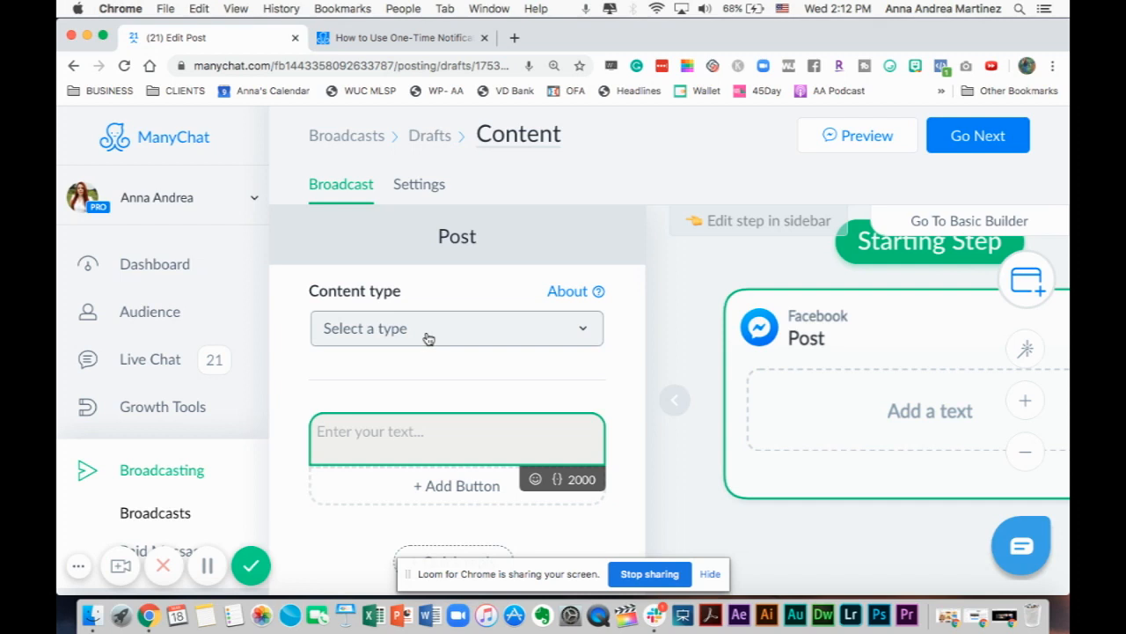
left_click(456, 327)
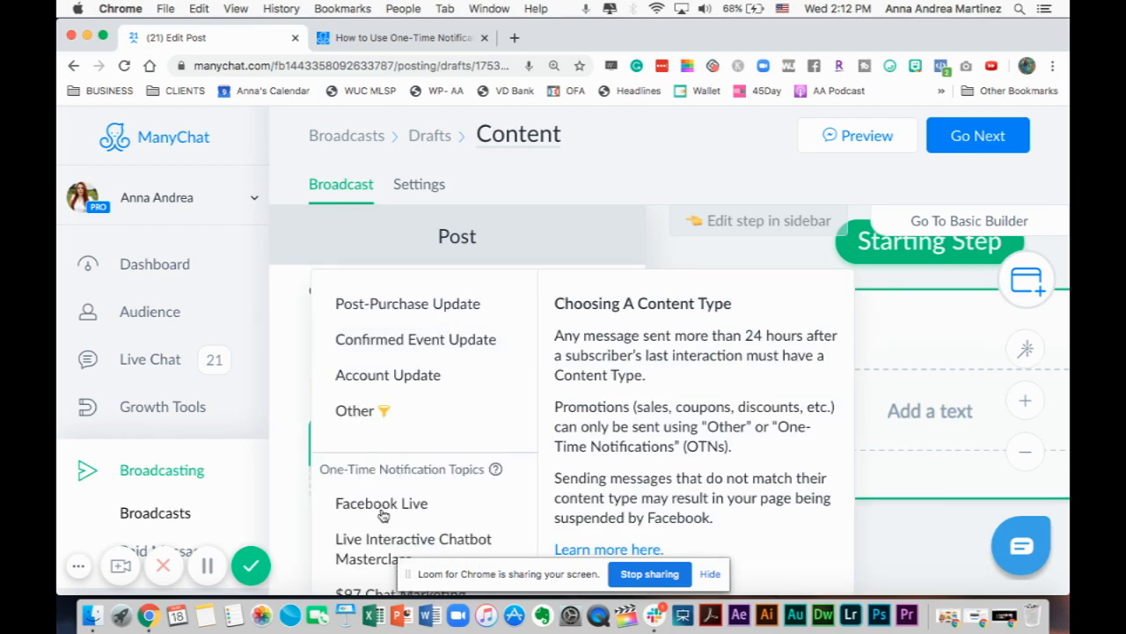
left_click(381, 502)
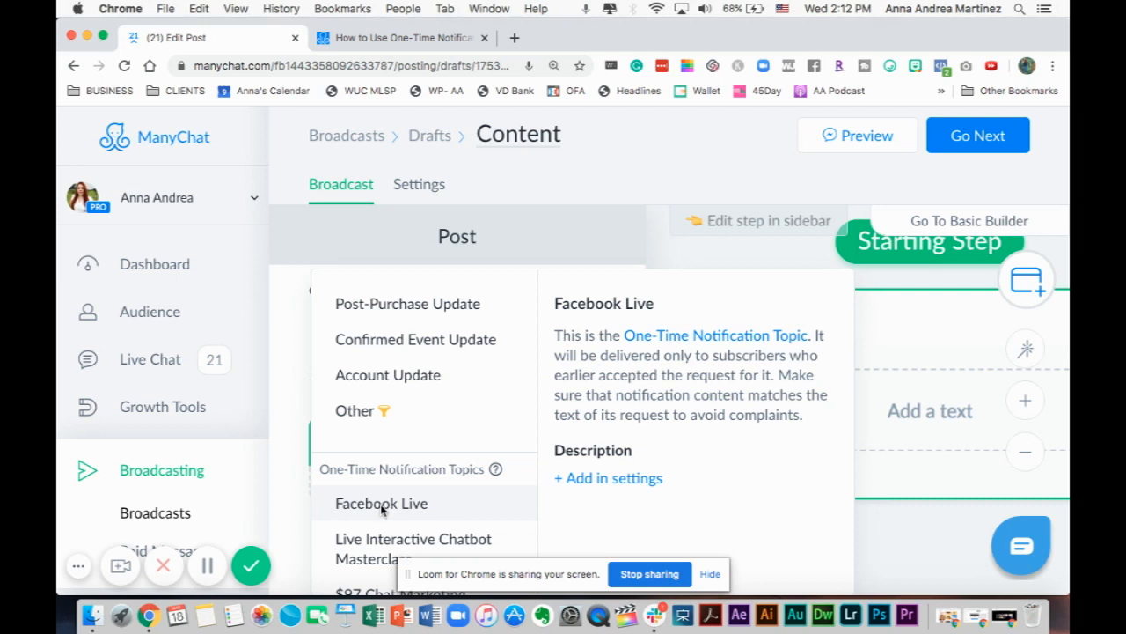
left_click(381, 502)
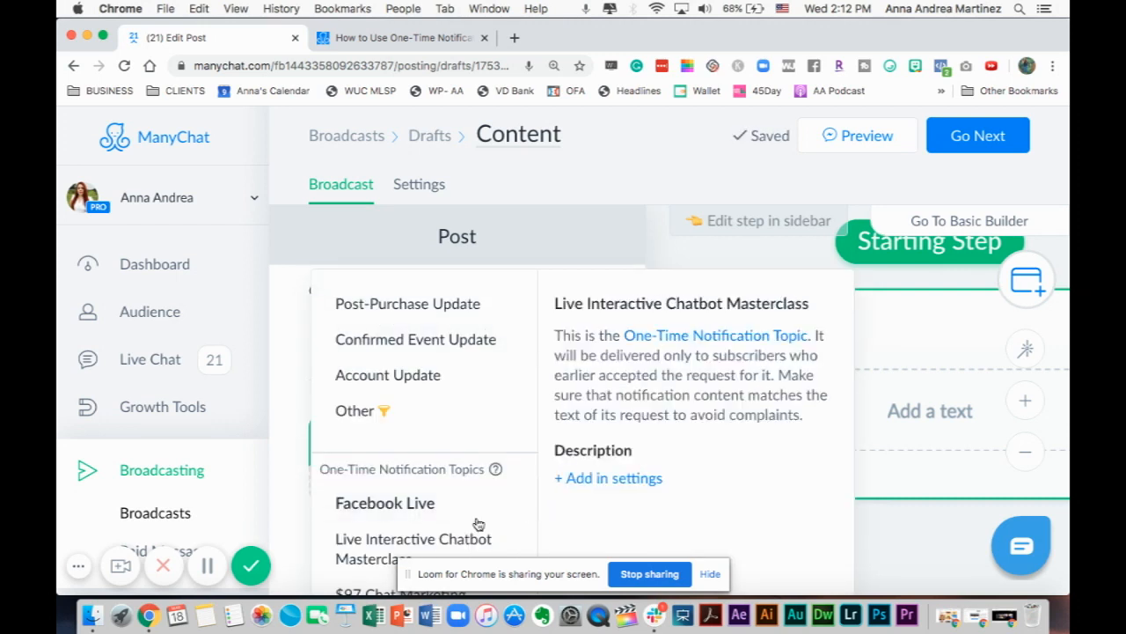
left_click(384, 503)
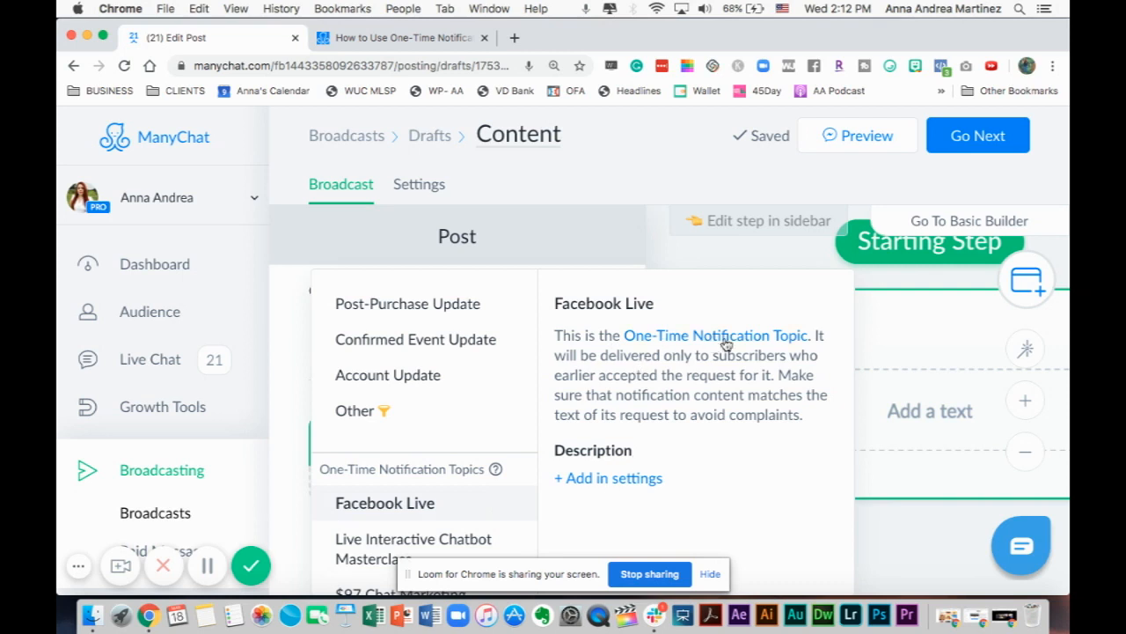
mouse_move(711, 359)
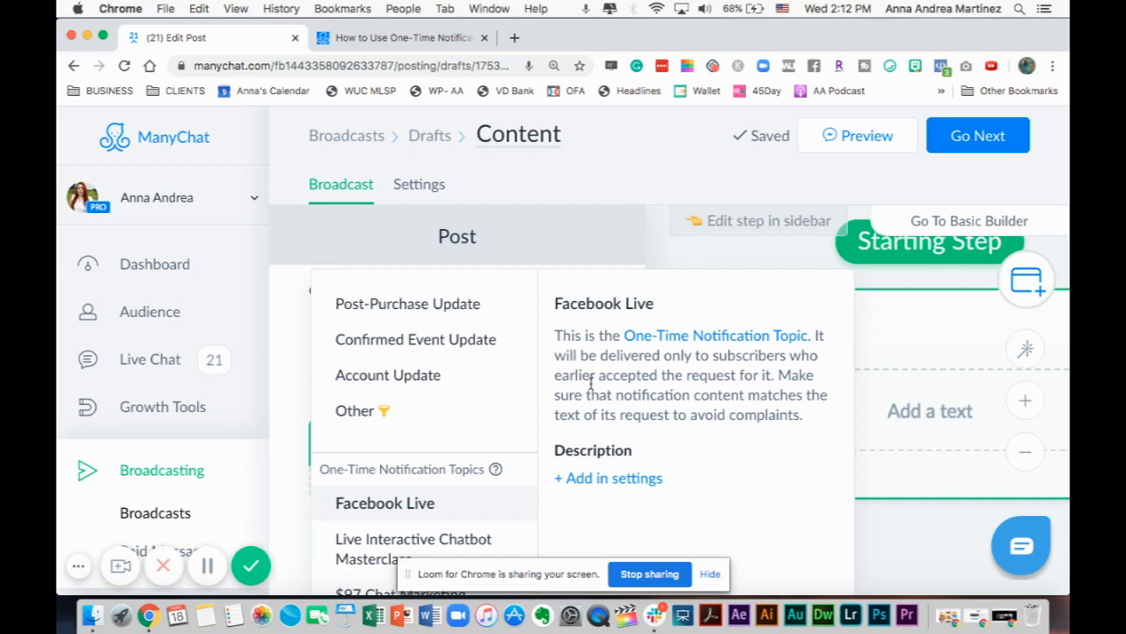
mouse_move(776, 372)
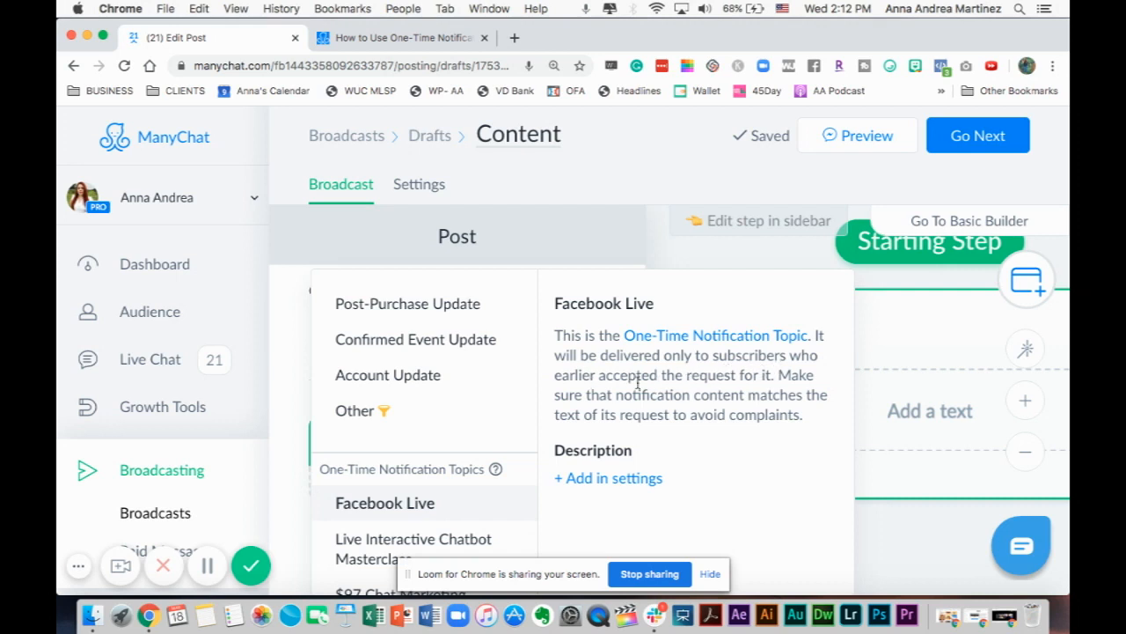
mouse_move(735, 395)
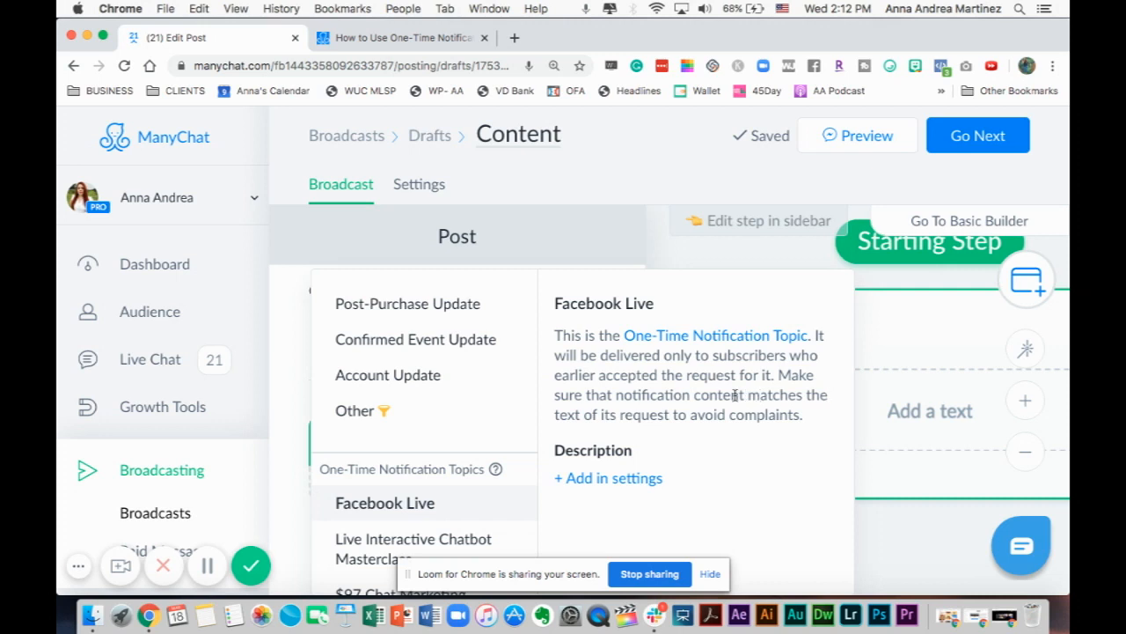
mouse_move(733, 431)
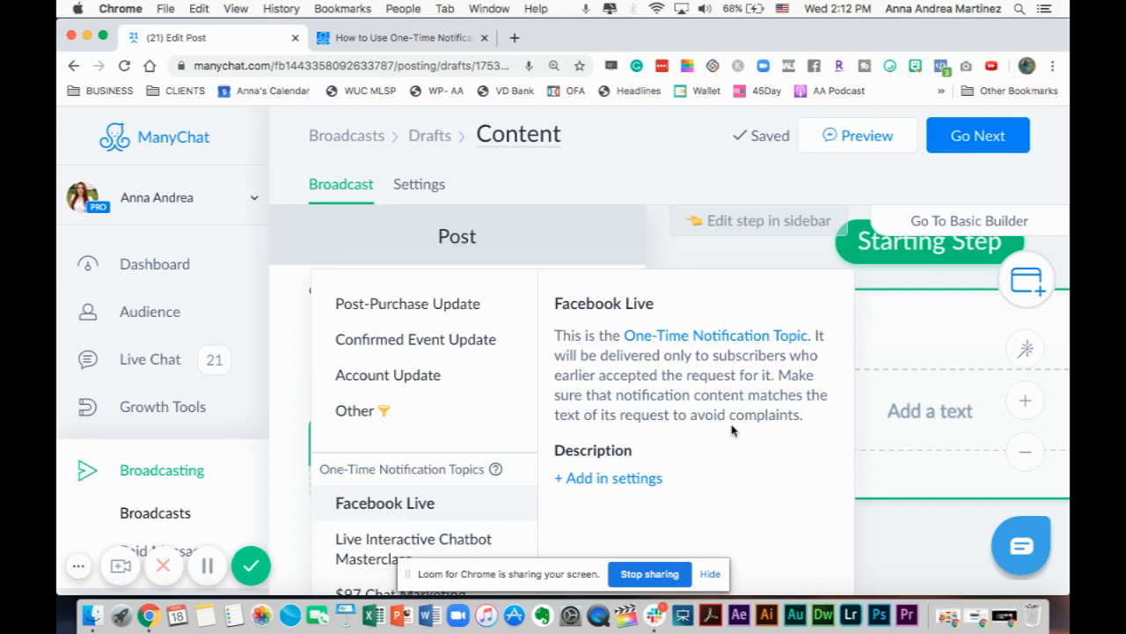
mouse_move(763, 438)
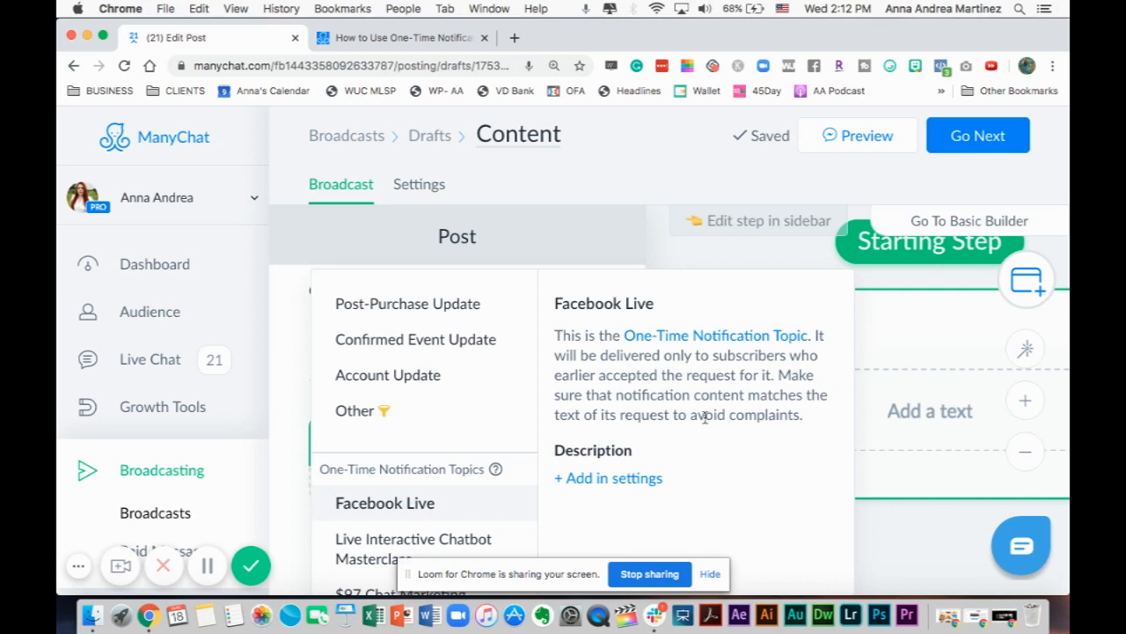
mouse_move(599, 483)
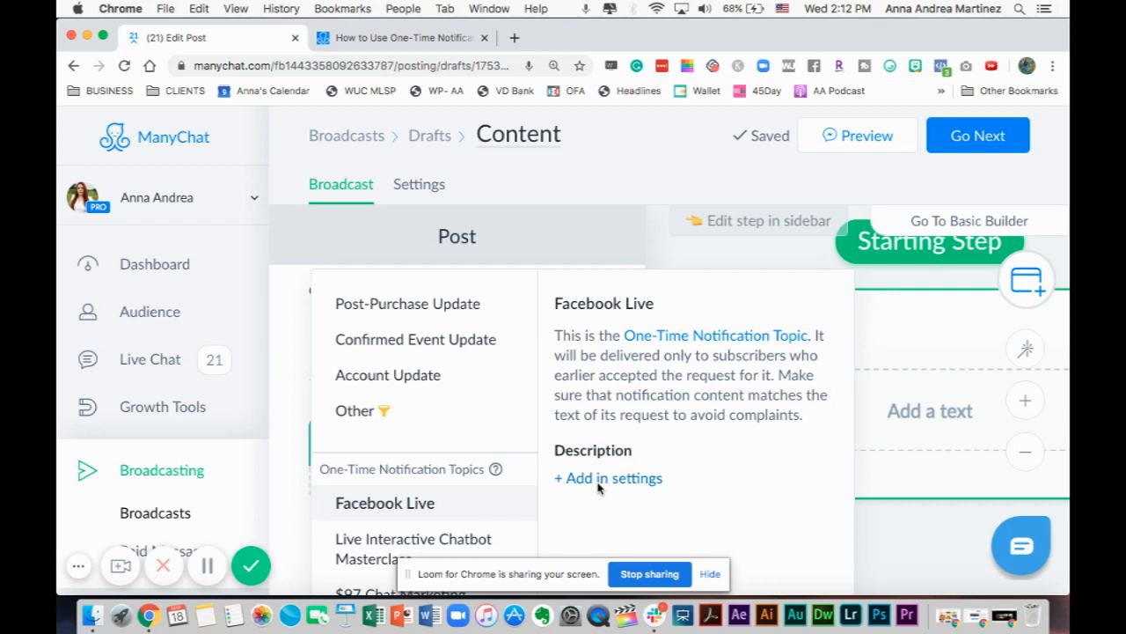
Step: Open the One-Time Notification (OTN) Topics settings to review the Facebook Live topic
left_click(608, 478)
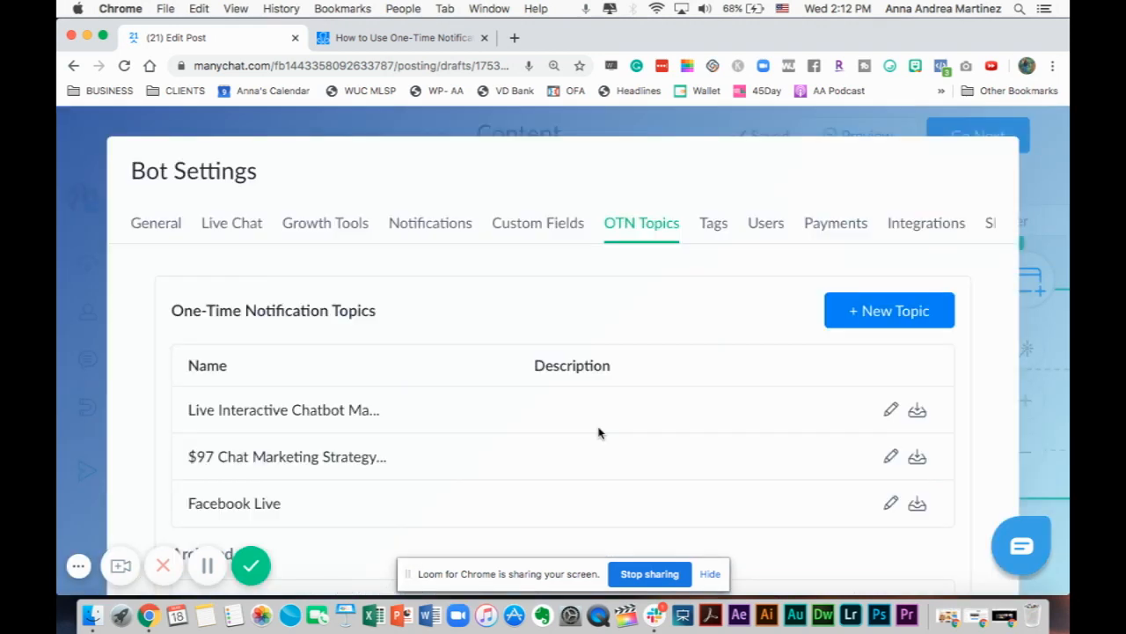
mouse_move(852, 354)
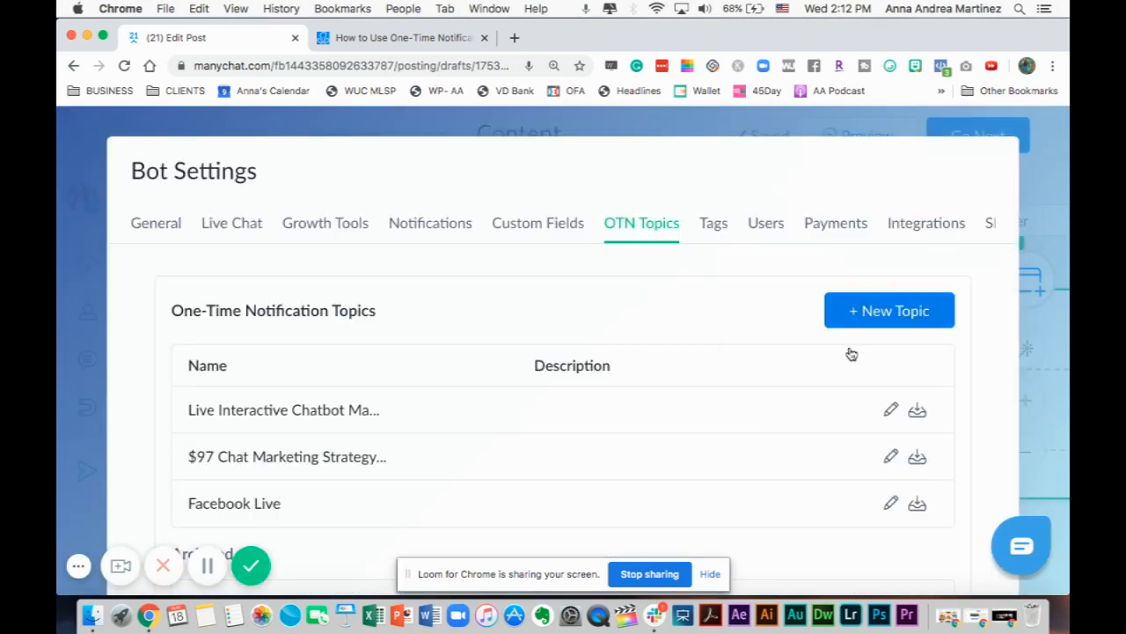
mouse_move(844, 499)
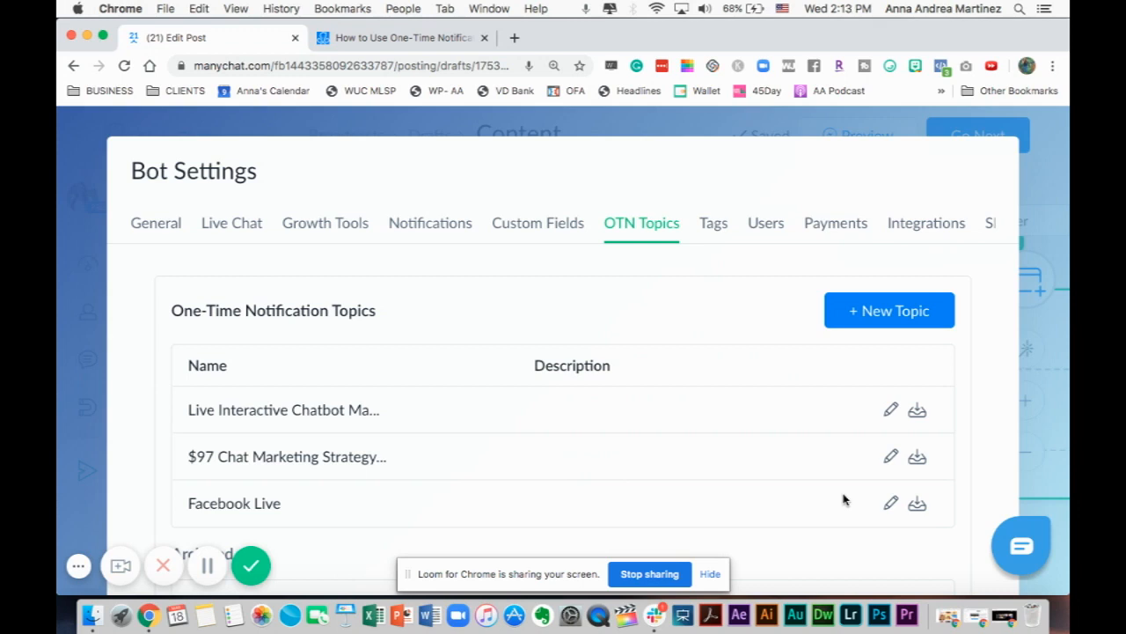
mouse_move(1001, 176)
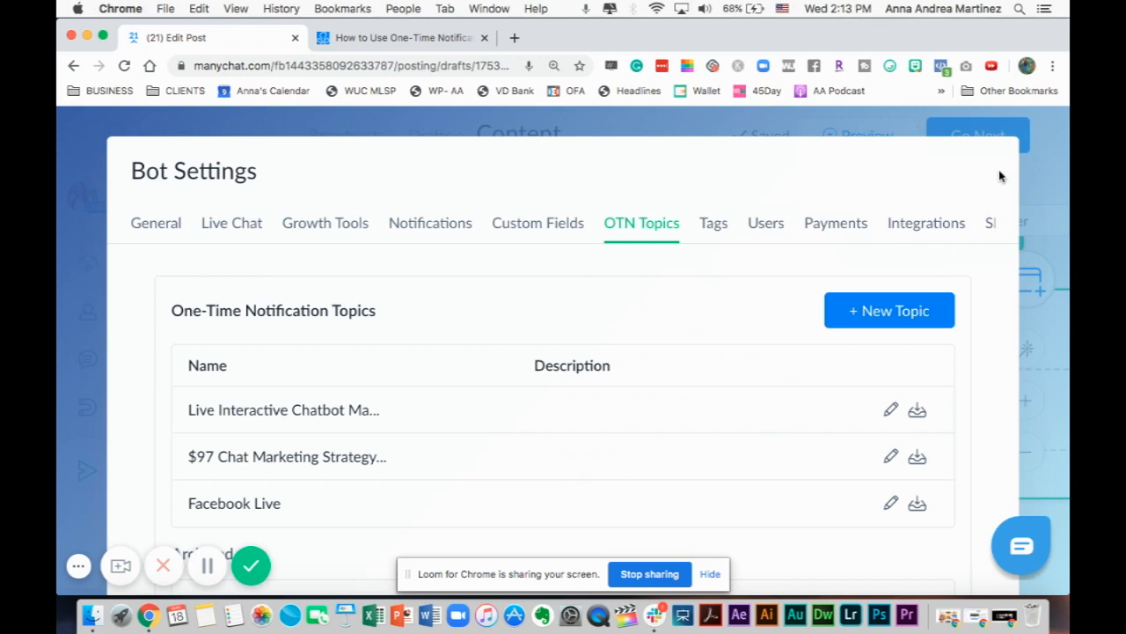
mouse_move(1052, 179)
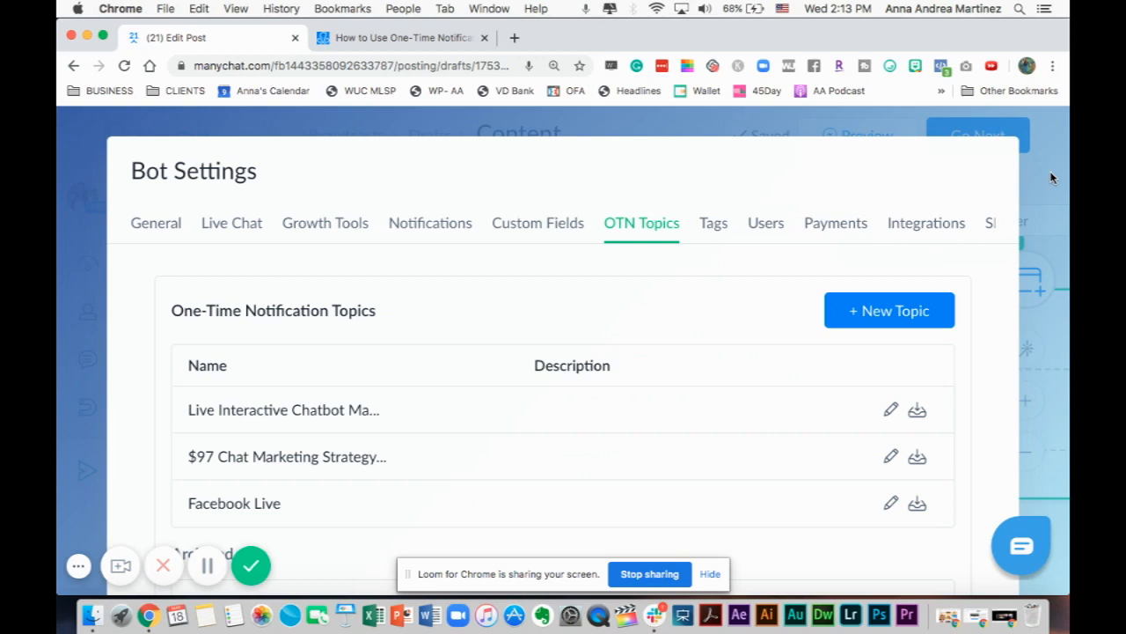
mouse_move(679, 321)
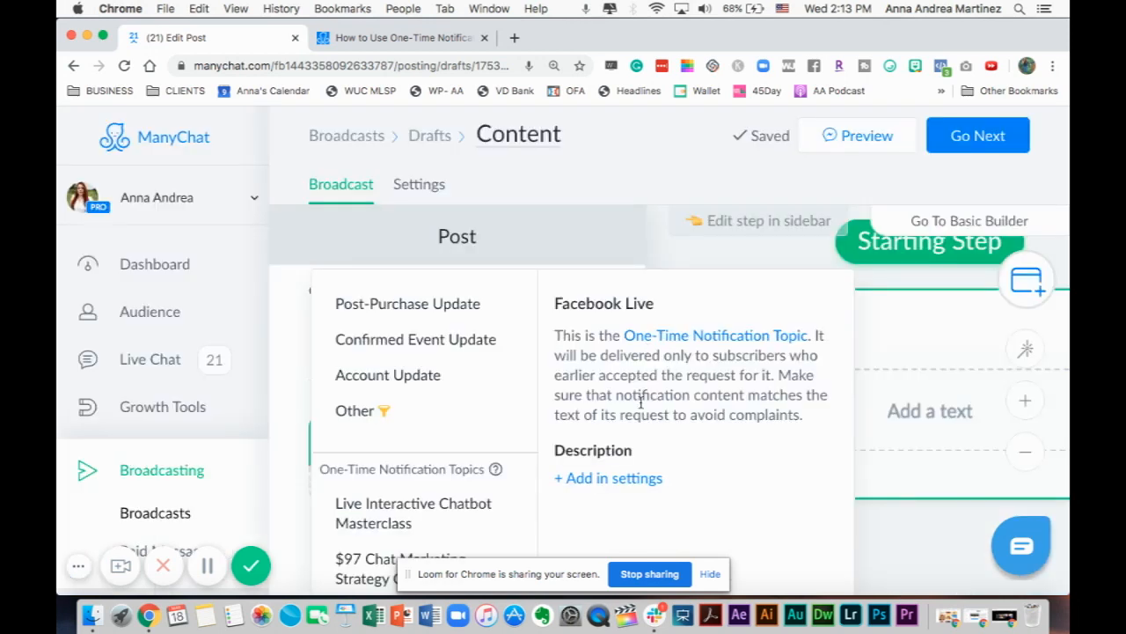
Step: Choose Facebook Live and write 'Hey they are going live in 5 minutes, join us here in this link'
left_click(412, 512)
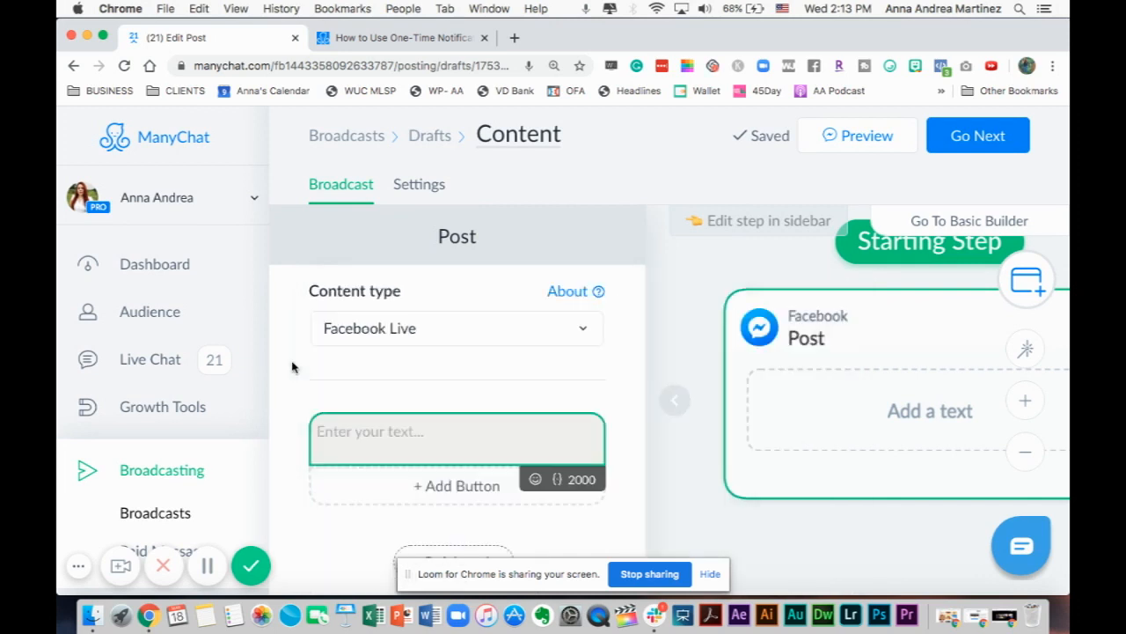
mouse_move(432, 370)
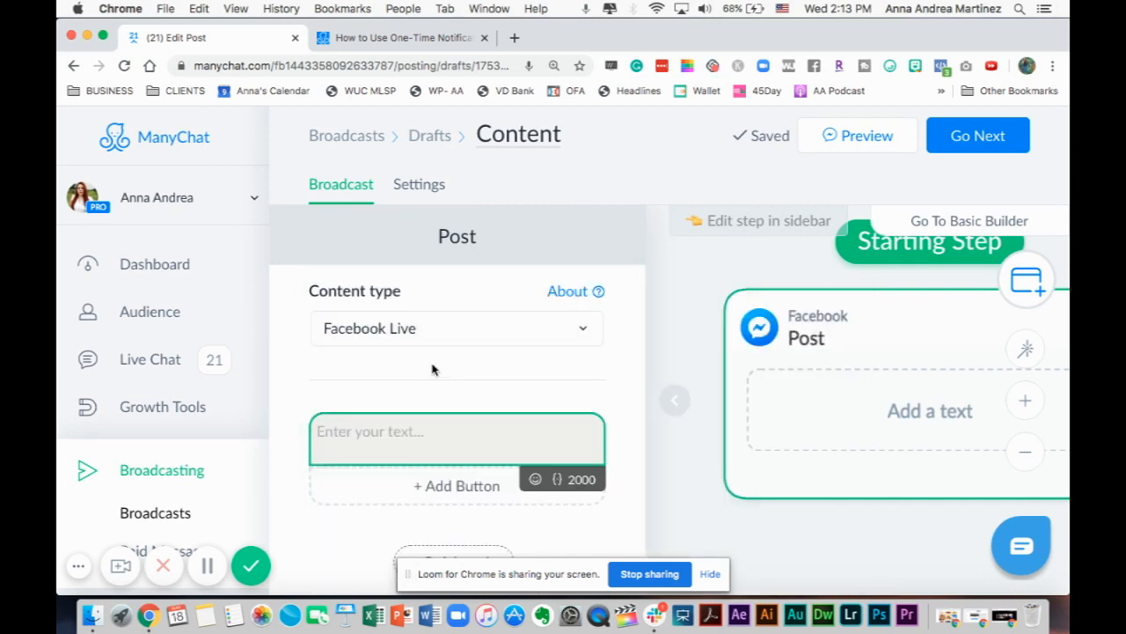
left_click(457, 431)
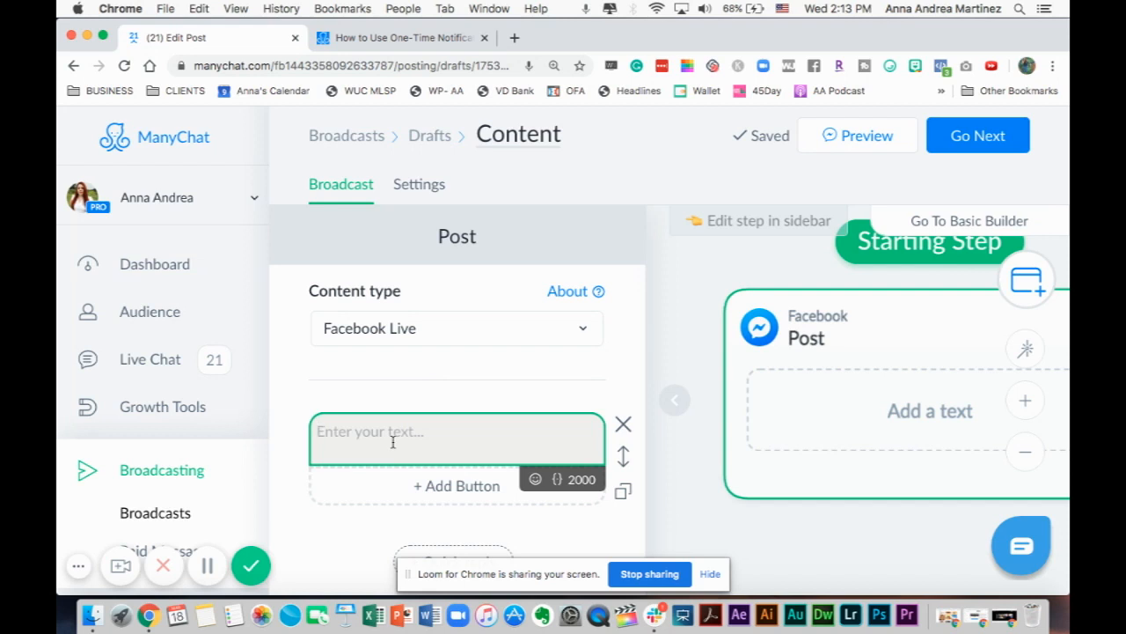
type("He")
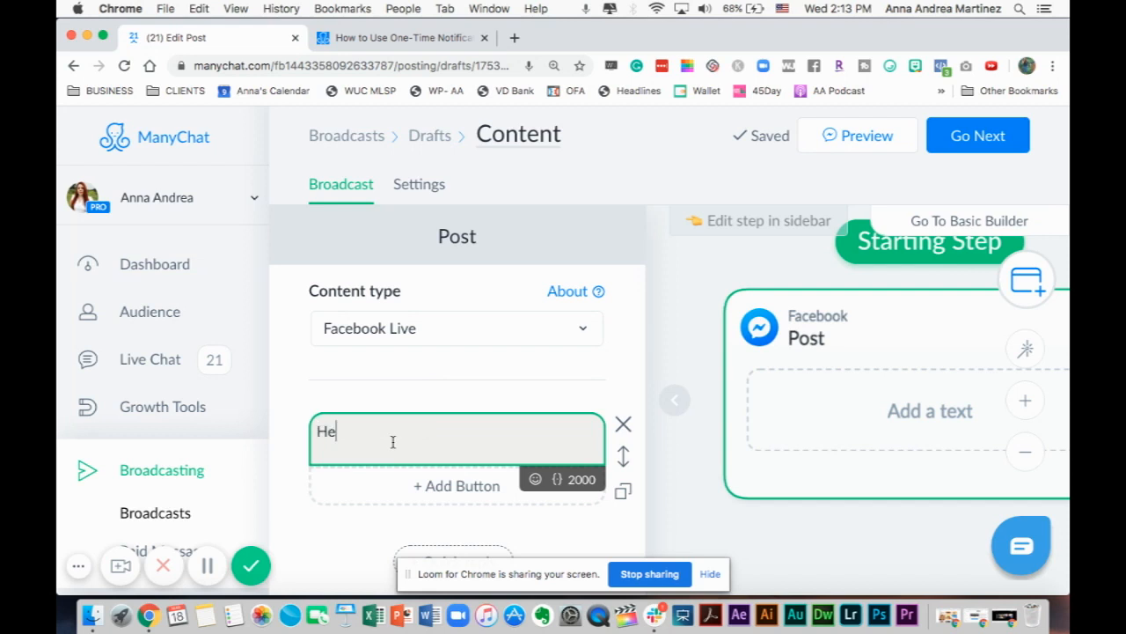
type("y the day is here! We")
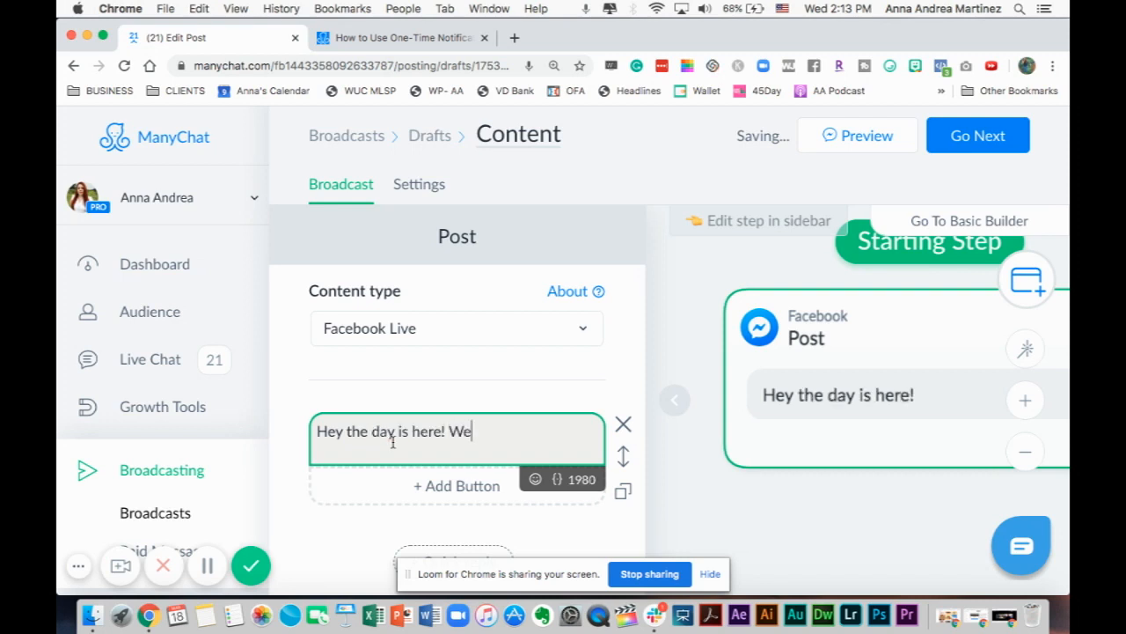
type("are goig")
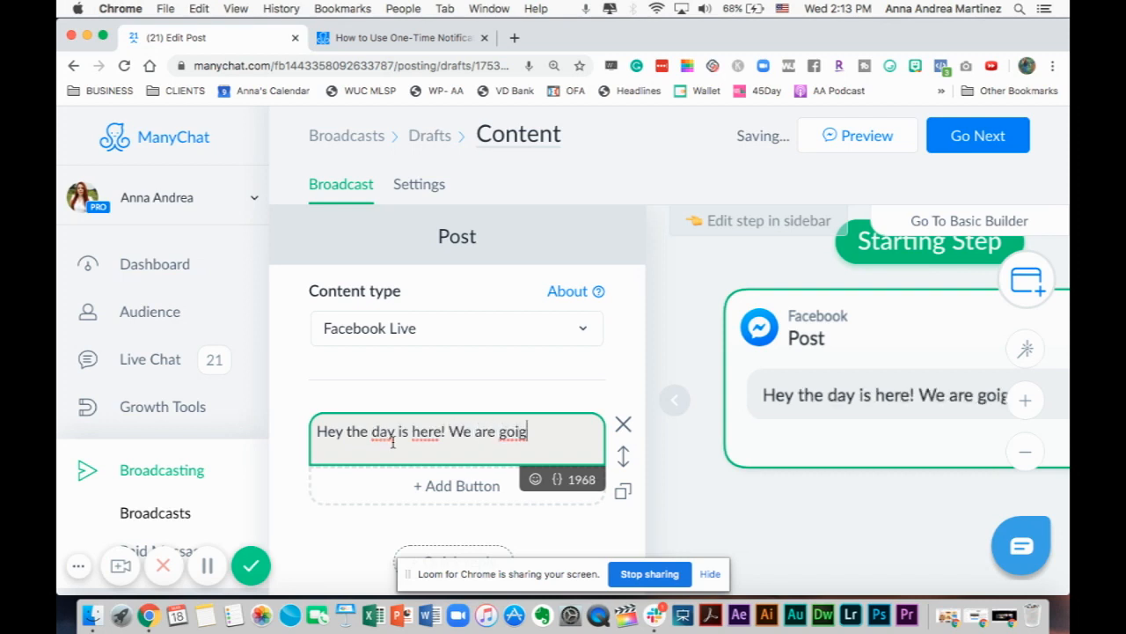
type("ng live in 5")
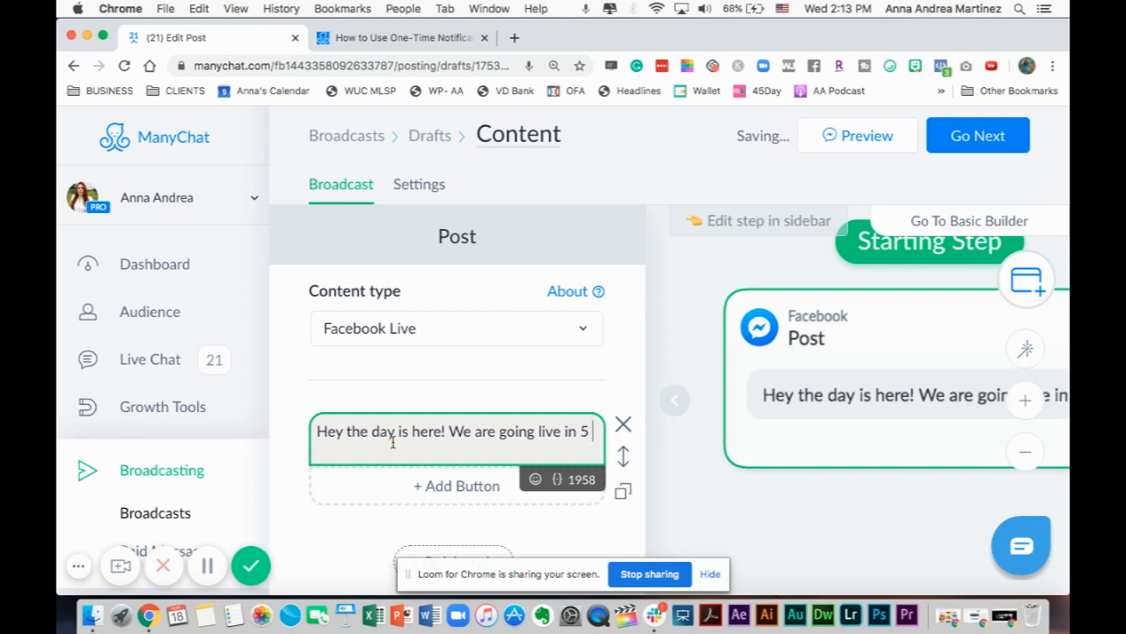
type("minutes")
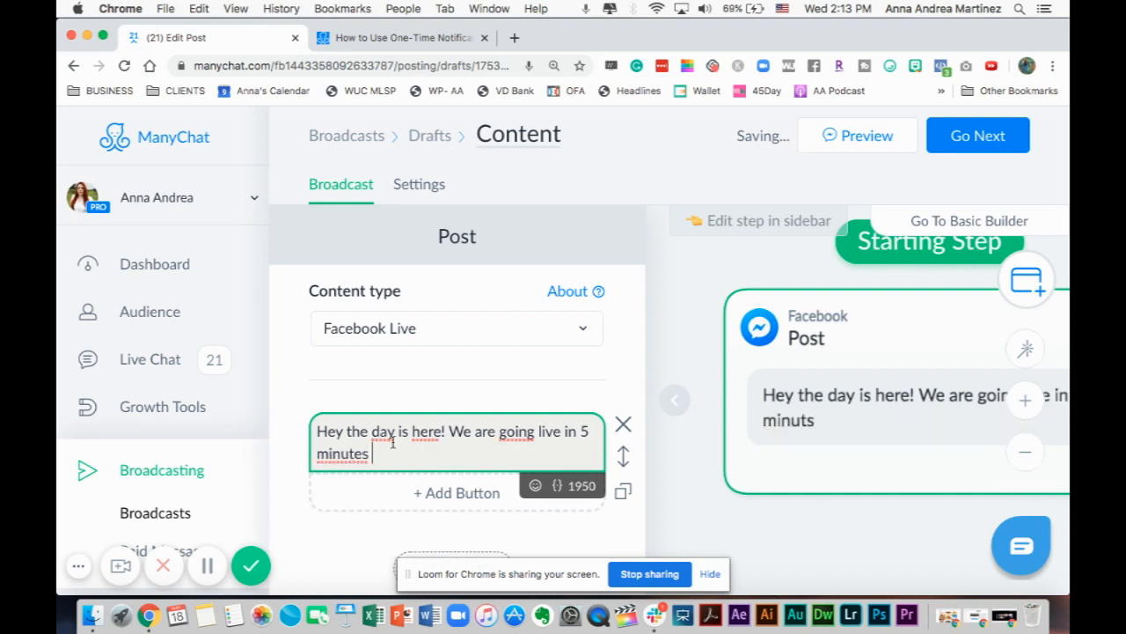
type("joins us")
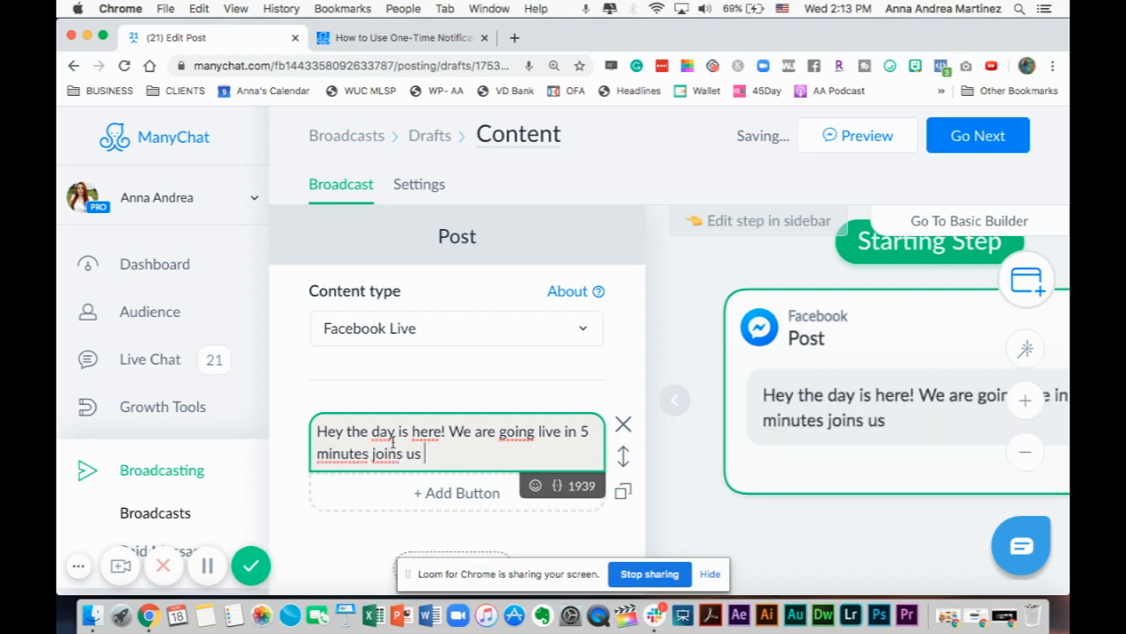
type("here in this l")
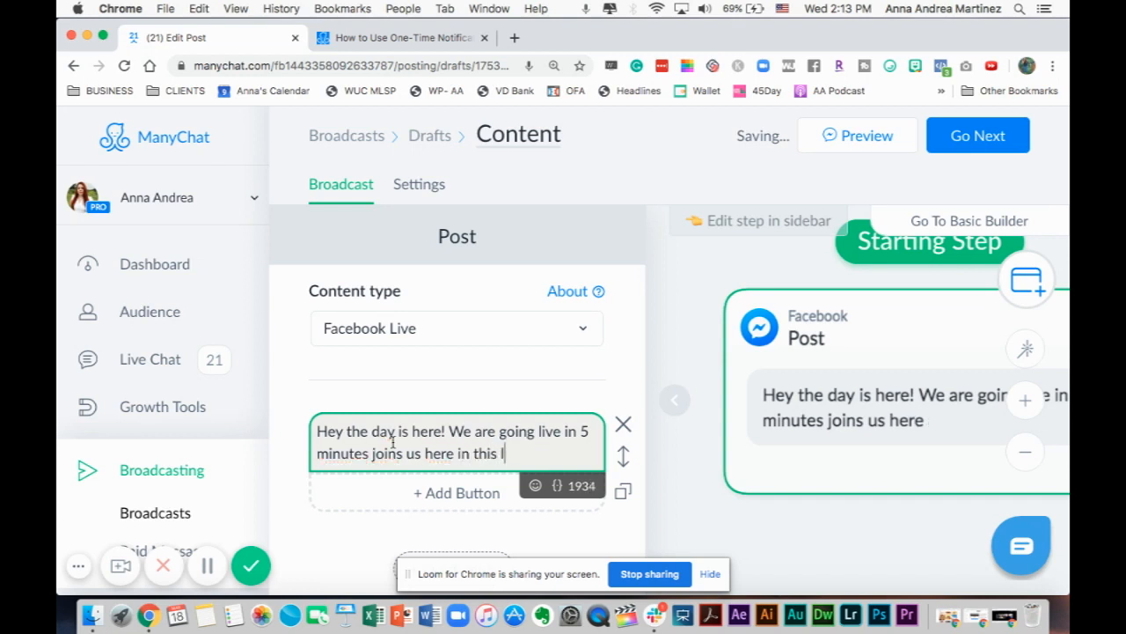
type("ink")
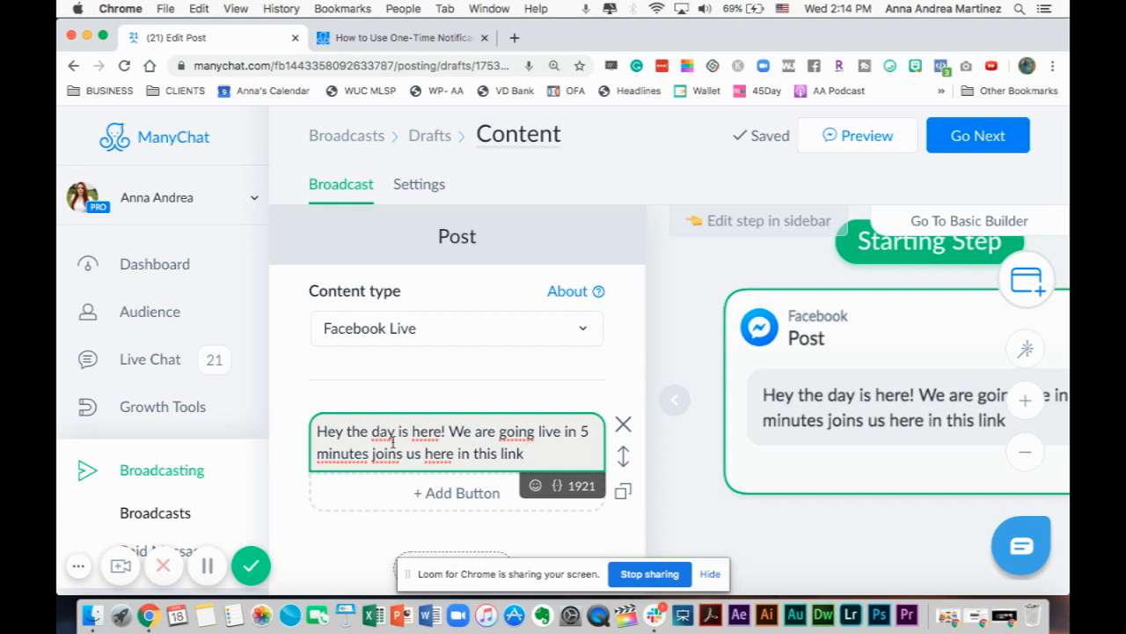
Step: Add the fb.me/irresistiblelatinaa/videos link below the opening message
left_click(528, 453)
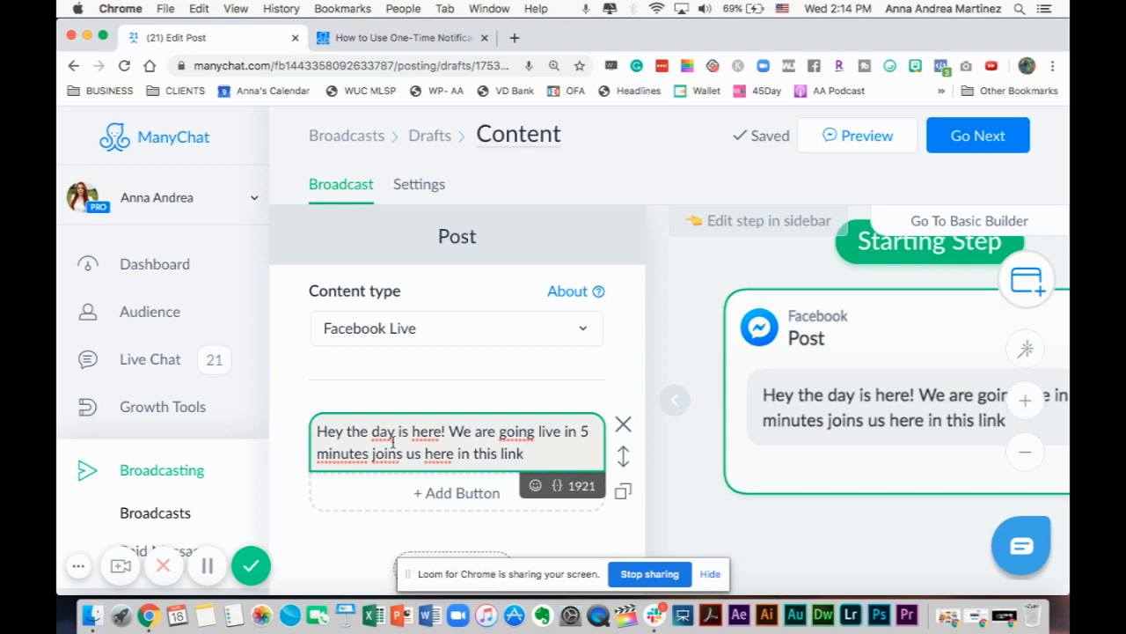
left_click(527, 453)
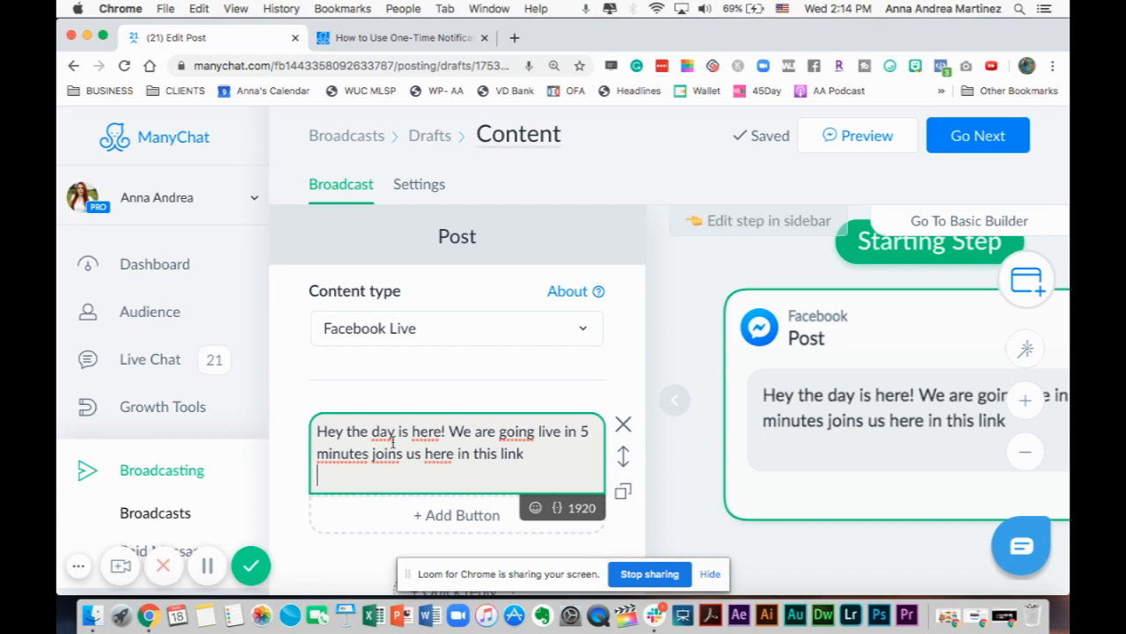
type("fb.me/")
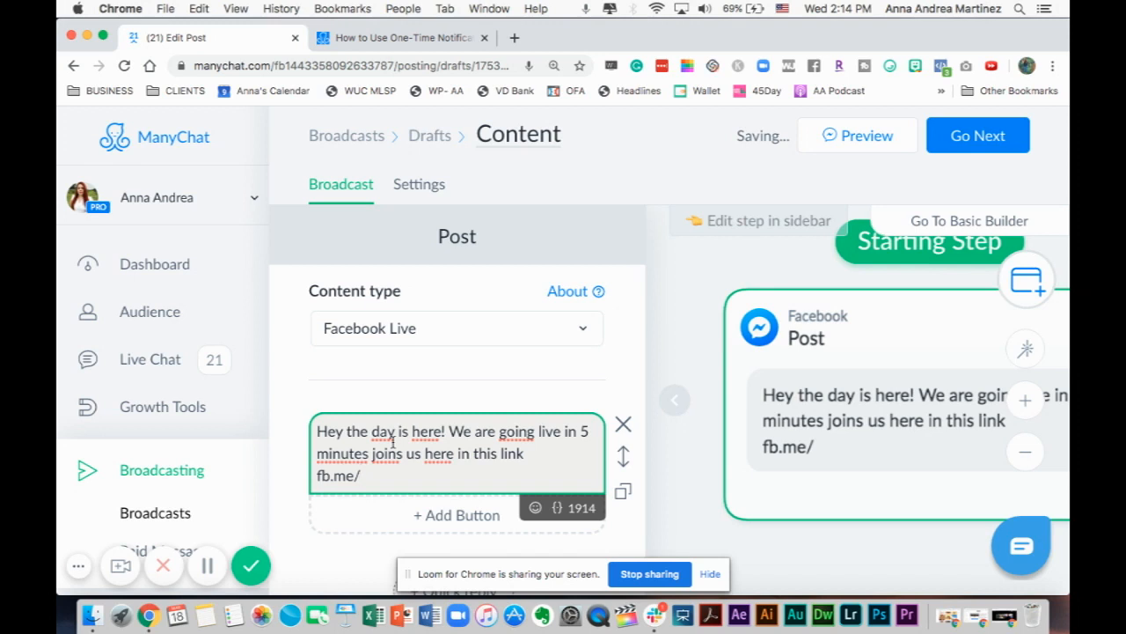
type("irresistiblelat")
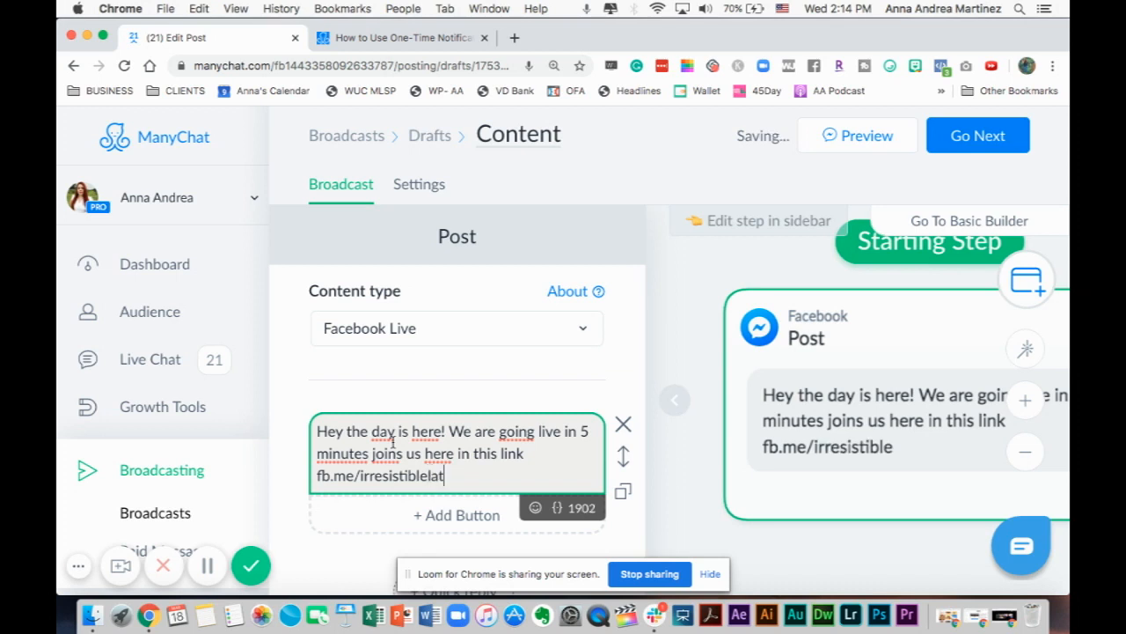
type("inaa")
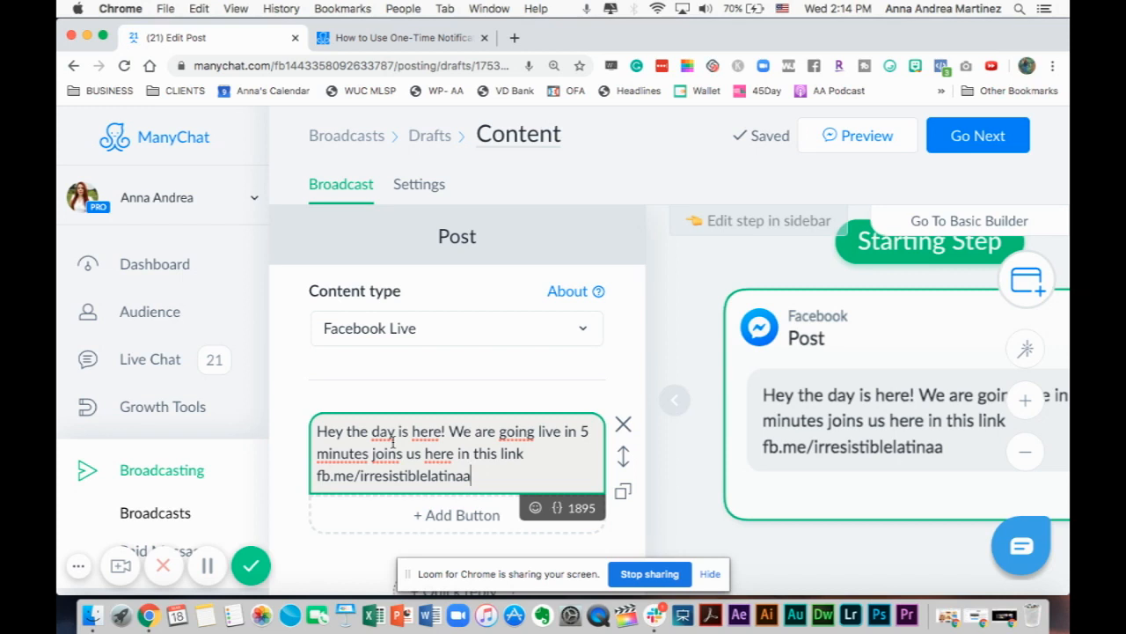
type("/vide")
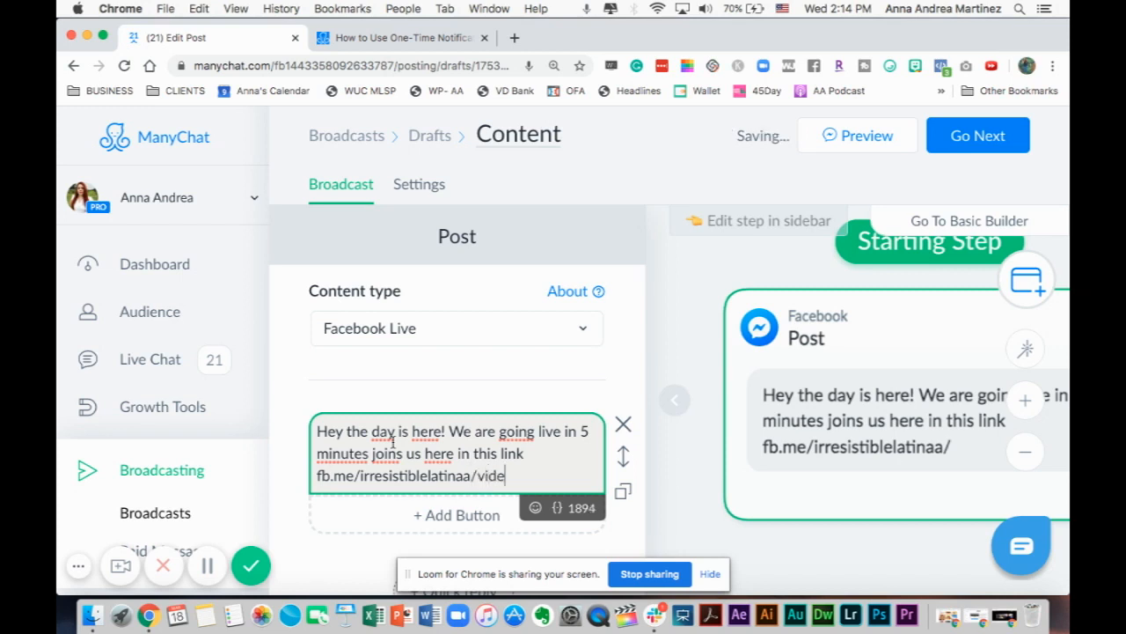
type("os")
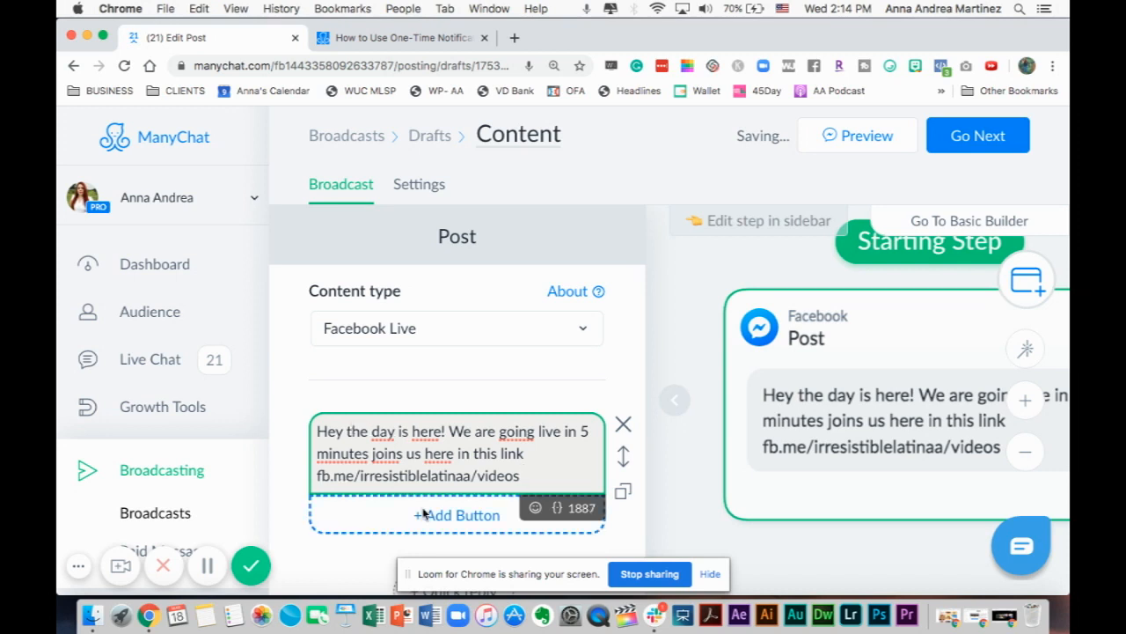
Step: Add the closing line 'Or click button below to join us now!'
type("or click")
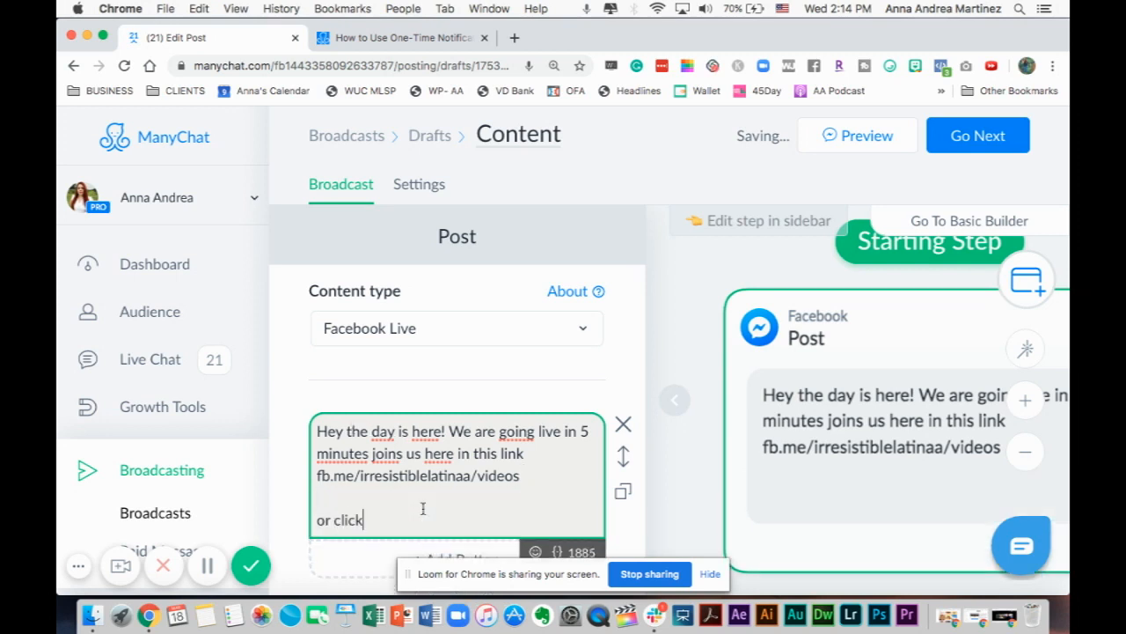
type("button below to")
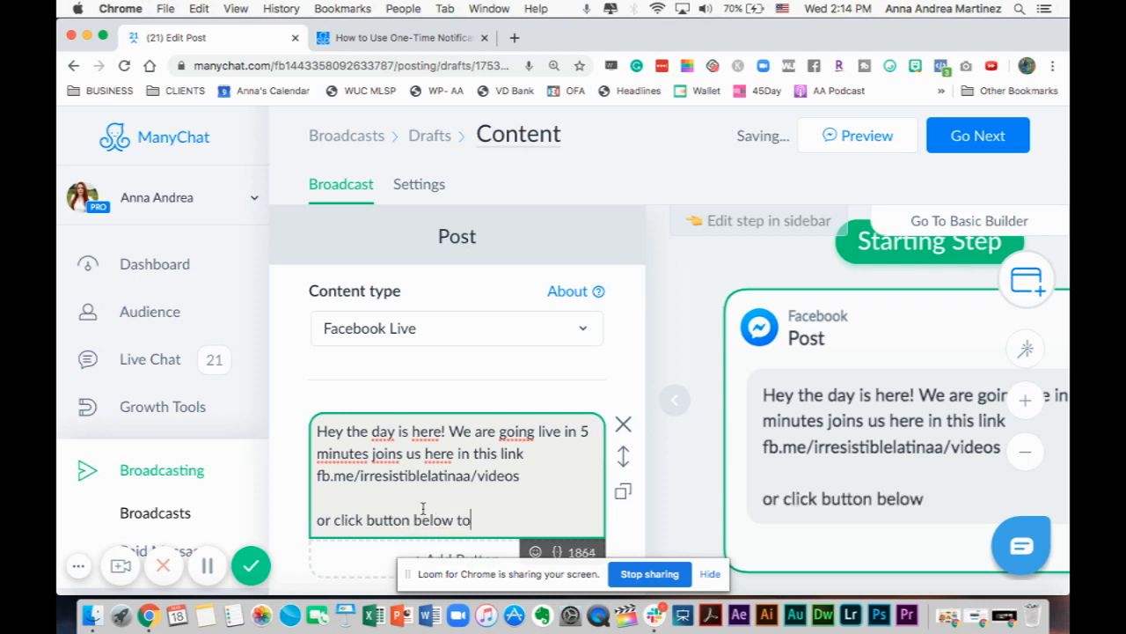
type("join us now")
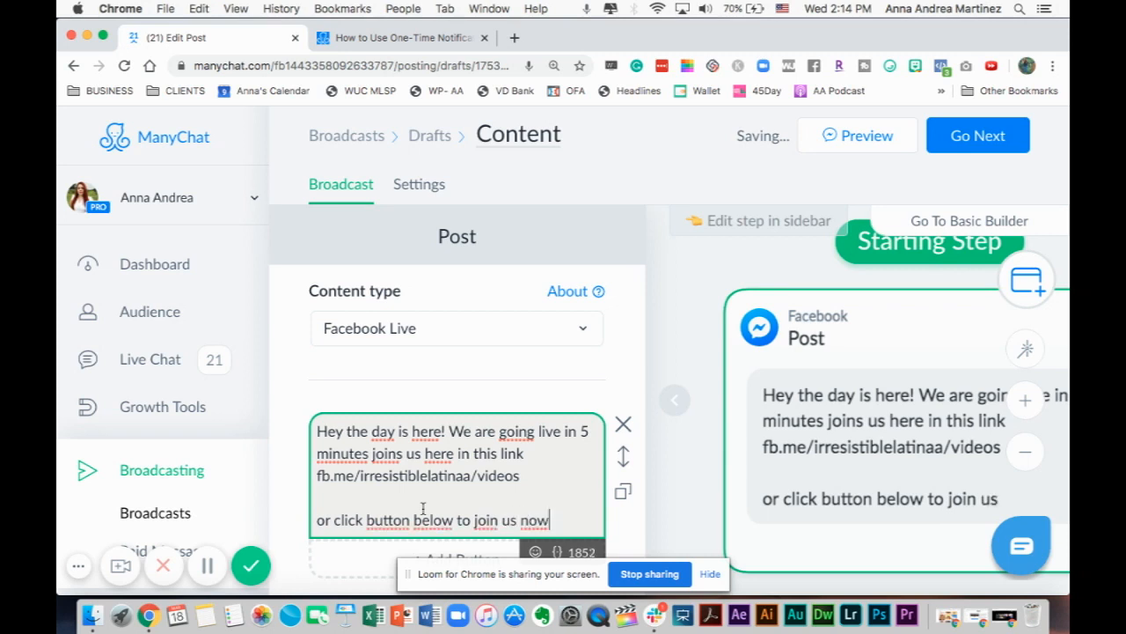
type("!")
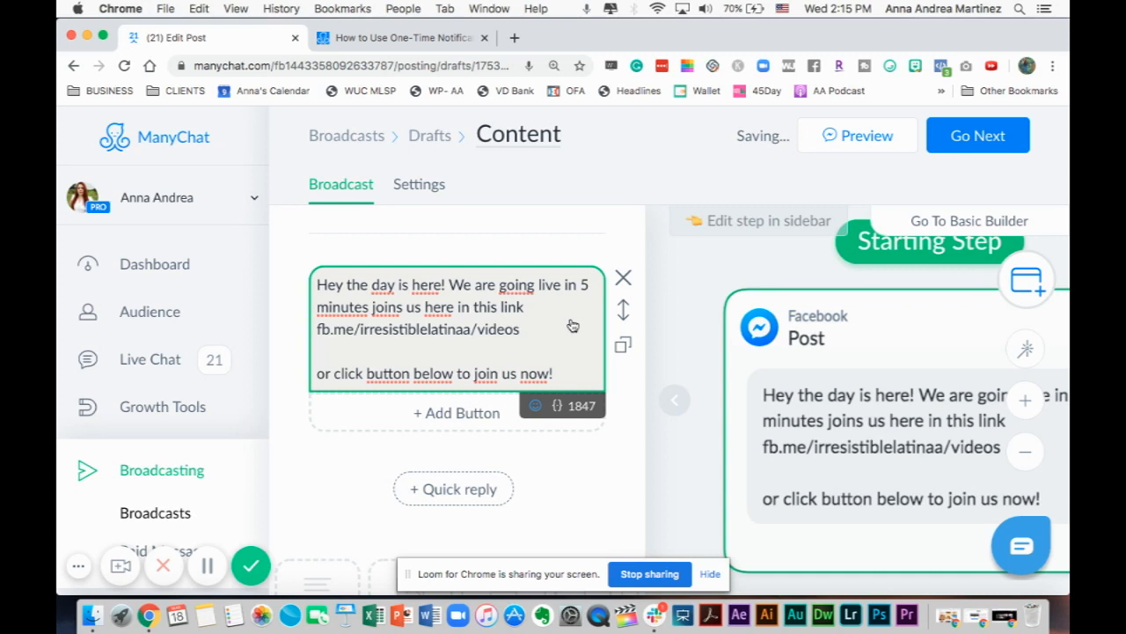
mouse_move(575, 379)
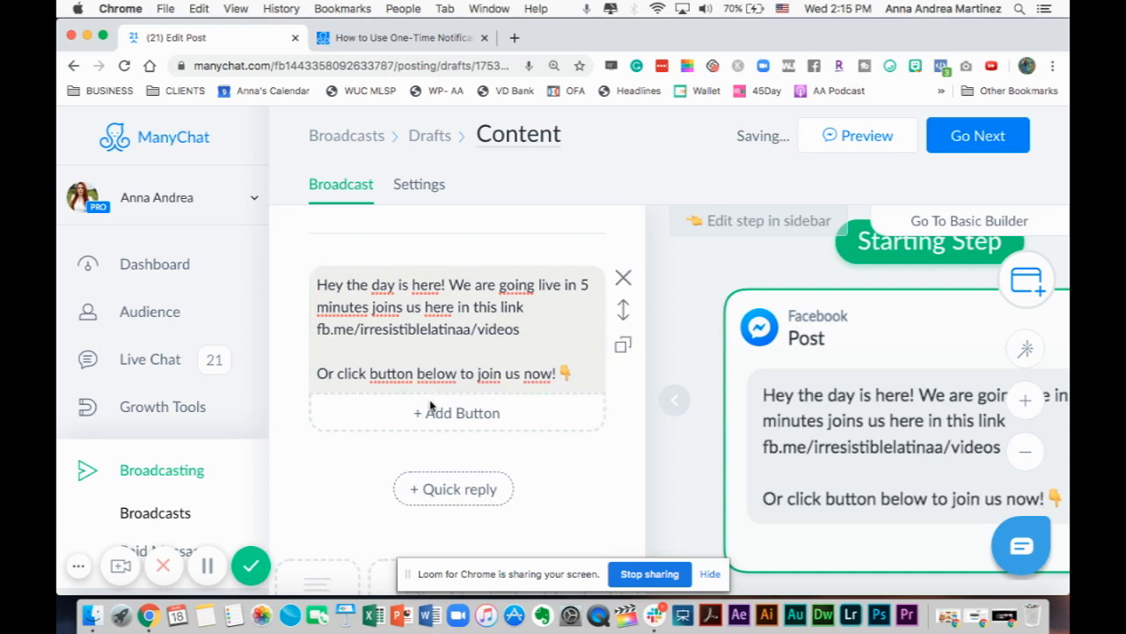
Step: Add a button beneath the message with the title CLICK HERE
left_click(456, 412)
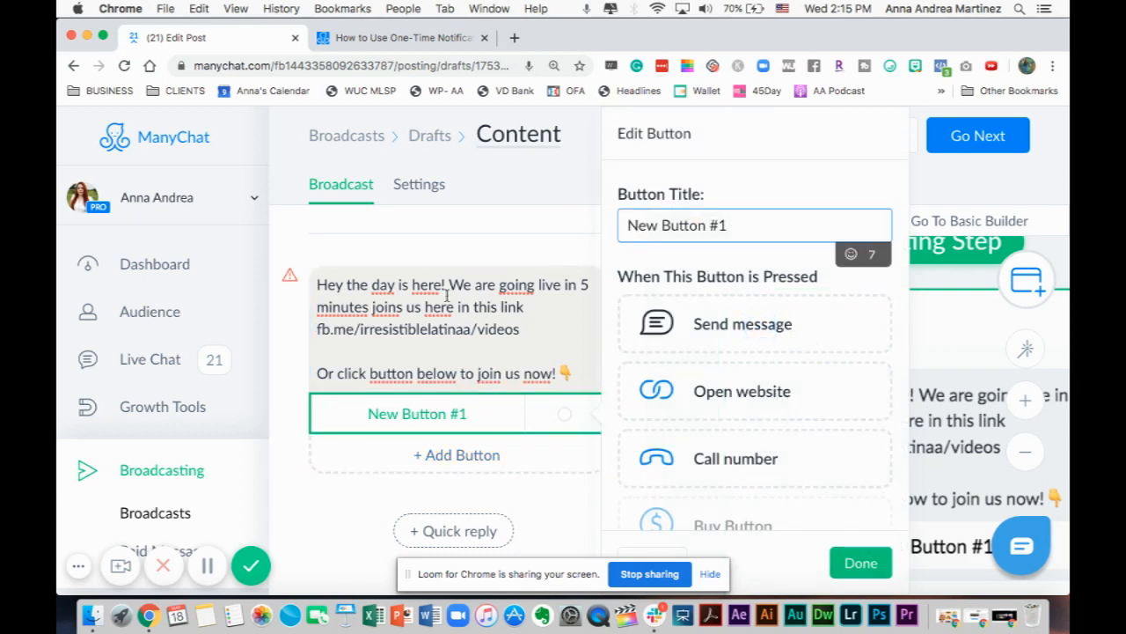
mouse_move(706, 152)
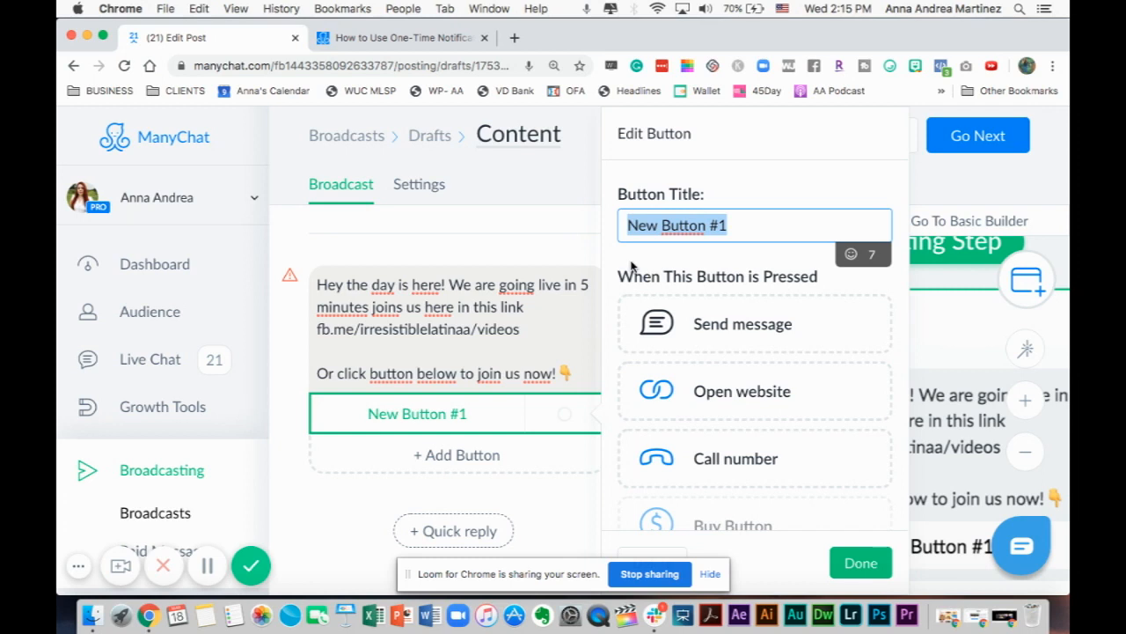
type("CLICK HER")
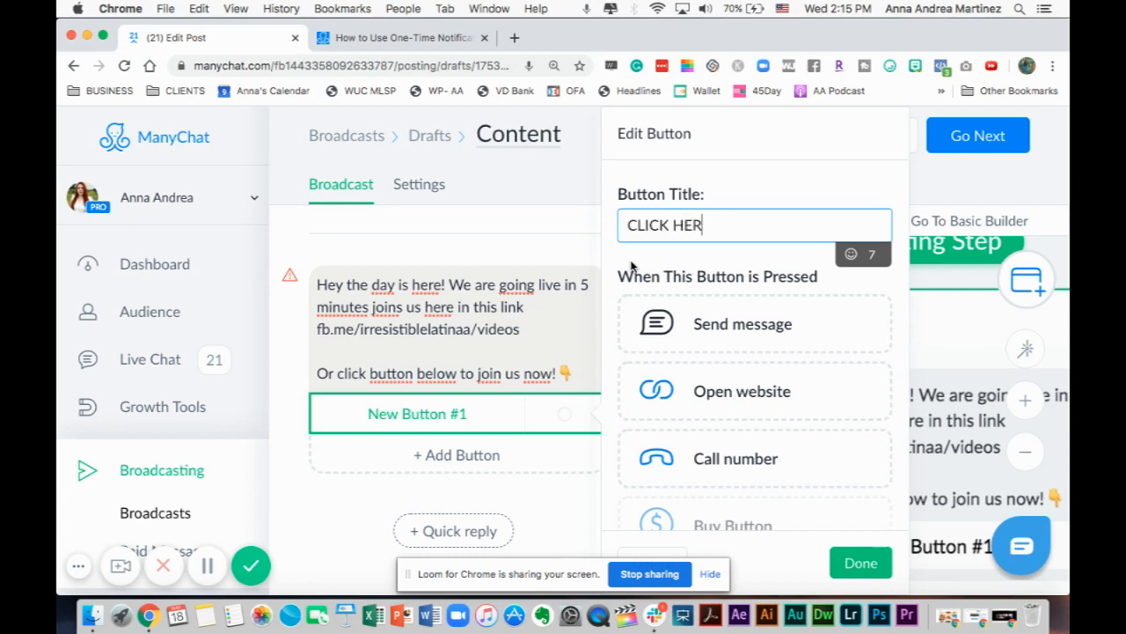
type("E")
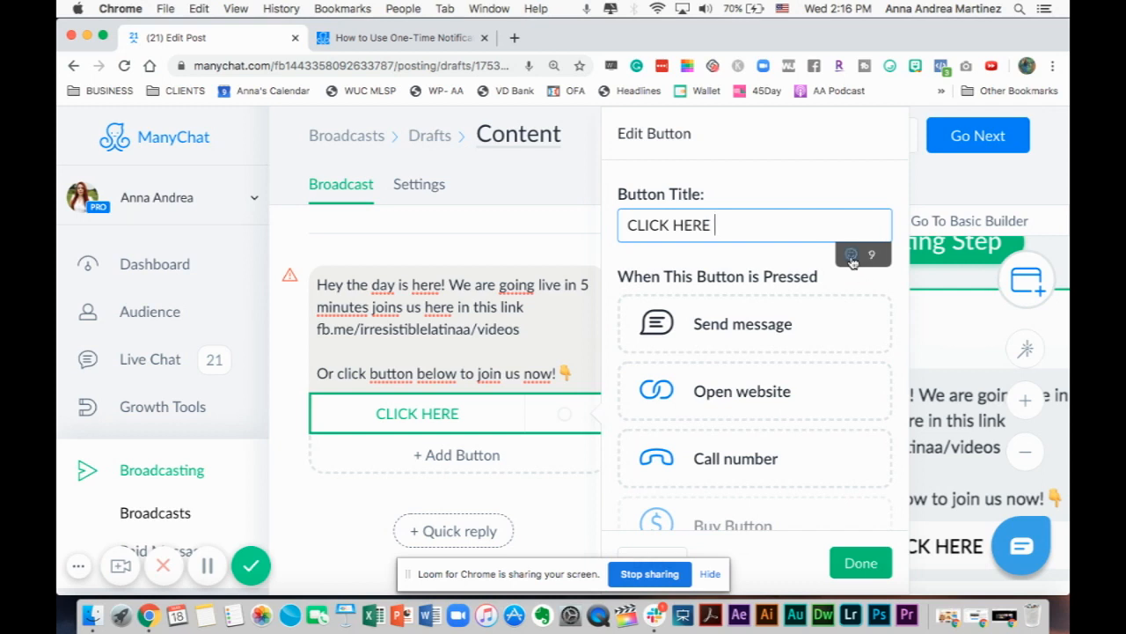
mouse_move(827, 304)
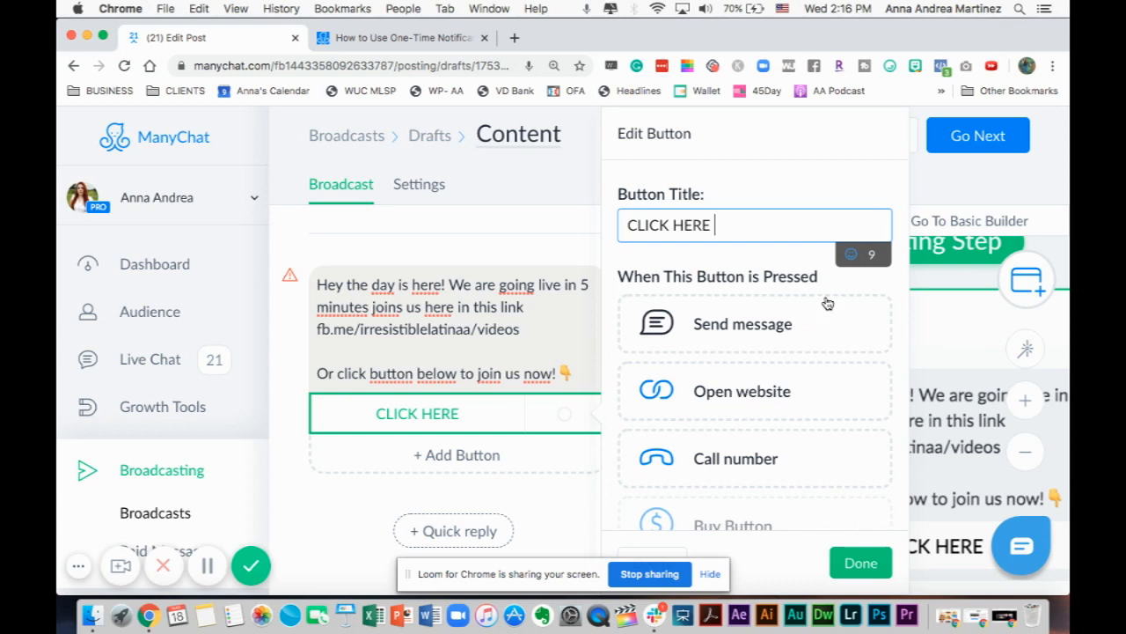
left_click(850, 254)
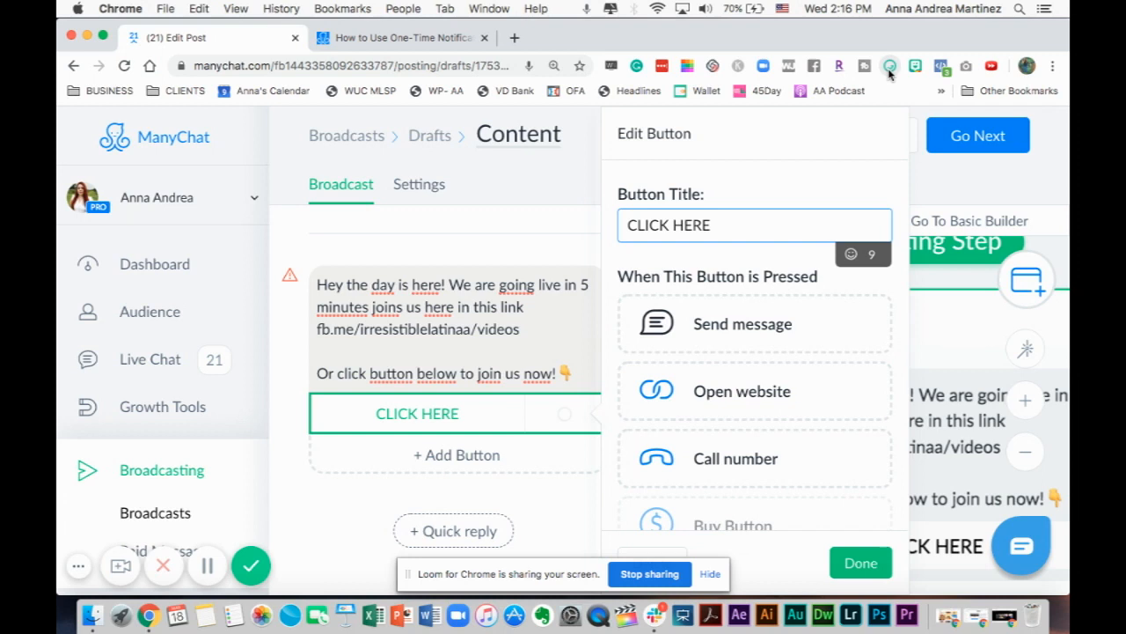
mouse_move(930, 60)
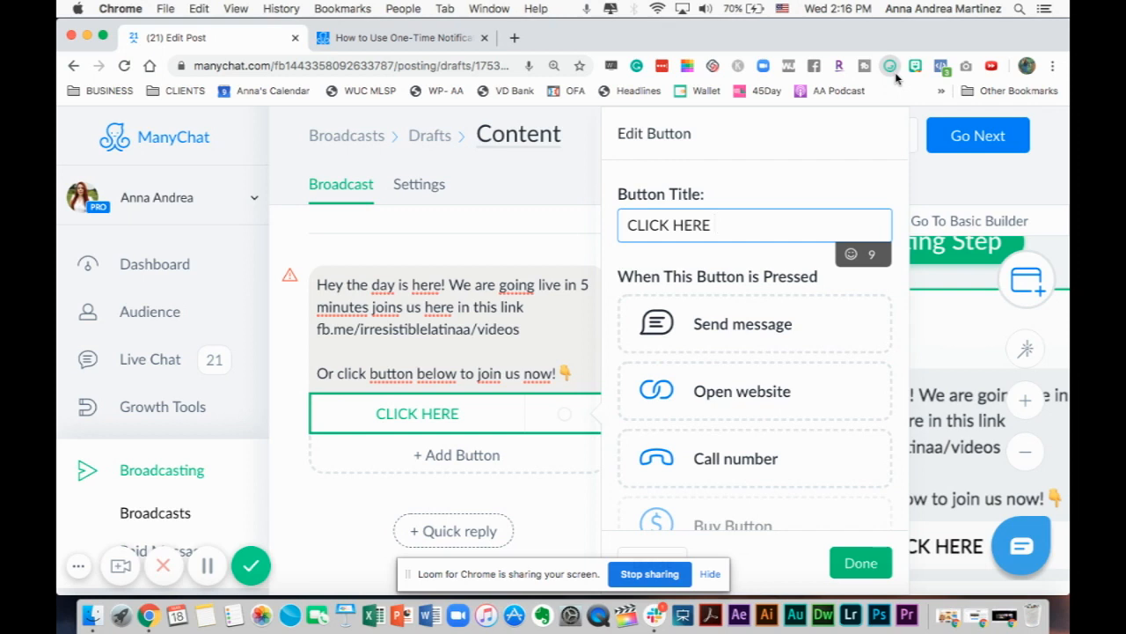
mouse_move(890, 65)
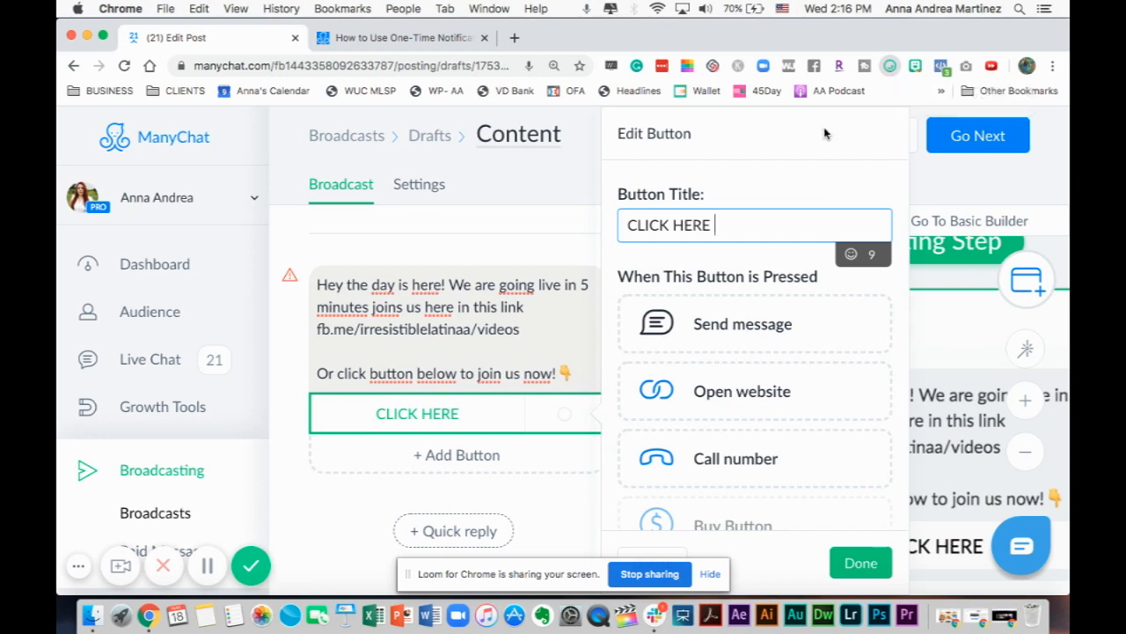
Step: Insert pointing-hand emojis on both sides of the CLICK HERE button title
left_click(850, 254)
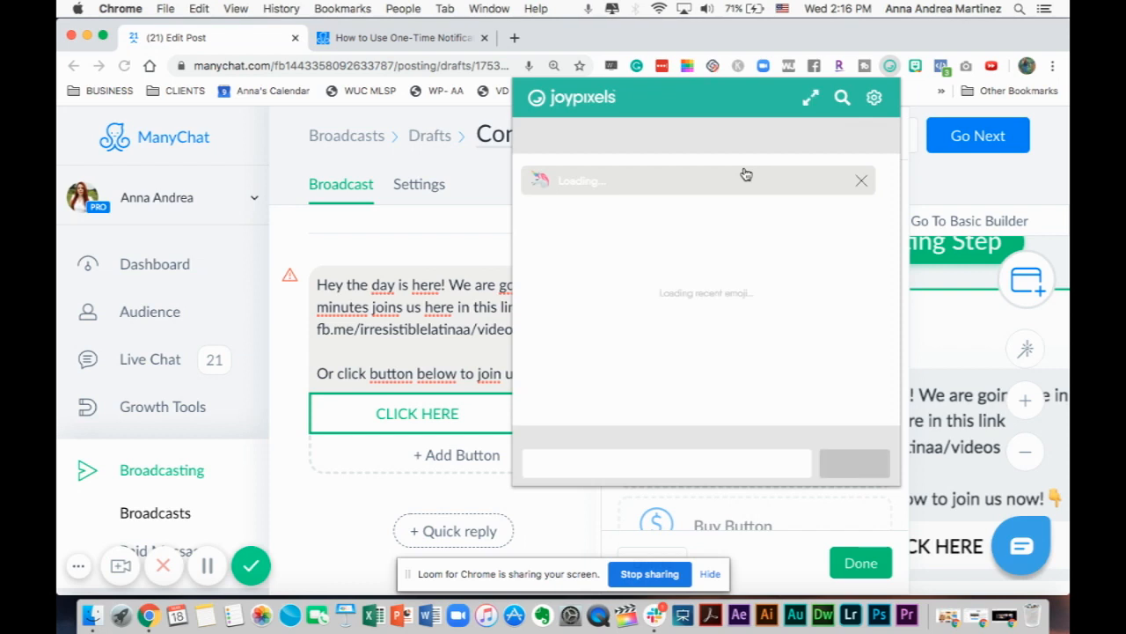
mouse_move(707, 308)
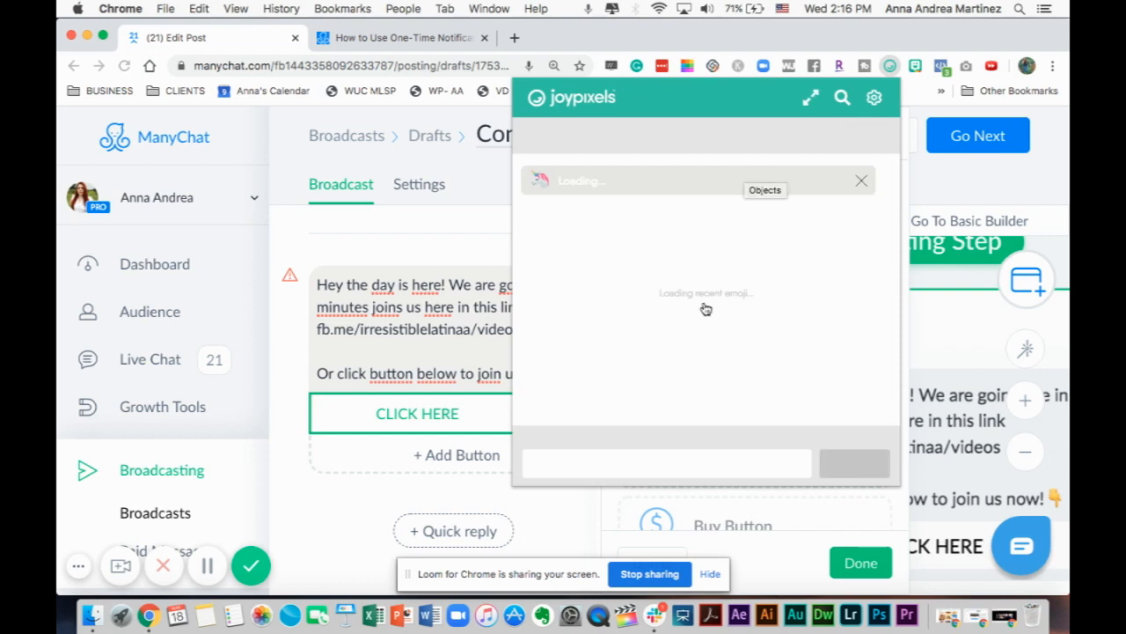
mouse_move(754, 315)
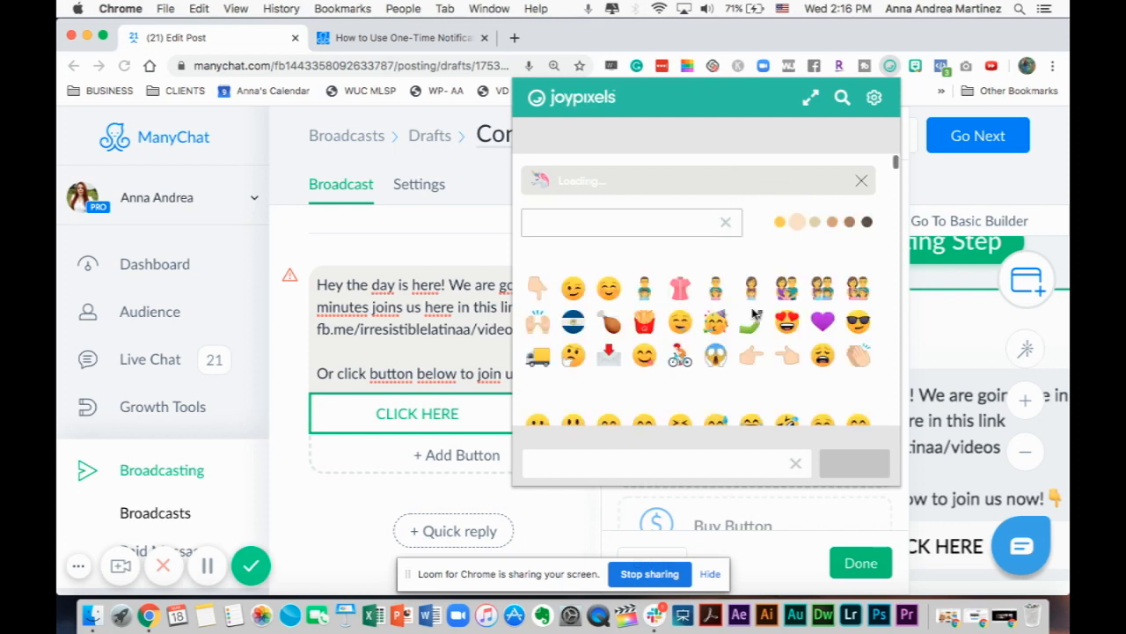
mouse_move(752, 317)
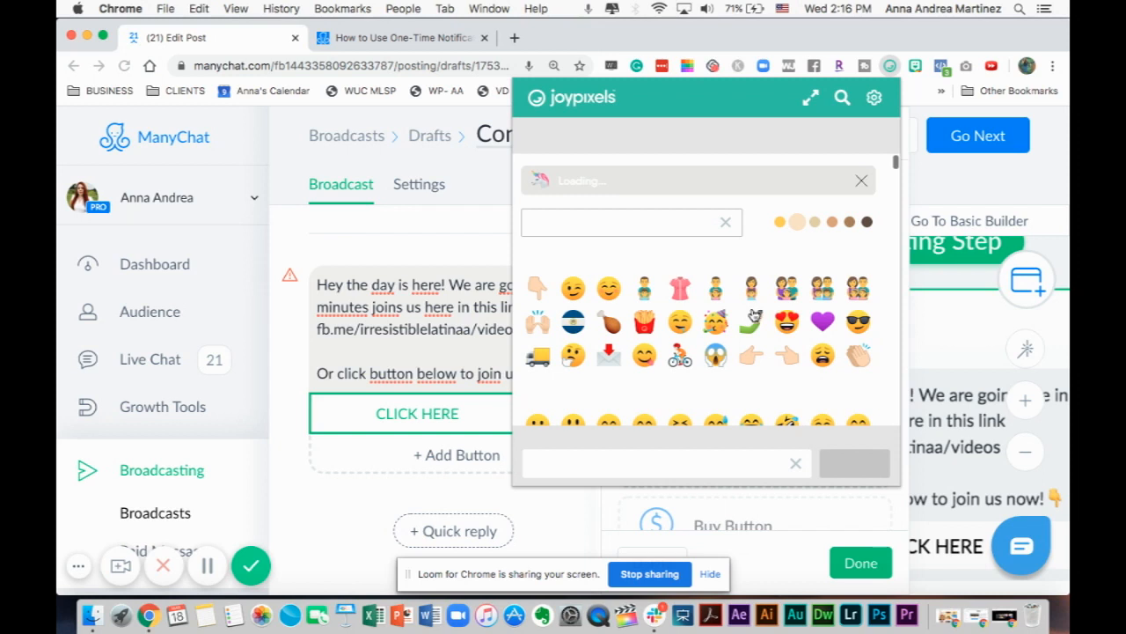
mouse_move(793, 365)
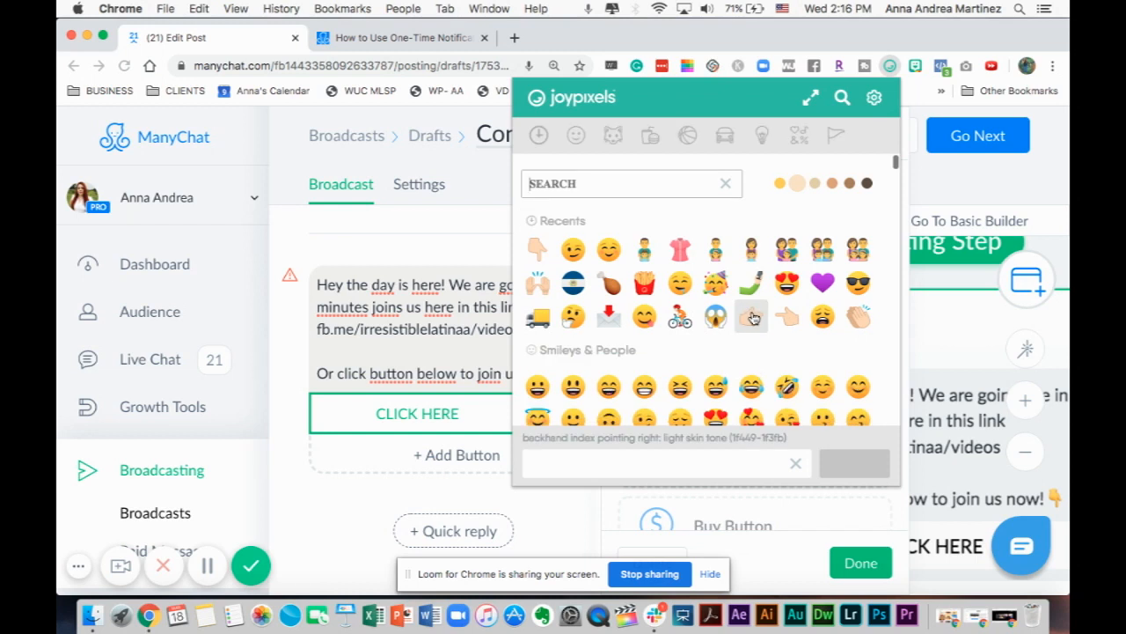
mouse_move(745, 423)
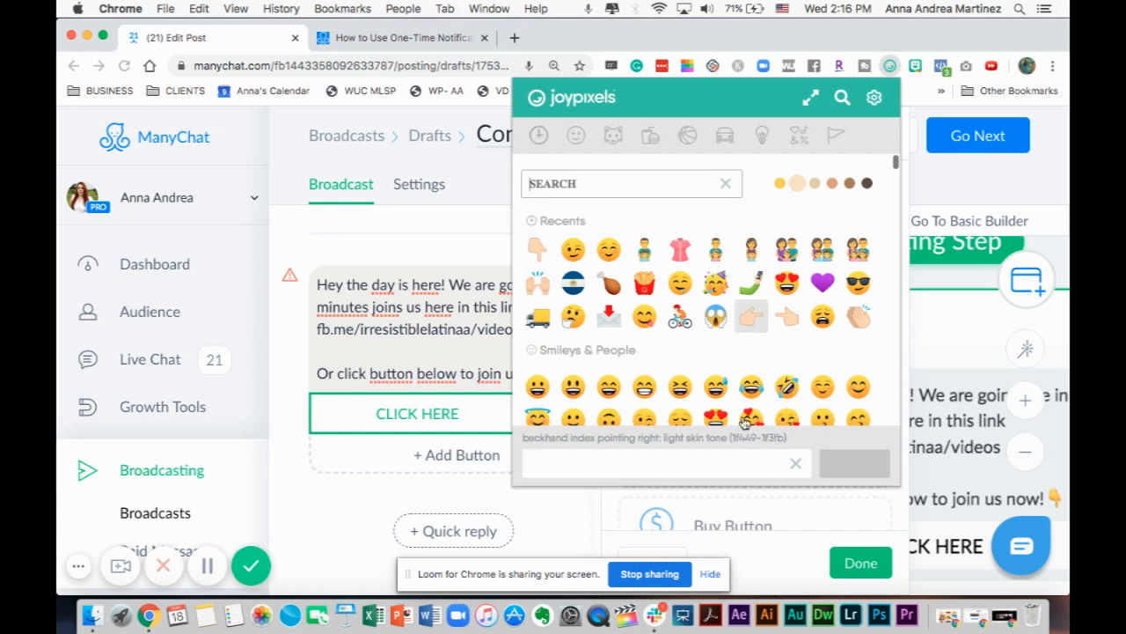
mouse_move(788, 318)
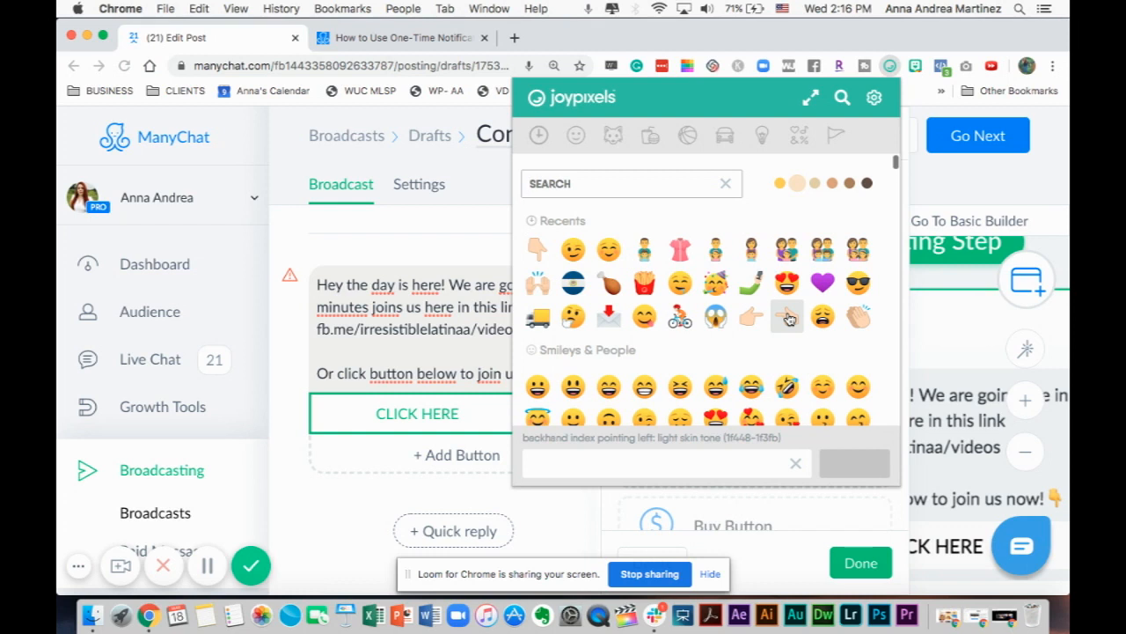
mouse_move(750, 316)
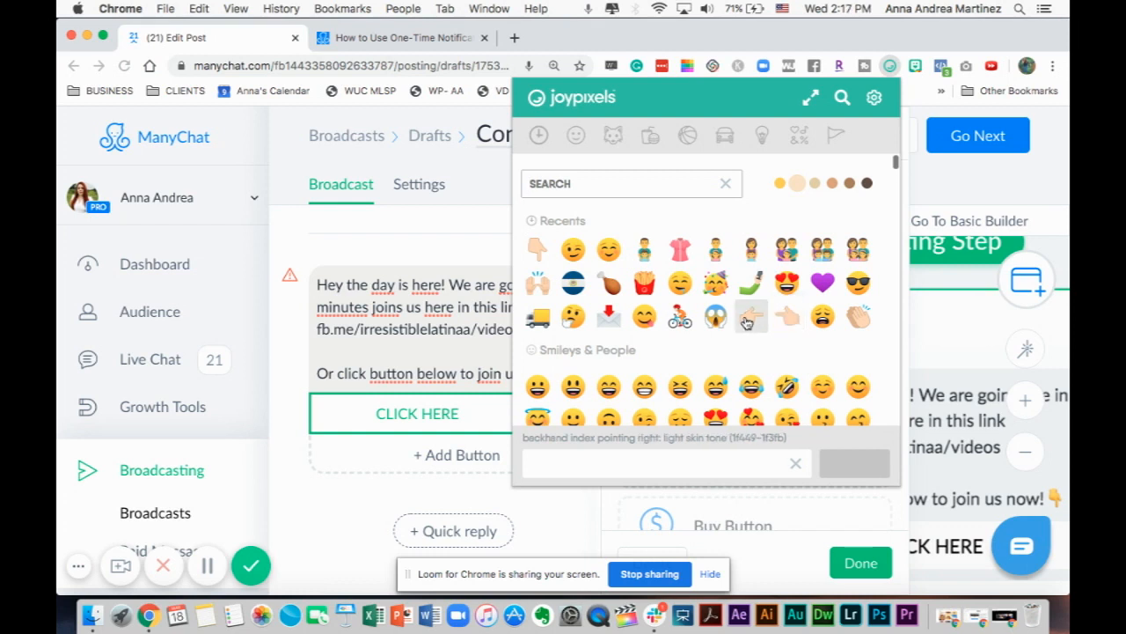
left_click(750, 316)
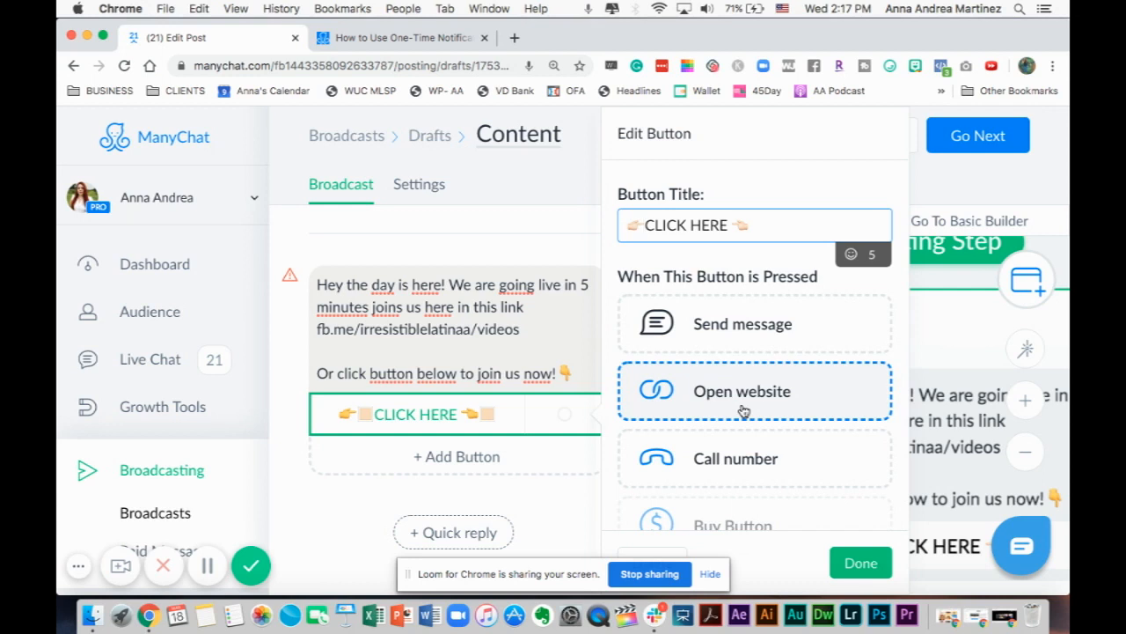
Step: Set the CLICK HERE button to open website fb.me/irresistiblelatinaa/videos and finish editing it
left_click(742, 391)
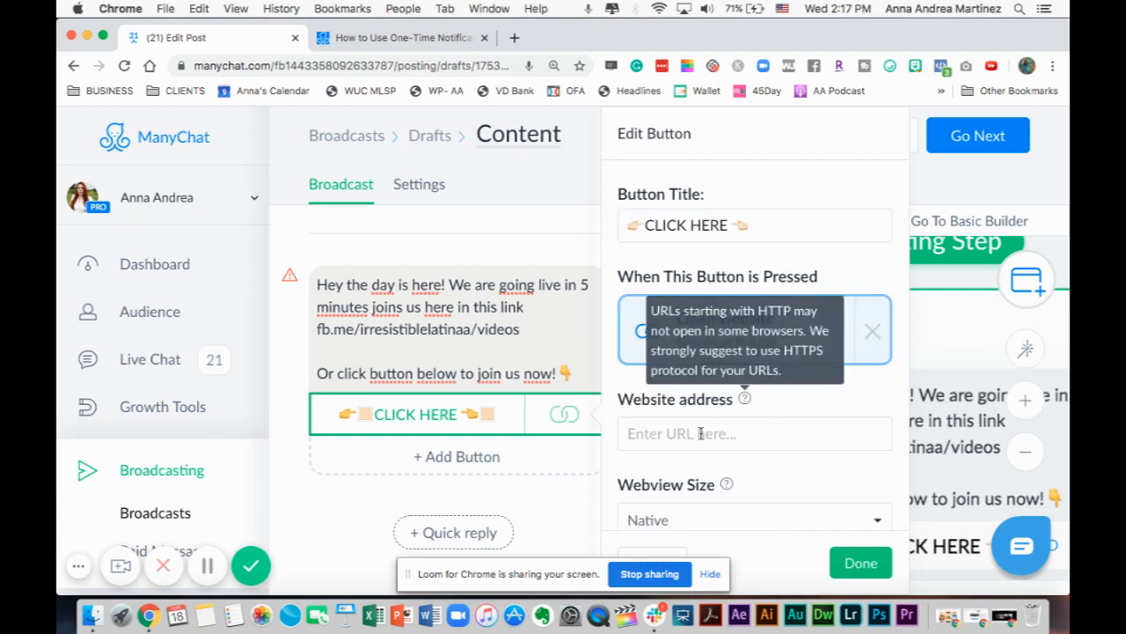
left_click(753, 432)
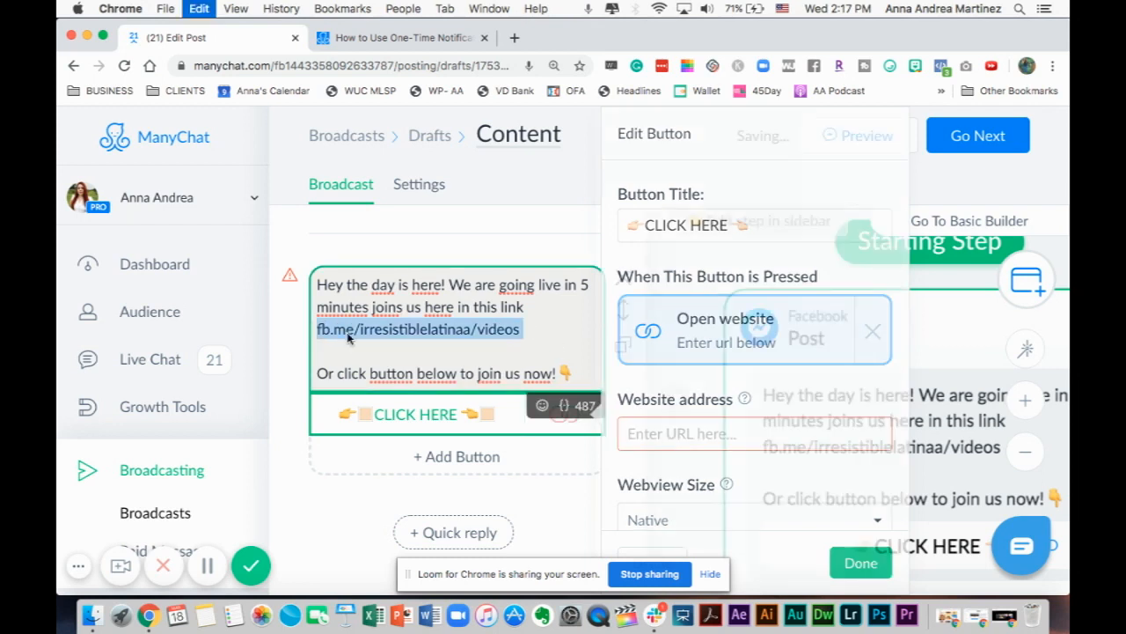
left_click(872, 332)
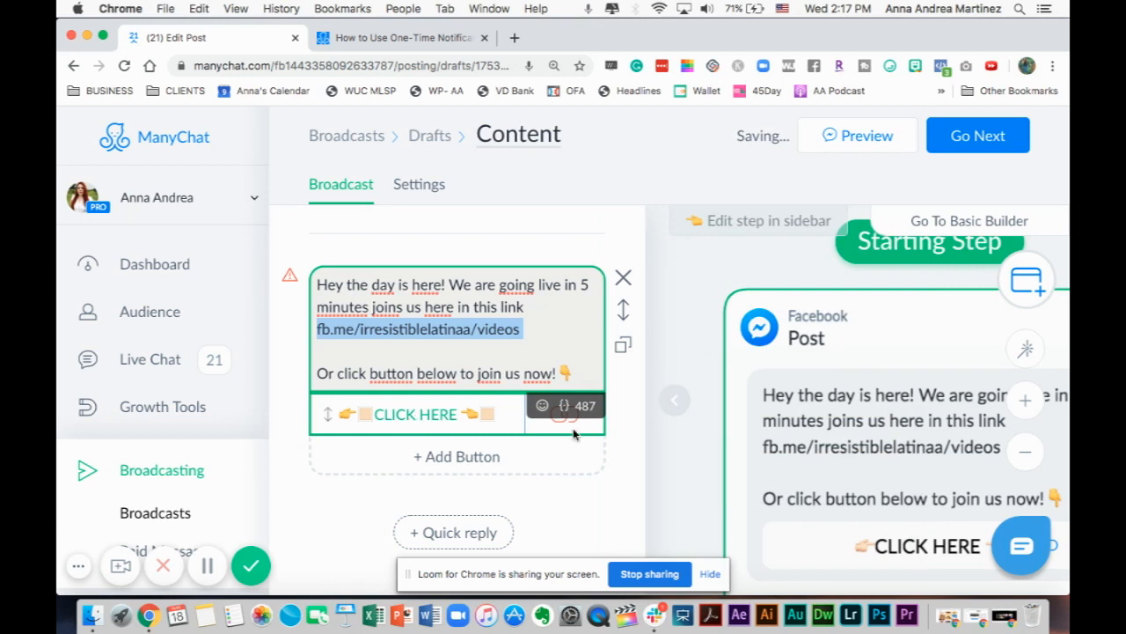
left_click(415, 414)
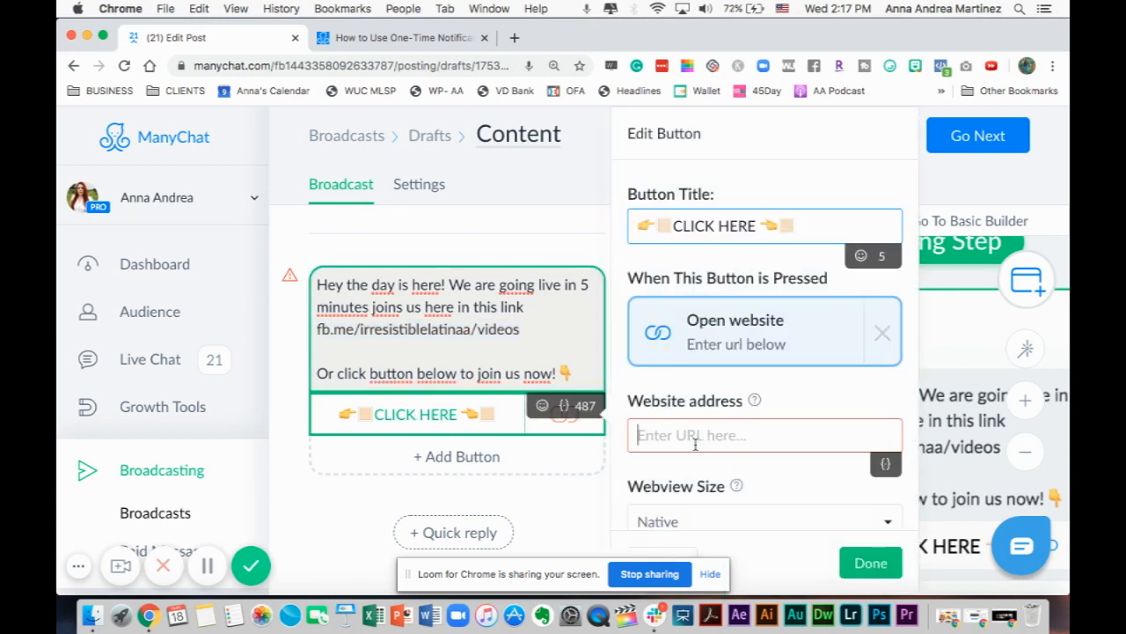
type("fb.me/irresistiblelatinaa/videos")
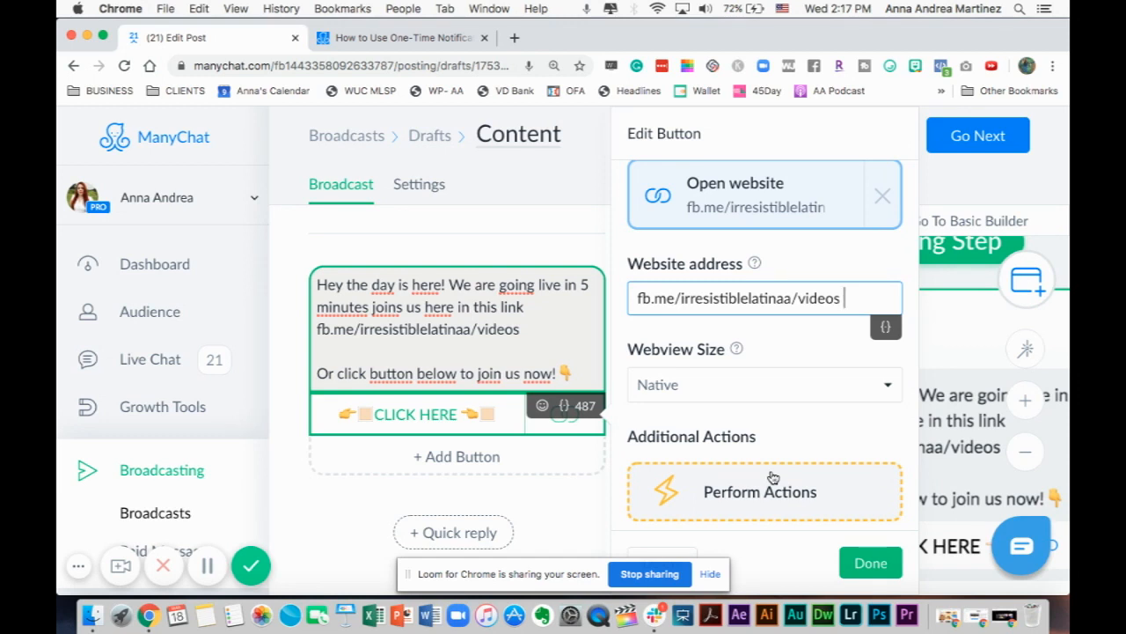
scroll("down", 3)
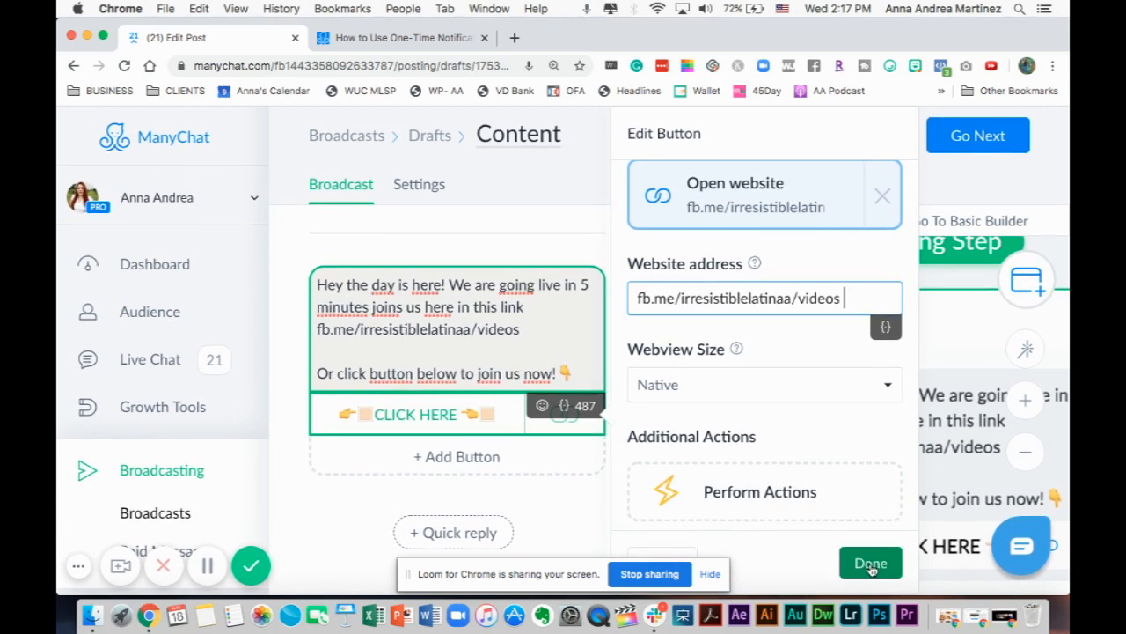
left_click(870, 562)
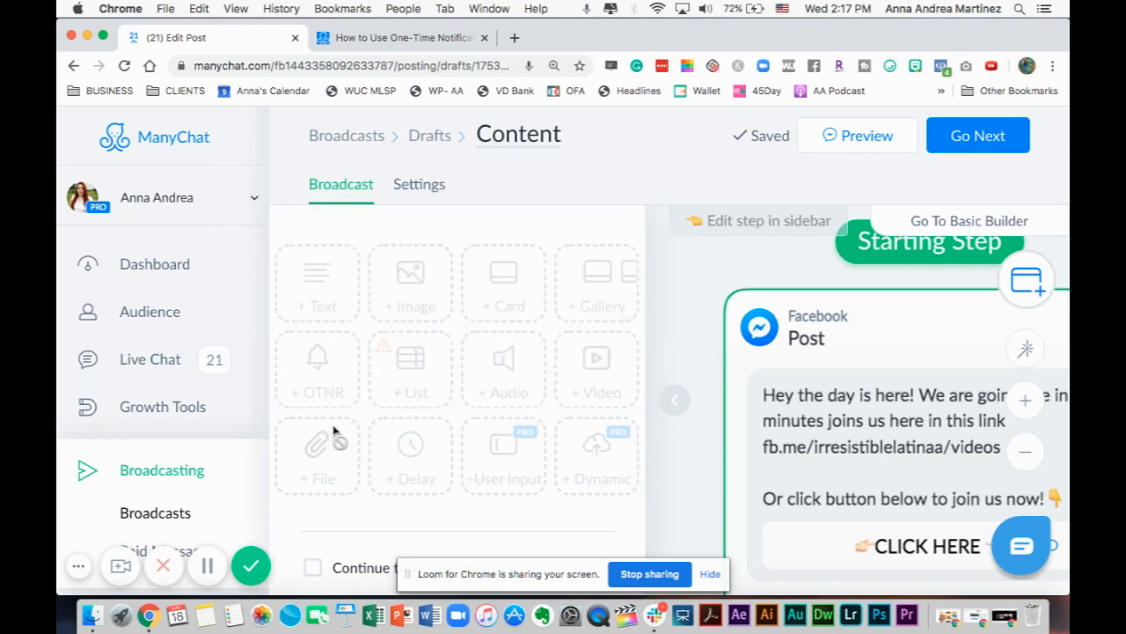
mouse_move(553, 328)
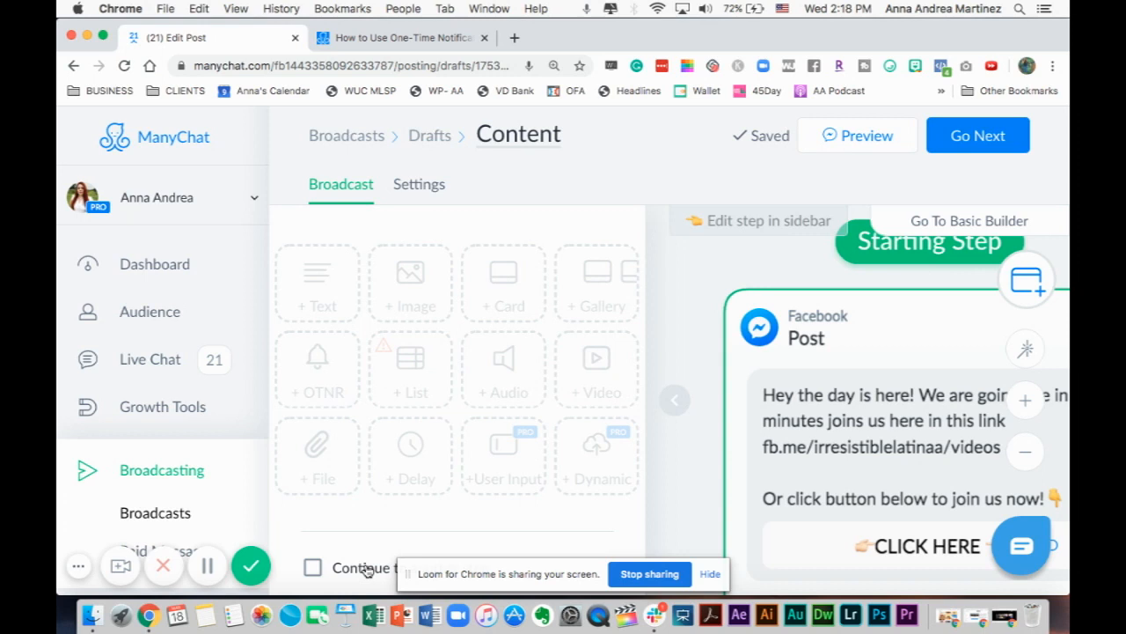
mouse_move(467, 505)
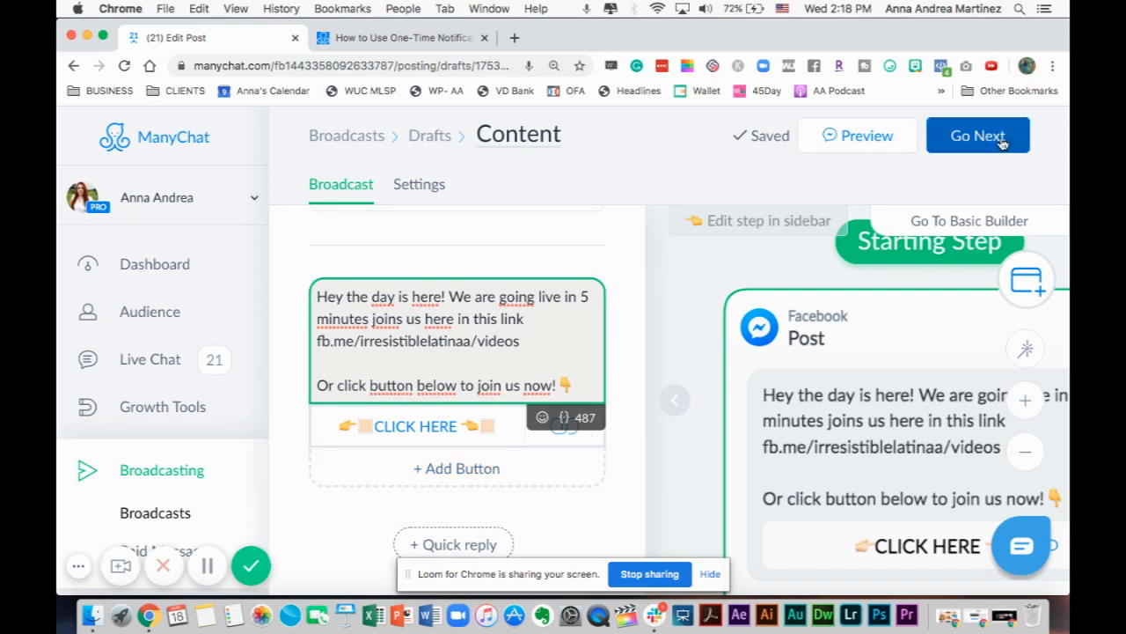
mouse_move(1015, 169)
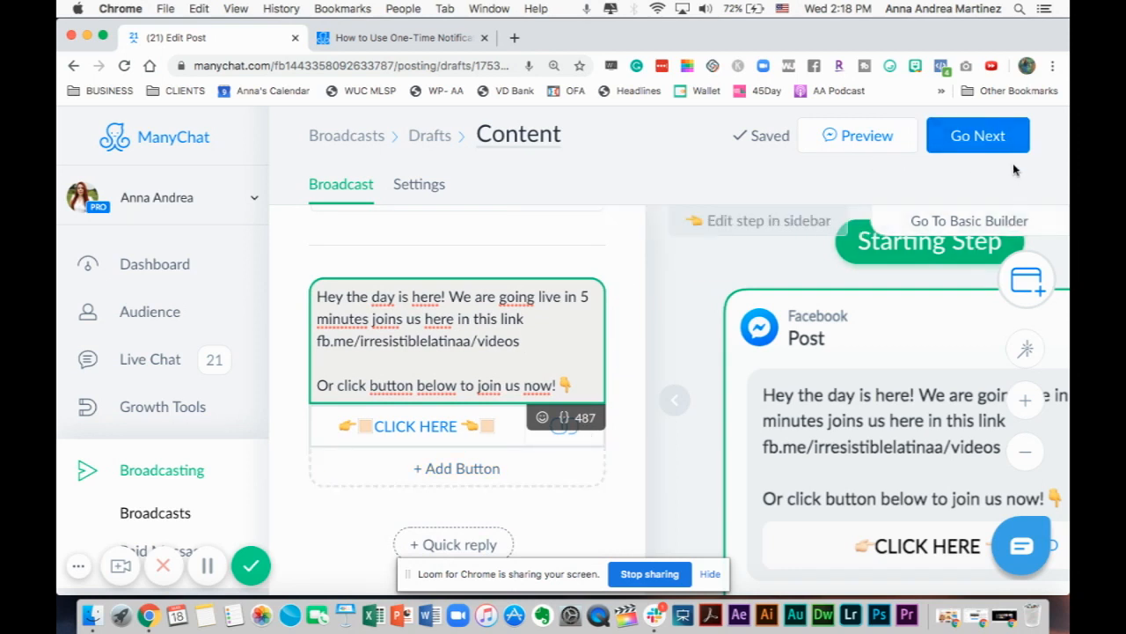
Step: In broadcast Settings, choose 'Non-promotional or Mixed content (message tags applied)'
left_click(977, 134)
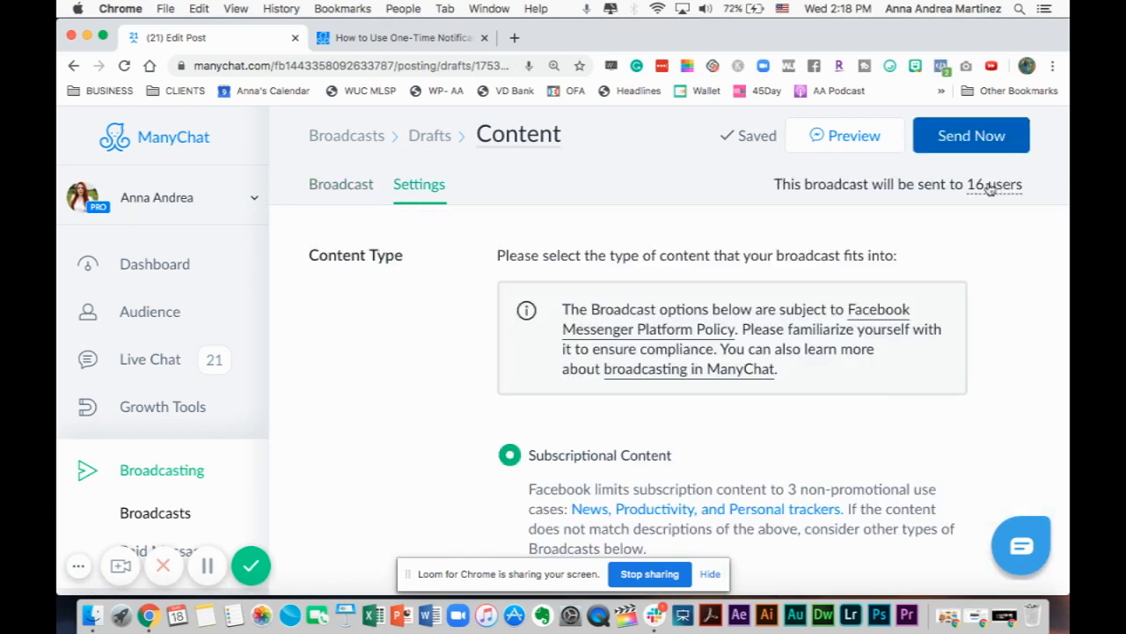
mouse_move(981, 305)
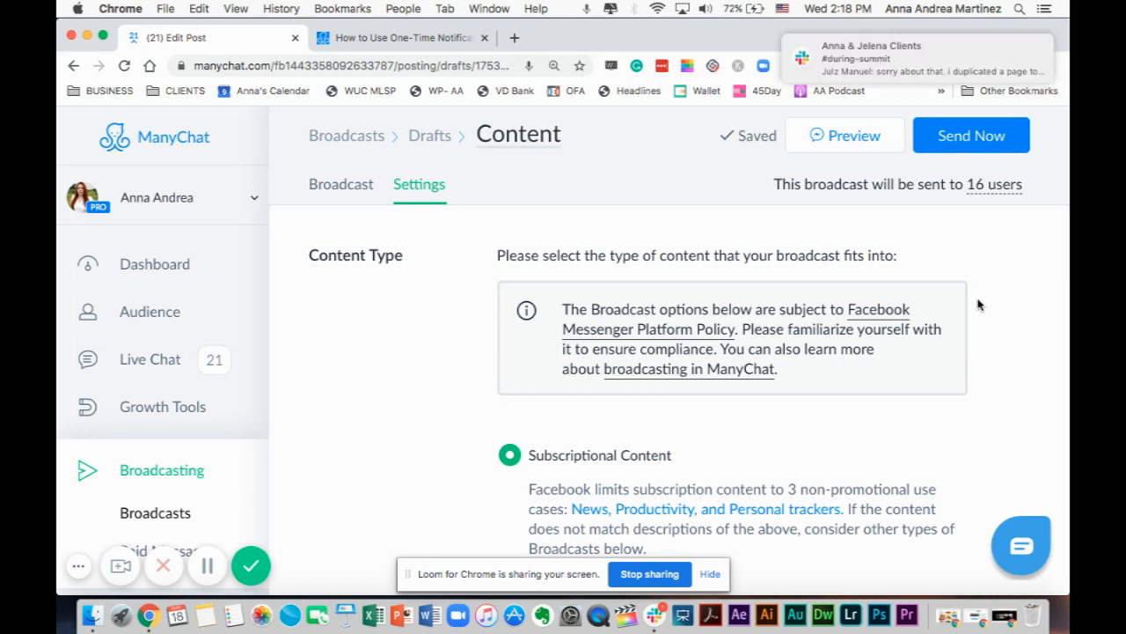
mouse_move(1010, 55)
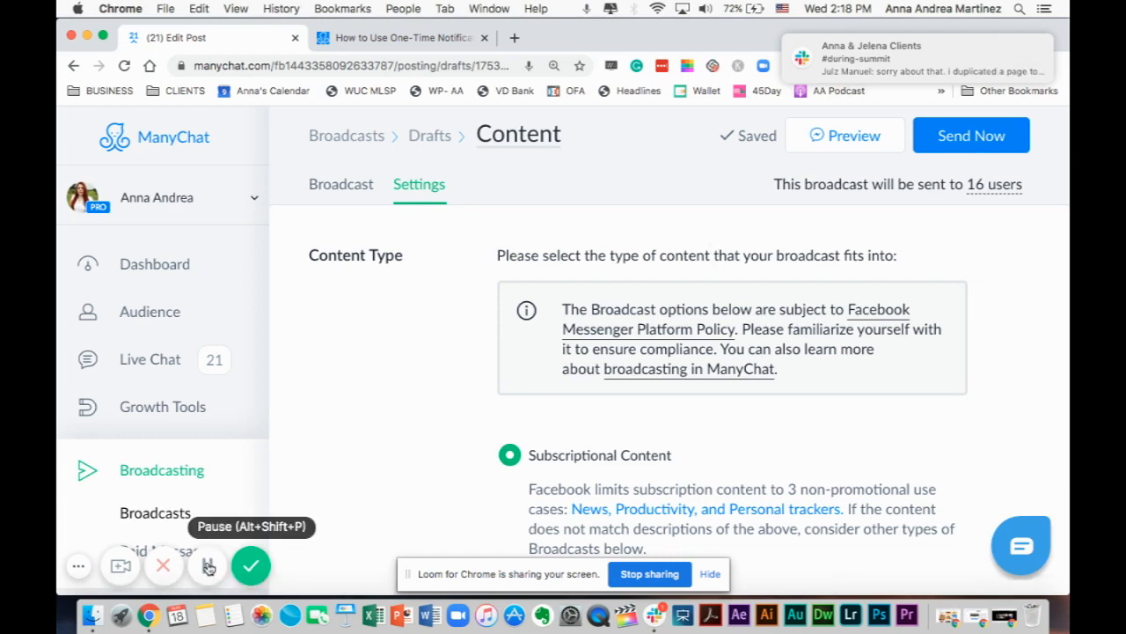
scroll("down", 3)
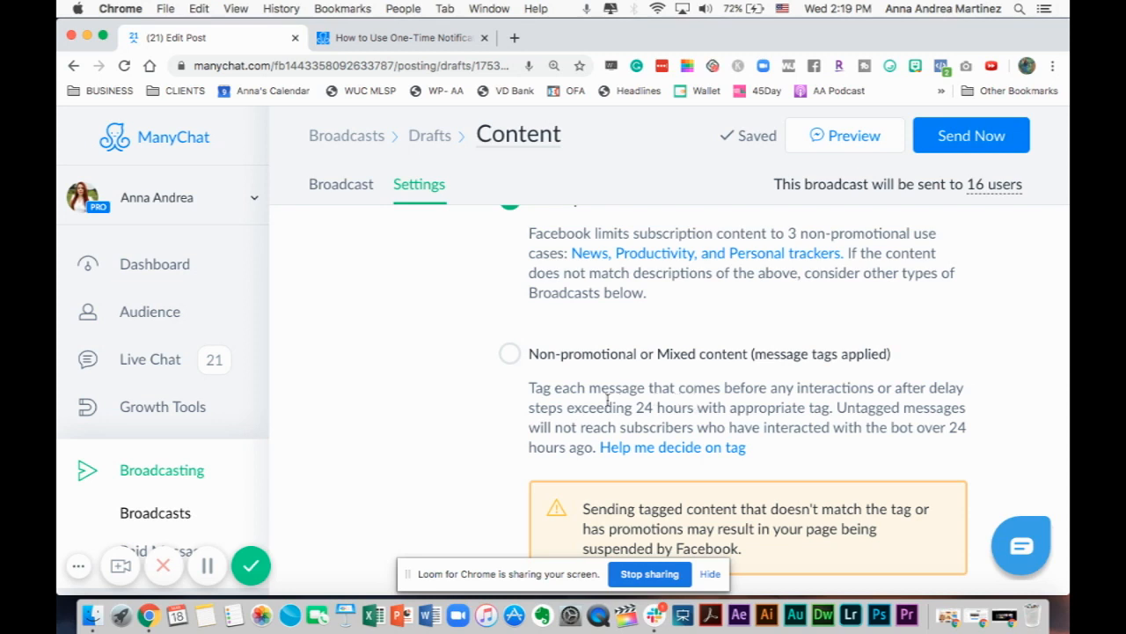
mouse_move(827, 389)
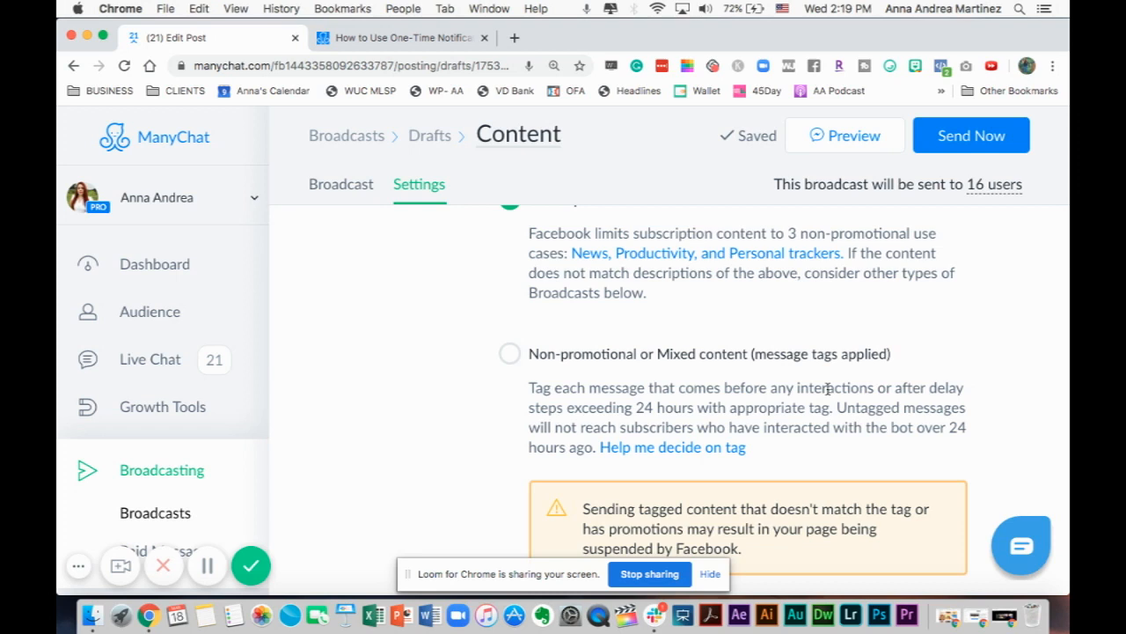
scroll("up", 3)
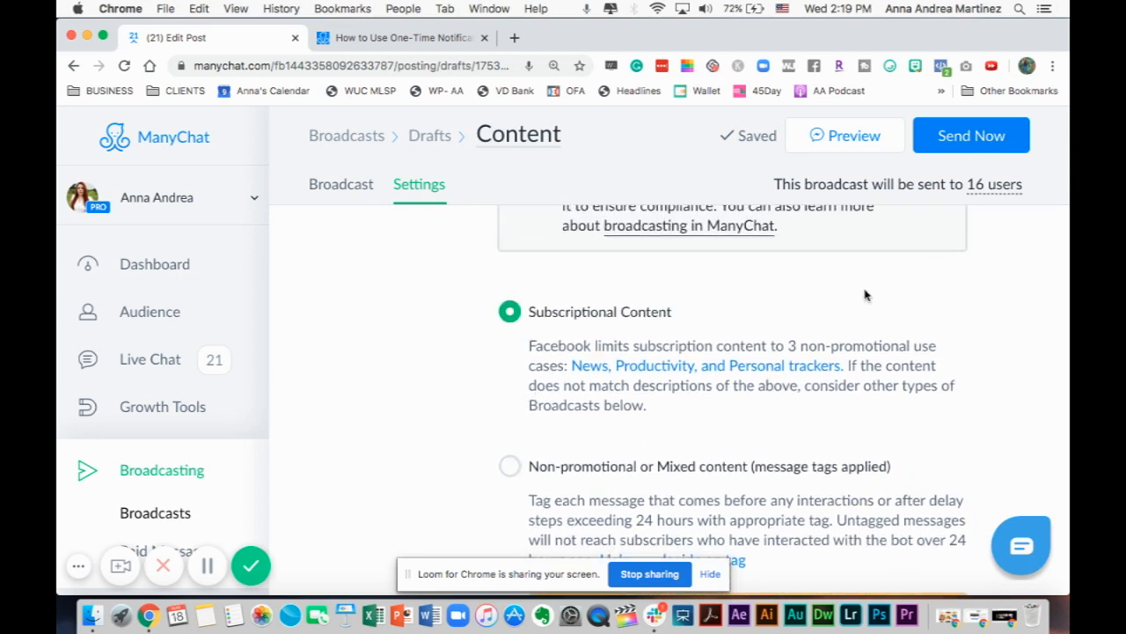
scroll("down", 3)
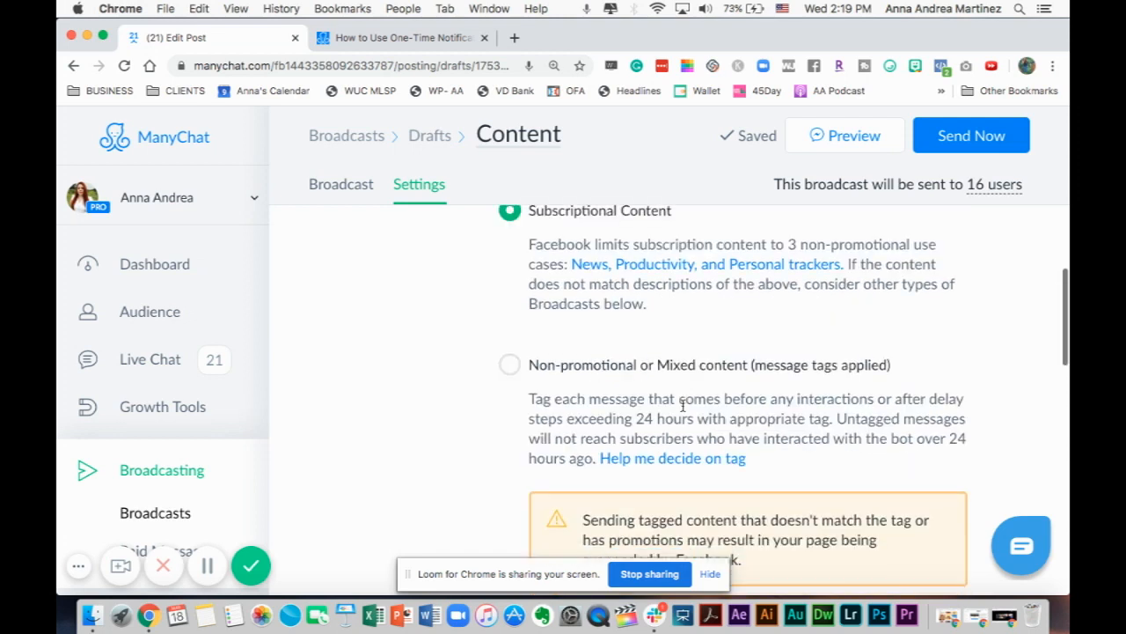
left_click(510, 365)
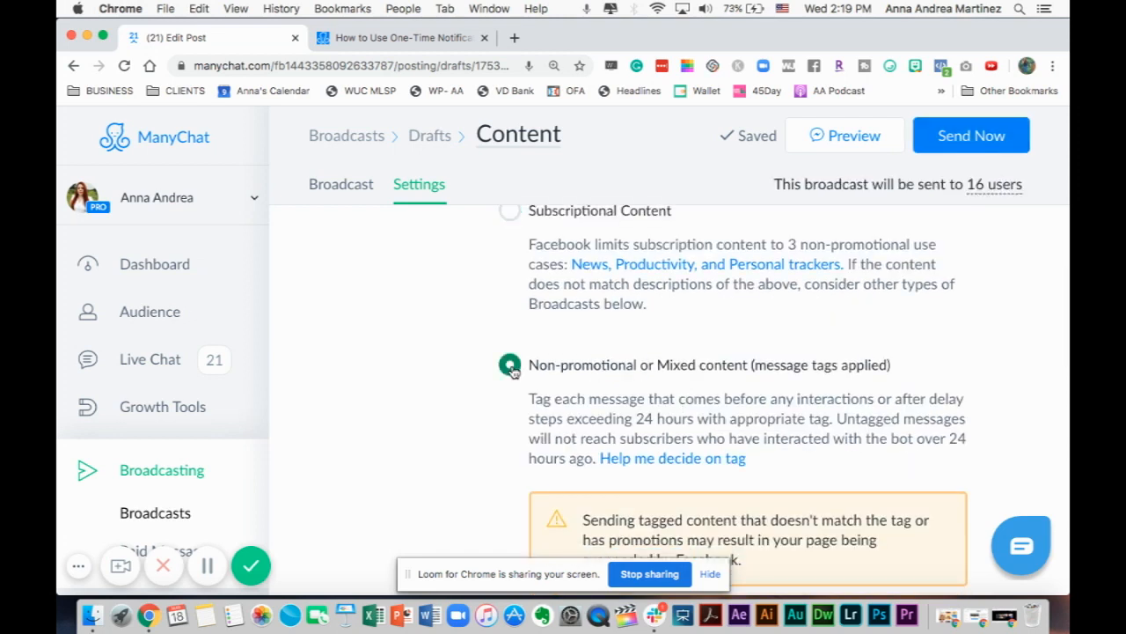
left_click(509, 364)
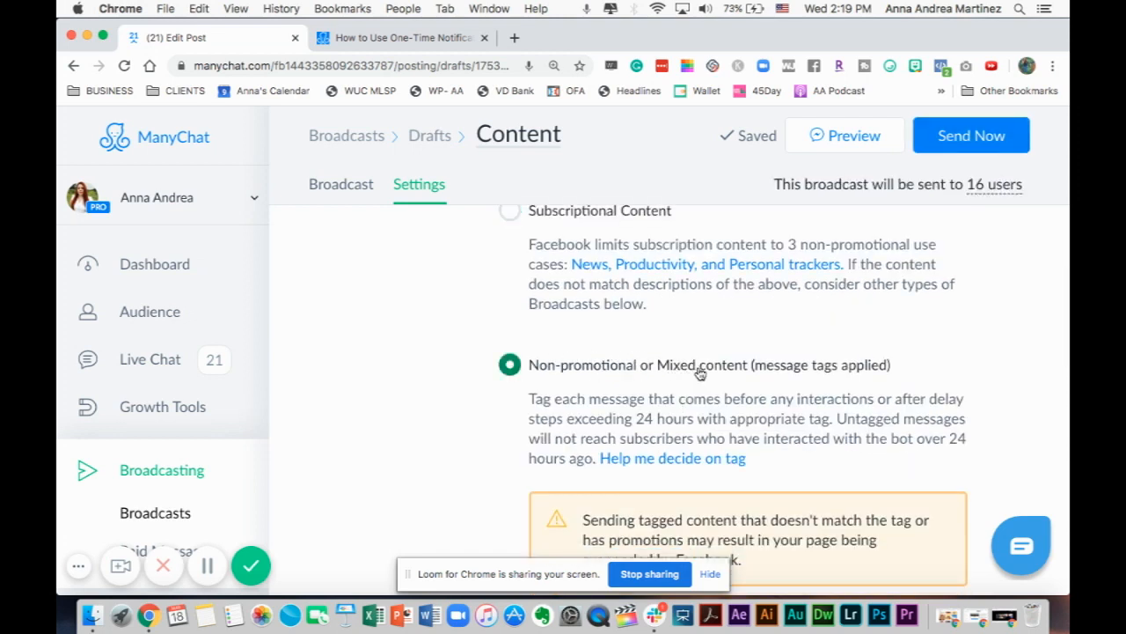
Step: Open and read Facebook's 'Help me decide on tag' message tag guidance
scroll("down", 3)
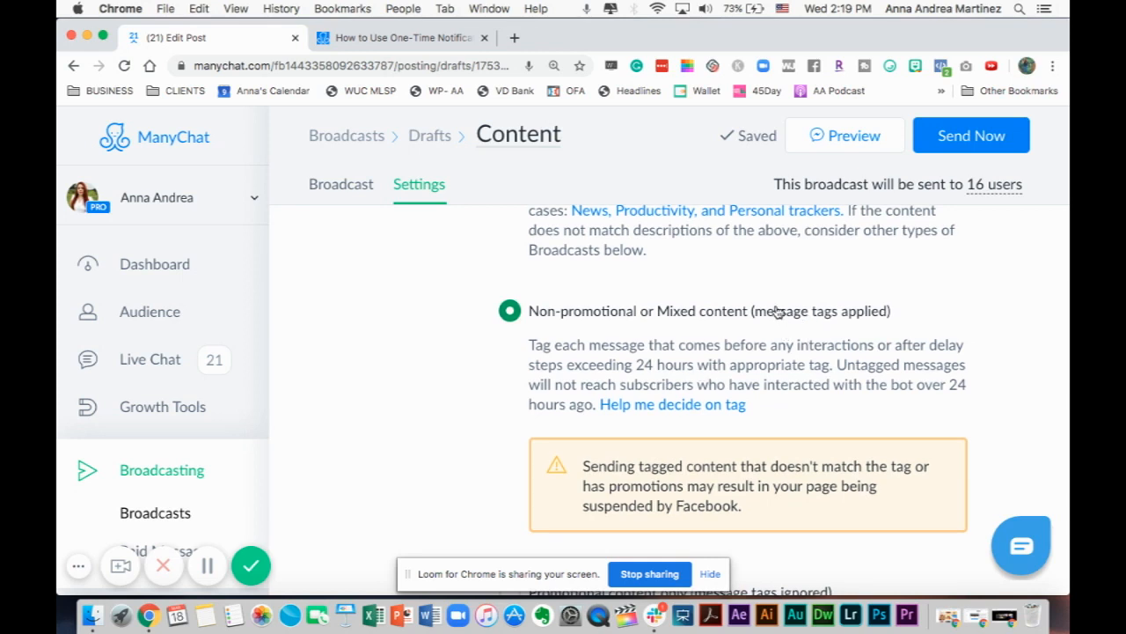
scroll("down", 3)
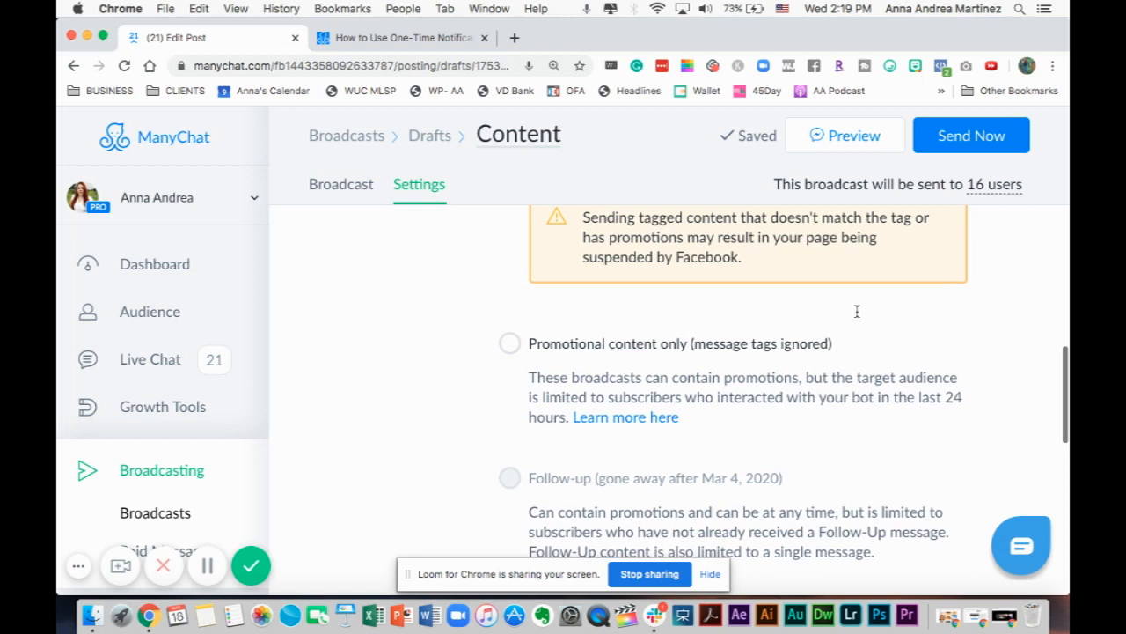
scroll("down", 3)
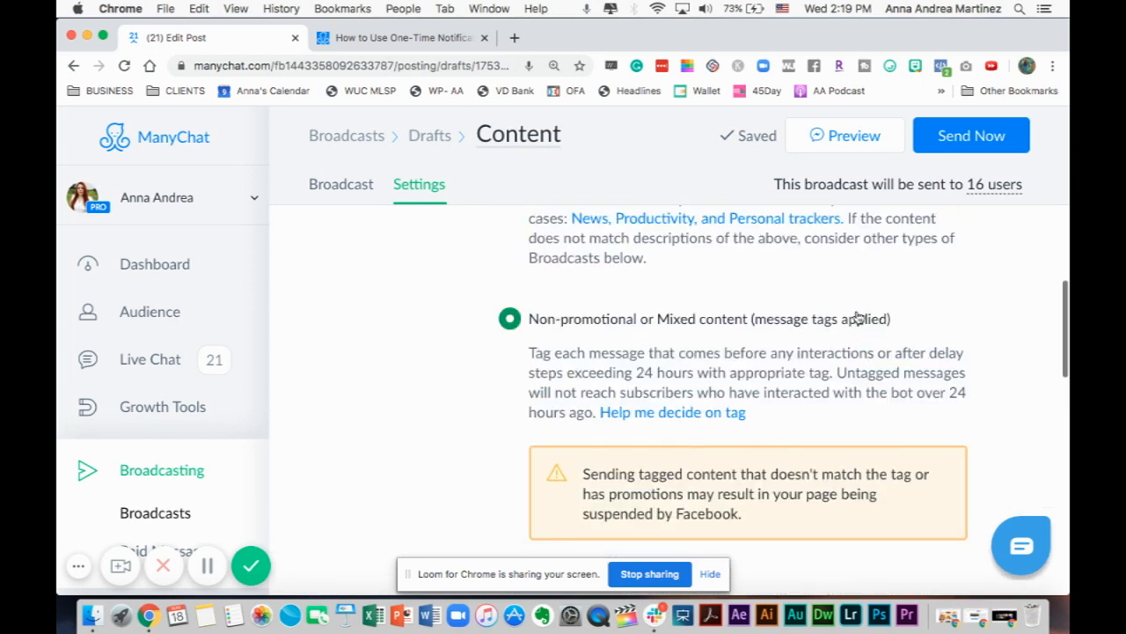
scroll("up", 3)
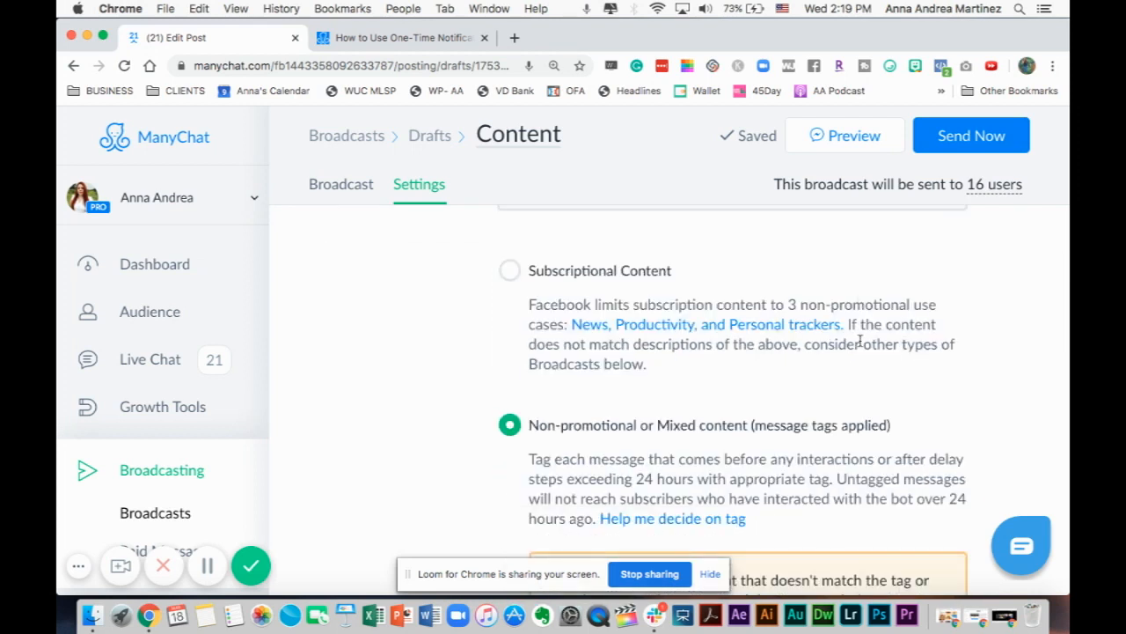
scroll("down", 3)
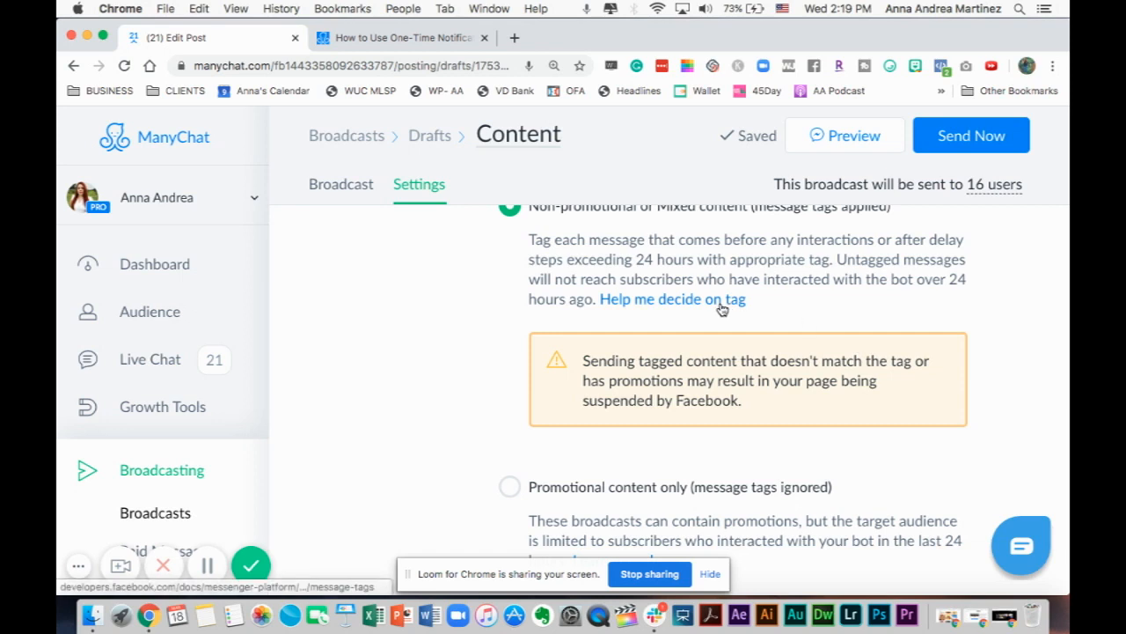
left_click(672, 299)
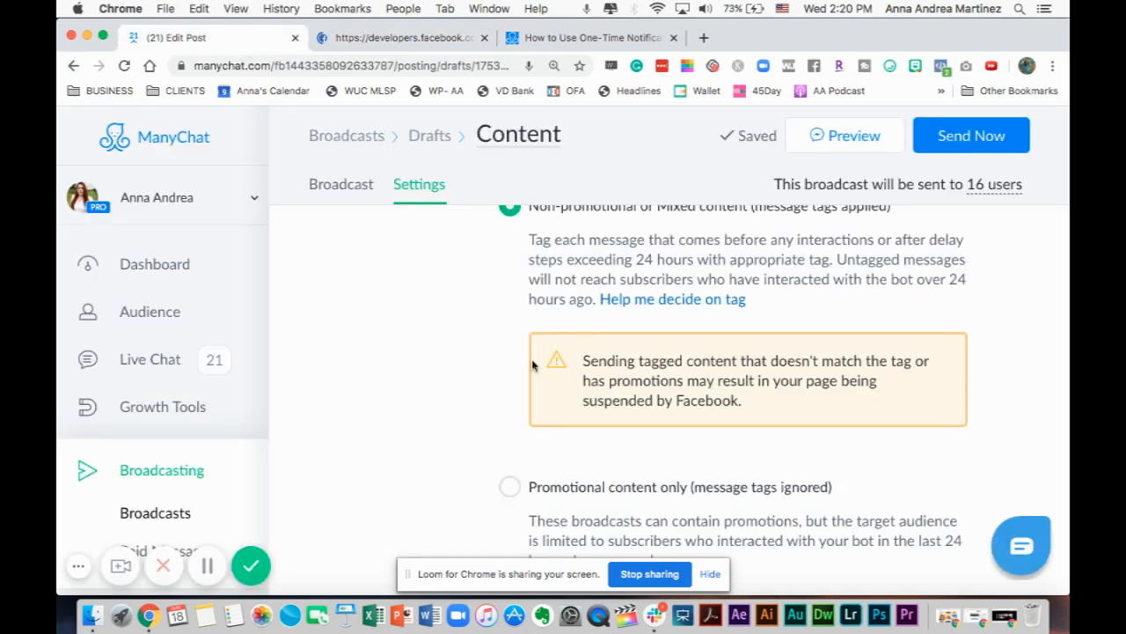
scroll("down", 3)
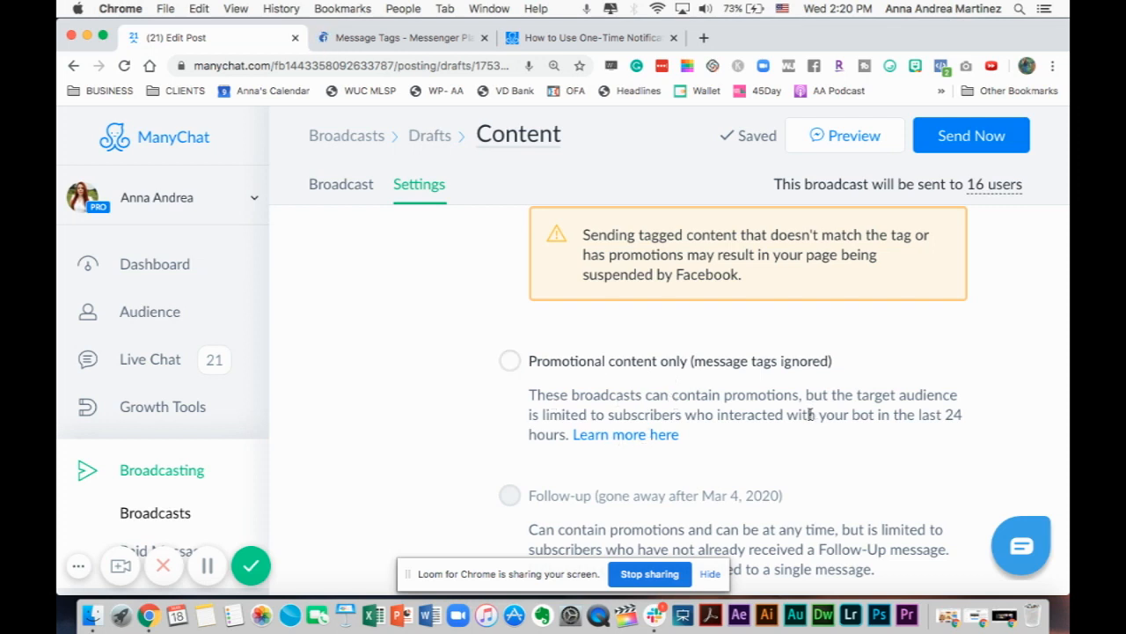
mouse_move(803, 442)
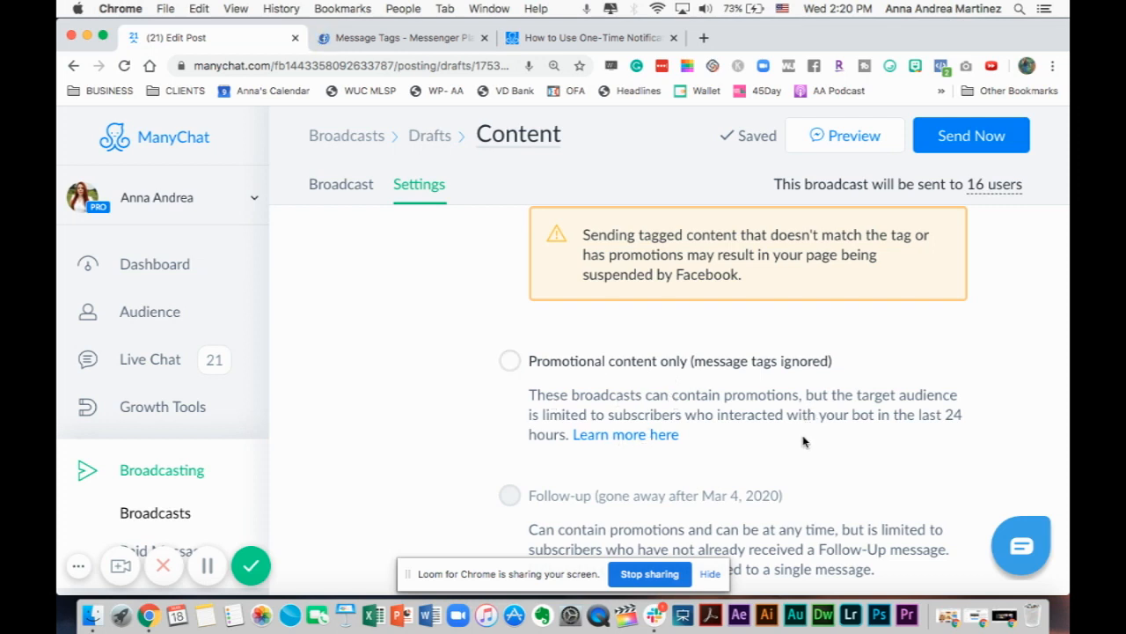
mouse_move(629, 398)
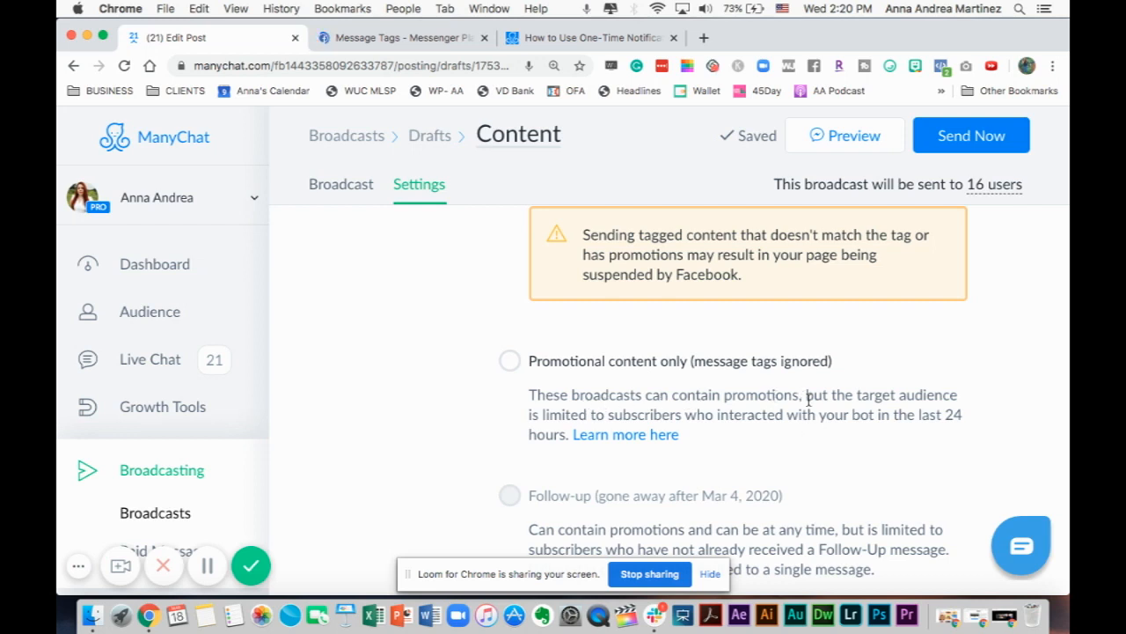
mouse_move(711, 450)
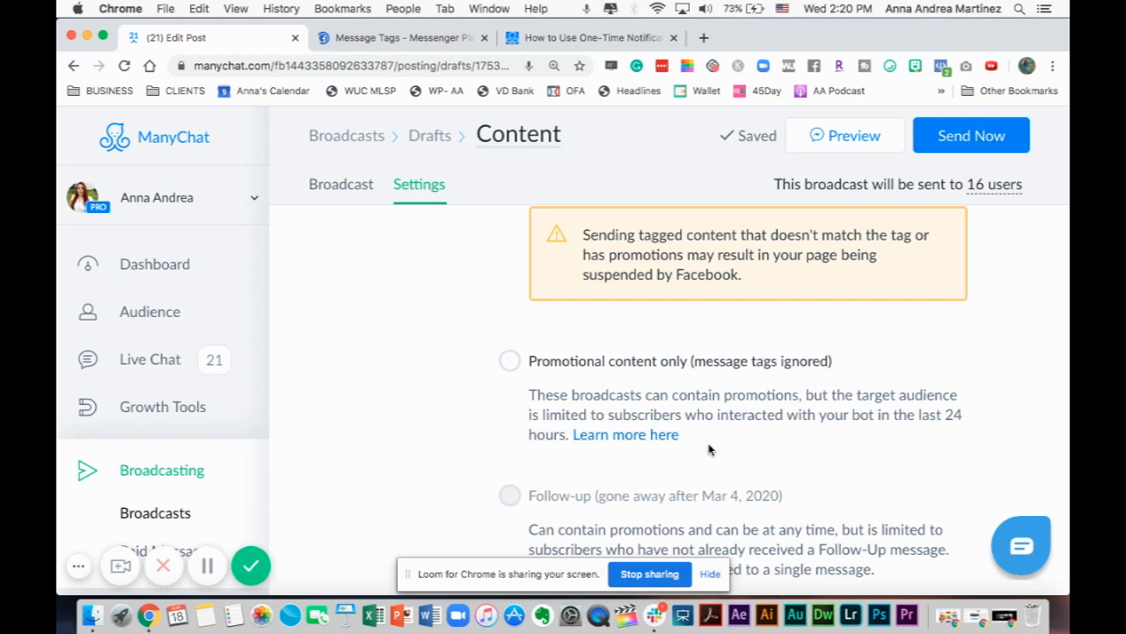
mouse_move(851, 445)
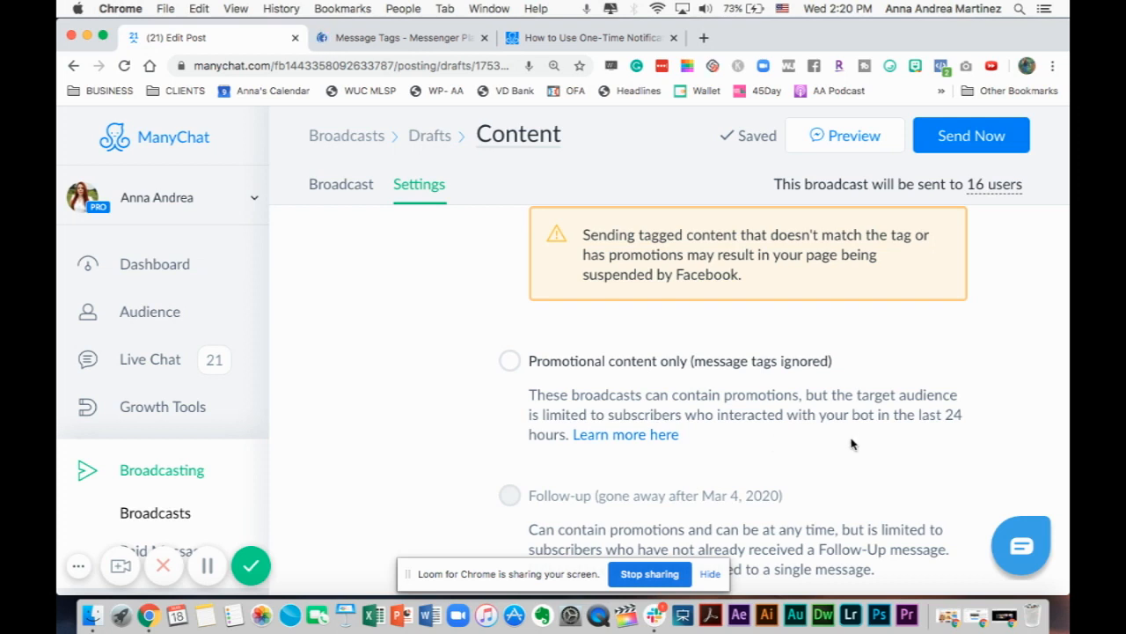
mouse_move(775, 447)
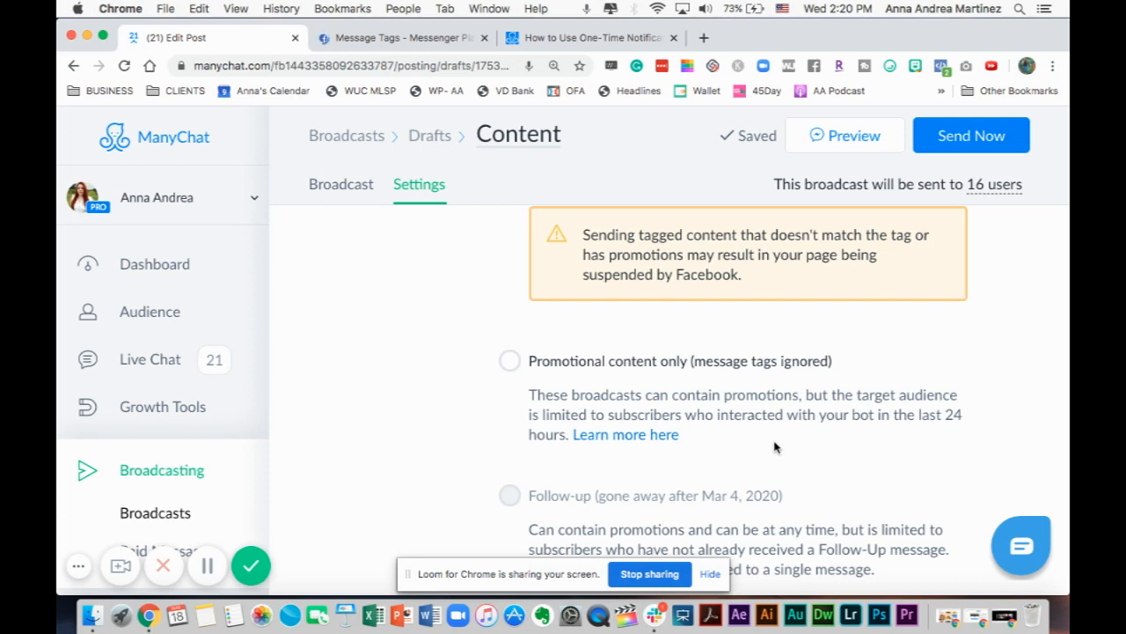
mouse_move(678, 385)
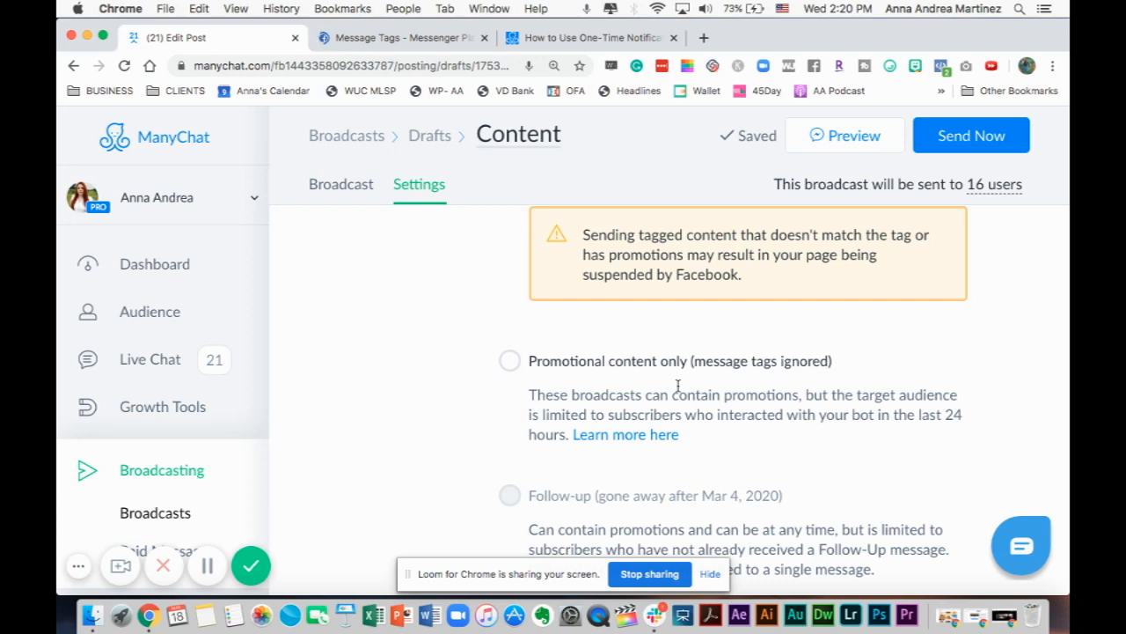
mouse_move(603, 365)
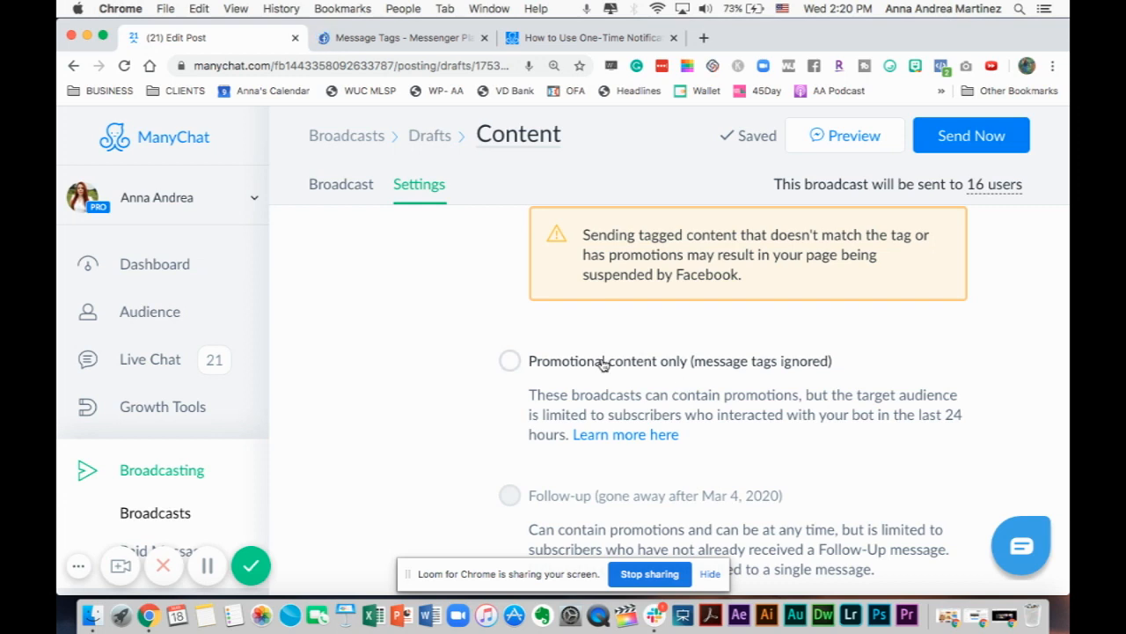
scroll("down", 3)
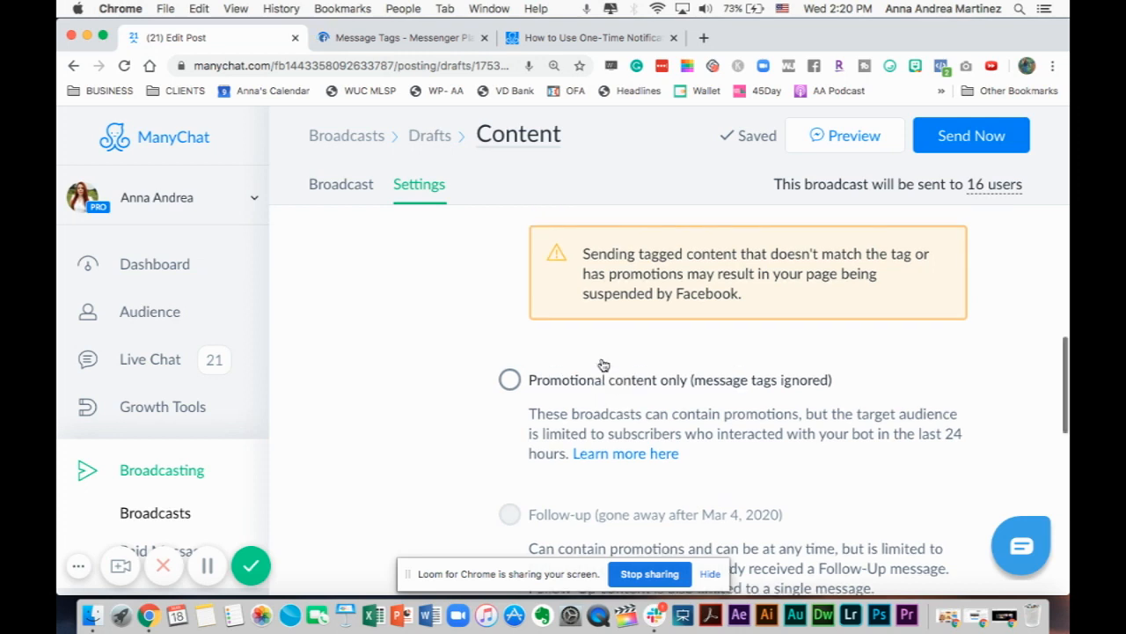
scroll("up", 3)
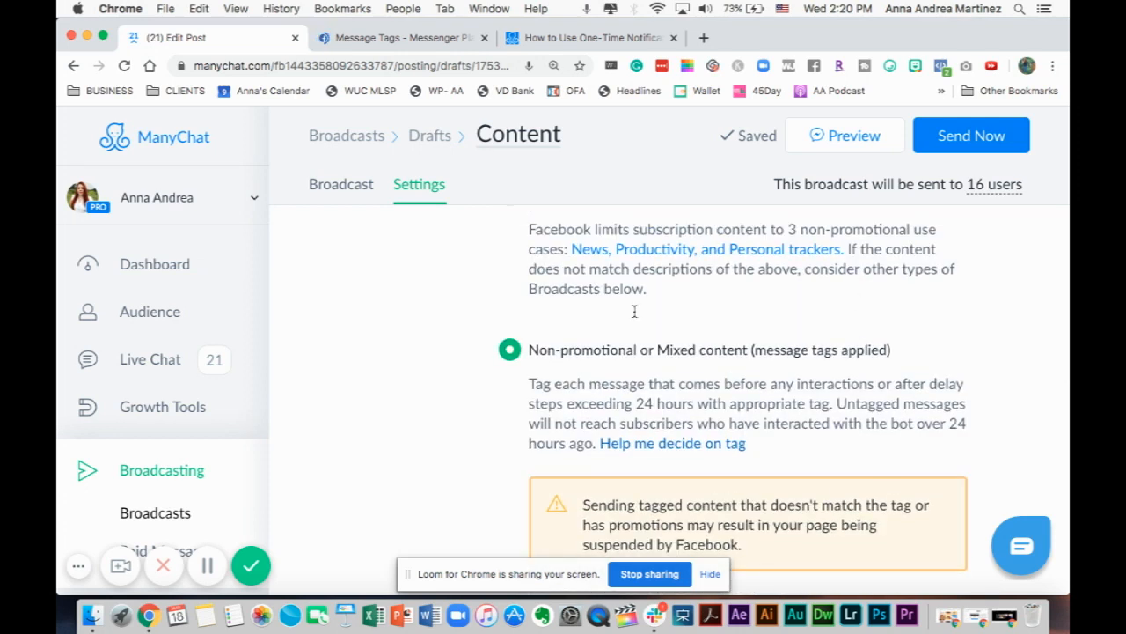
scroll("down", 3)
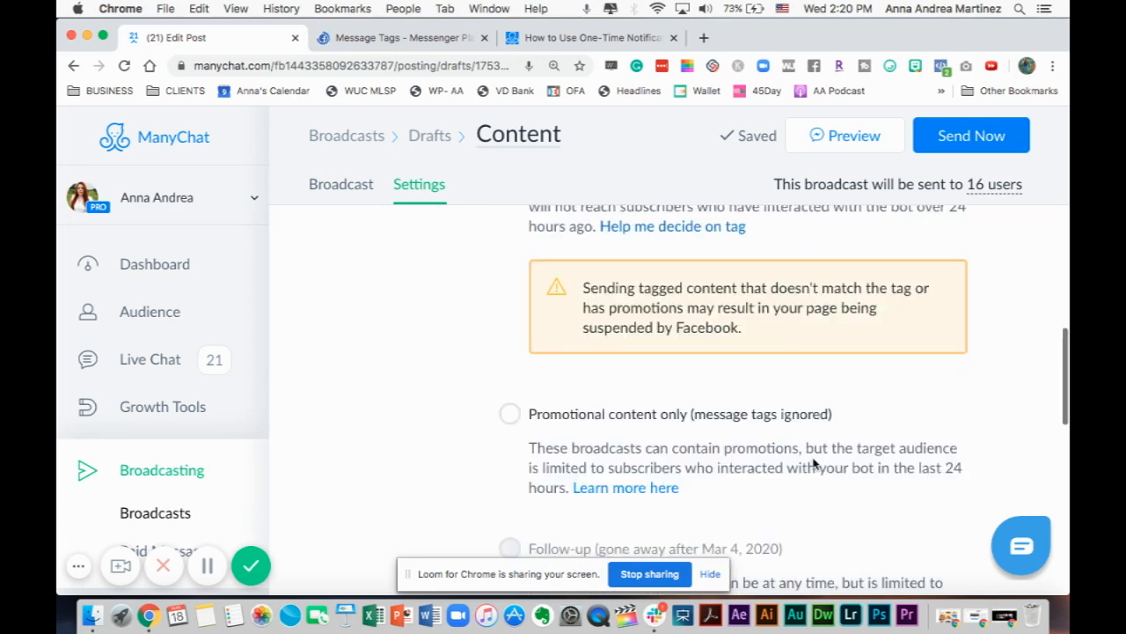
scroll("down", 3)
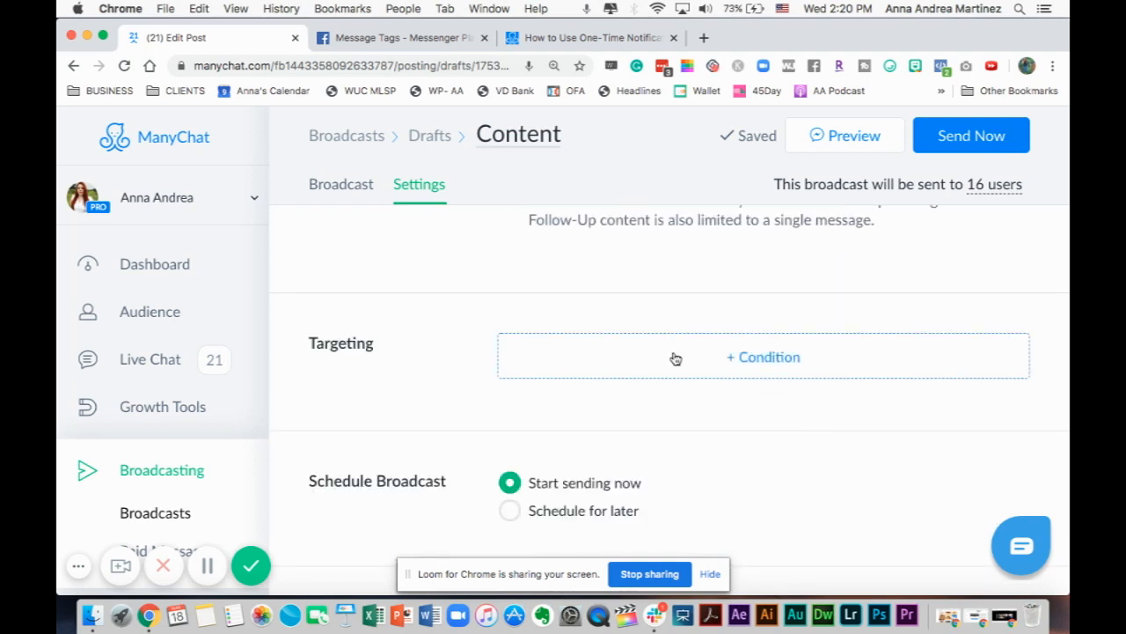
left_click(762, 356)
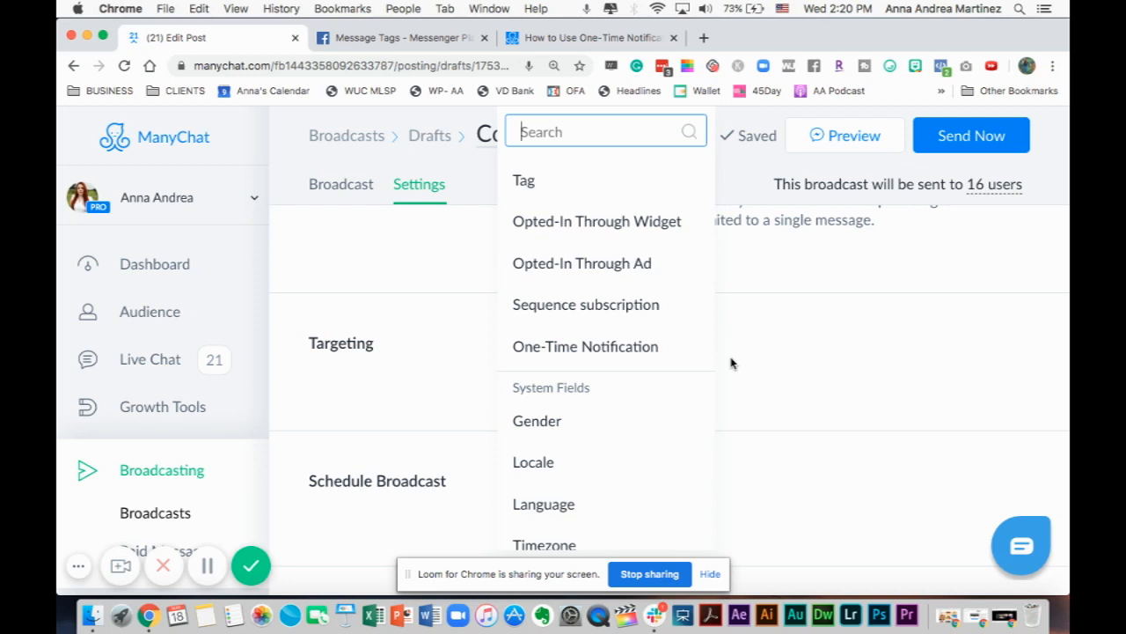
mouse_move(585, 346)
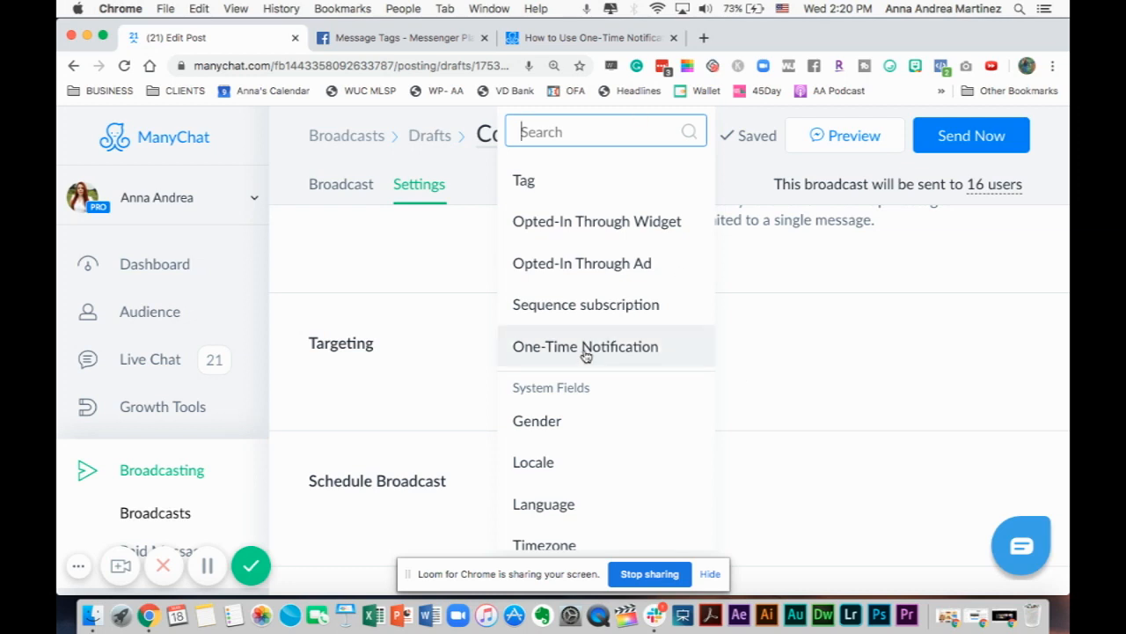
left_click(585, 346)
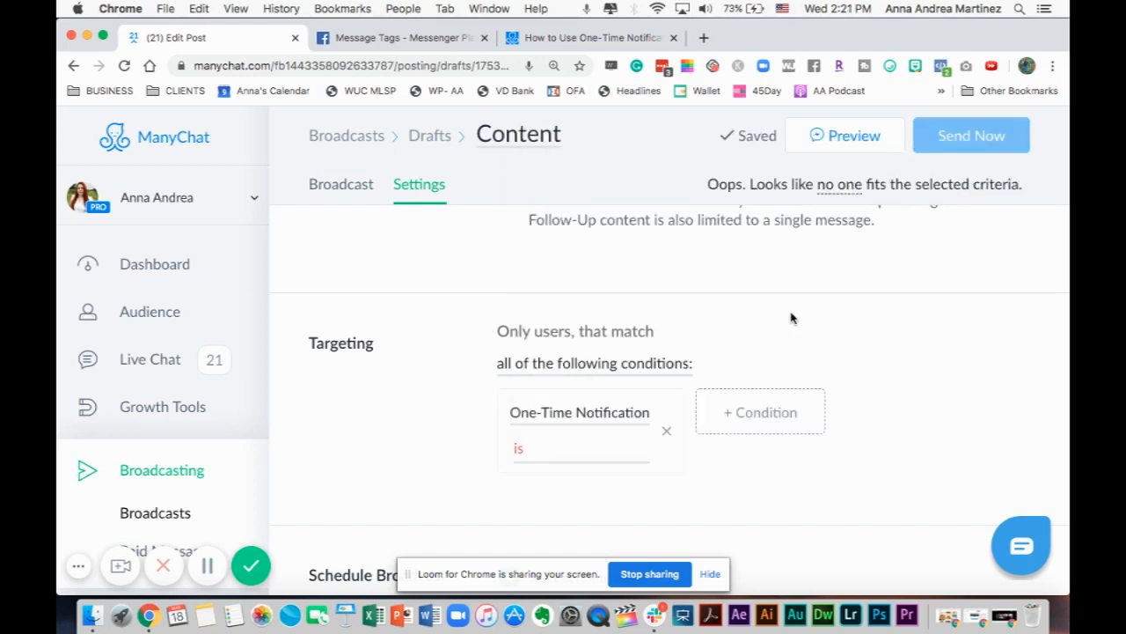
mouse_move(648, 479)
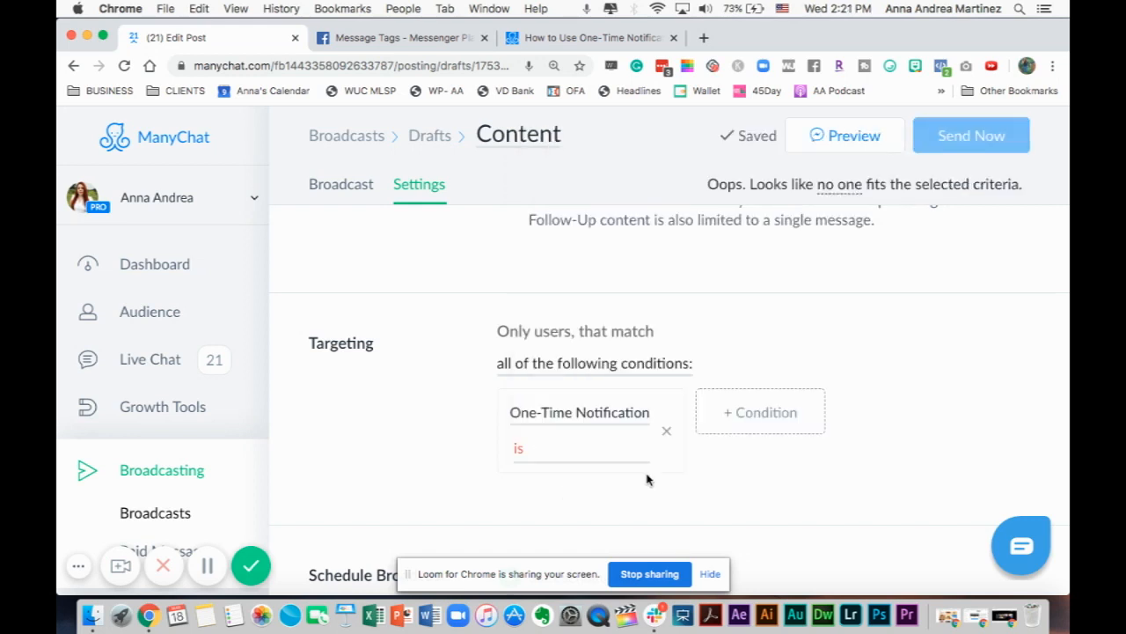
mouse_move(669, 456)
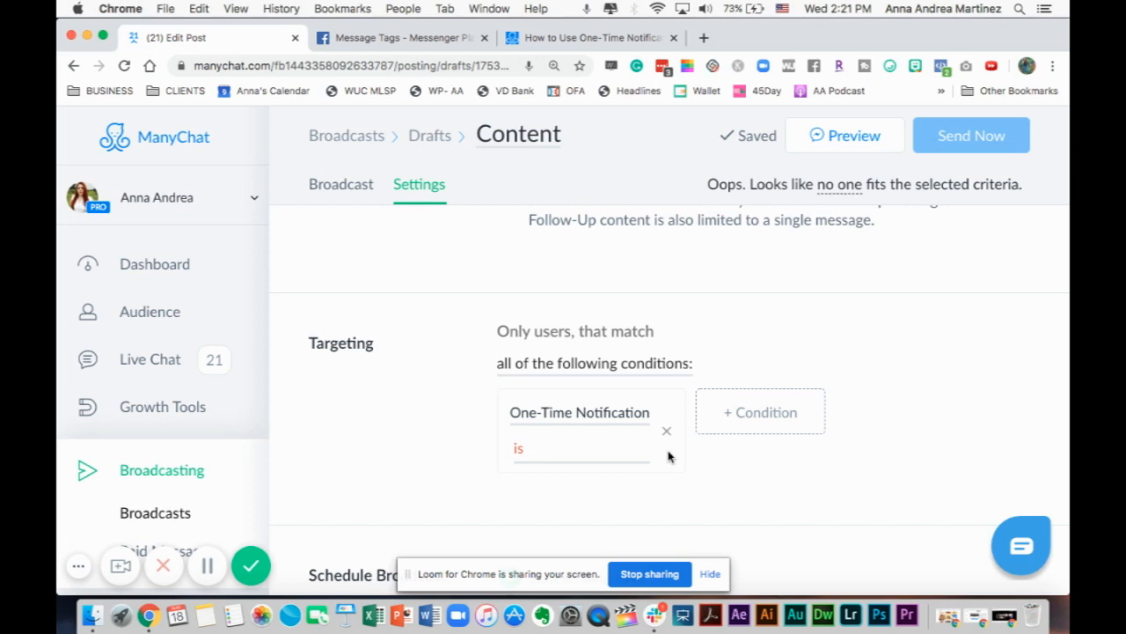
mouse_move(586, 437)
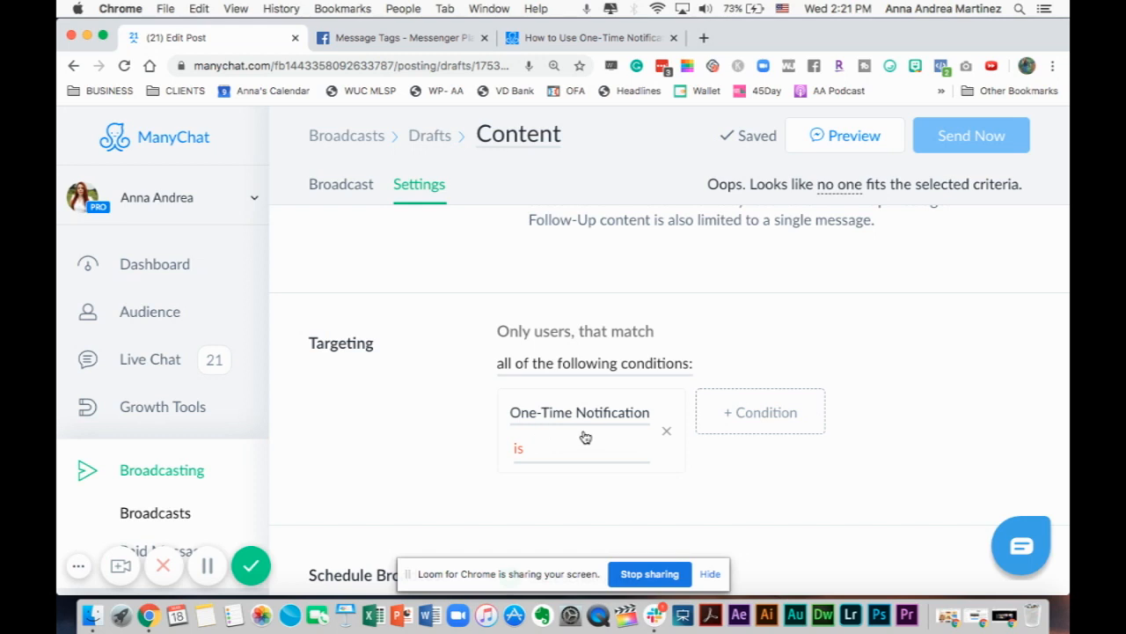
mouse_move(808, 172)
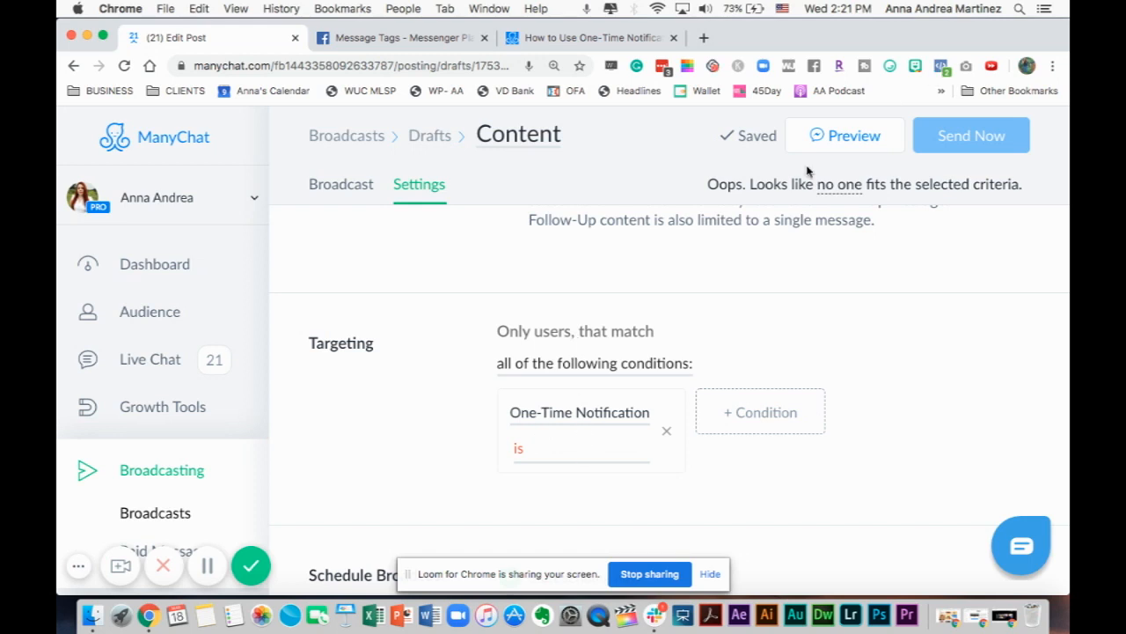
mouse_move(587, 359)
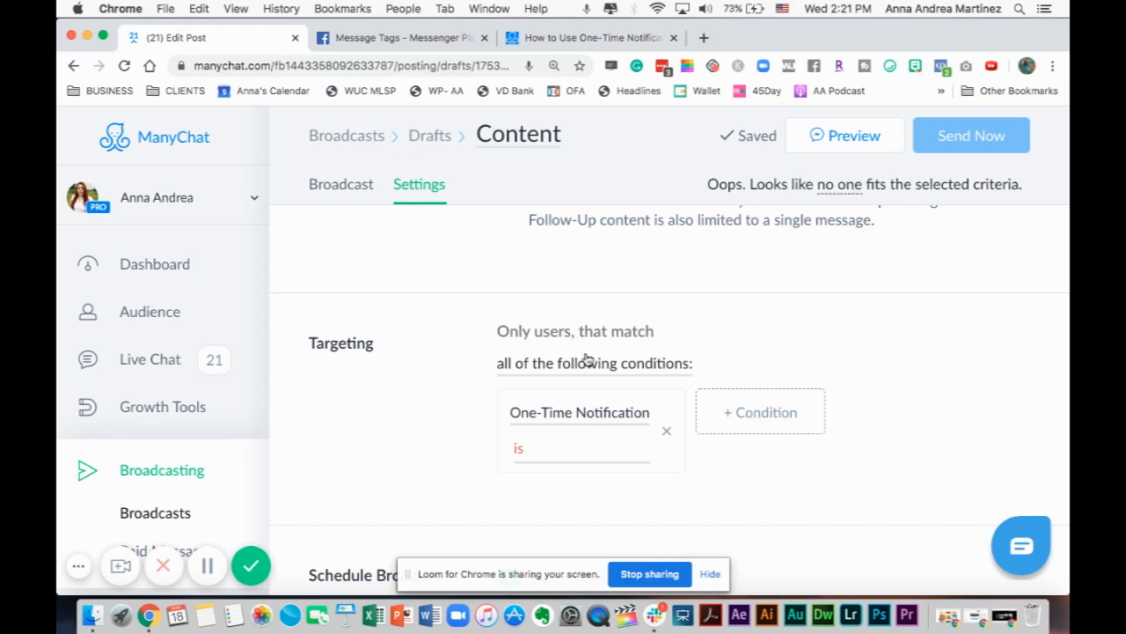
Step: Set Schedule Broadcast to 'Schedule for later' and review Time Zone and Notification Settings
scroll("down", 3)
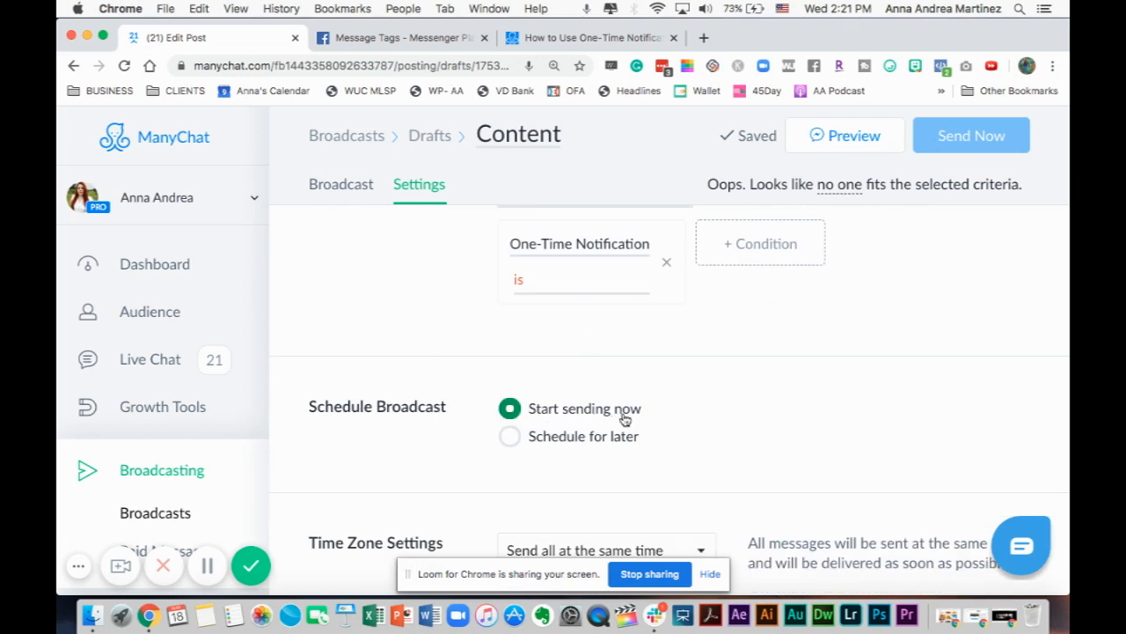
mouse_move(553, 446)
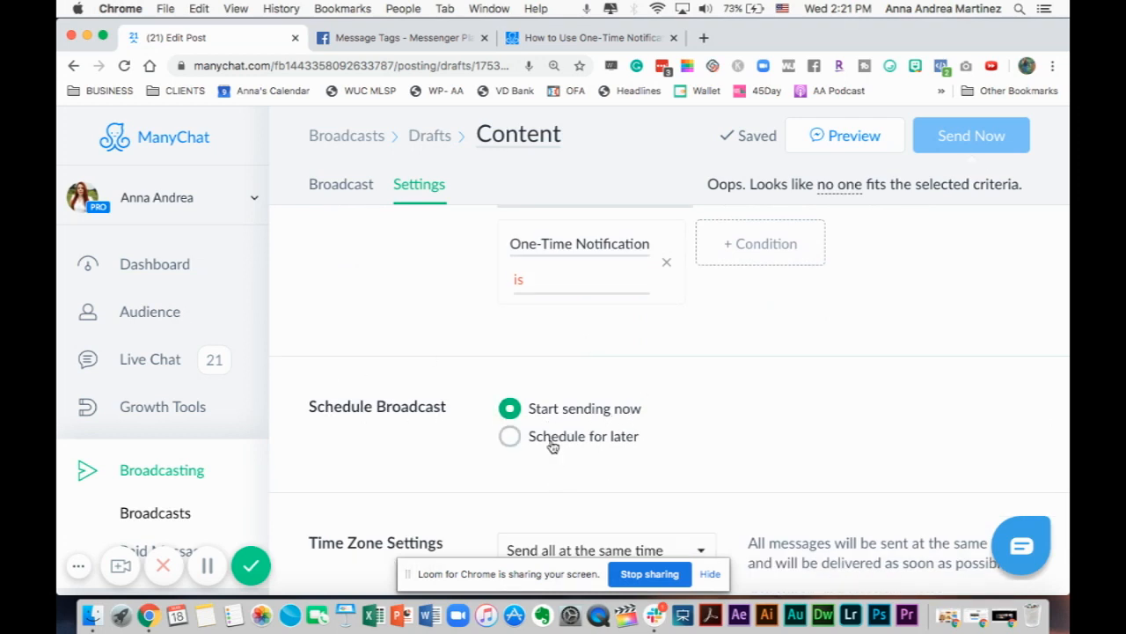
left_click(509, 436)
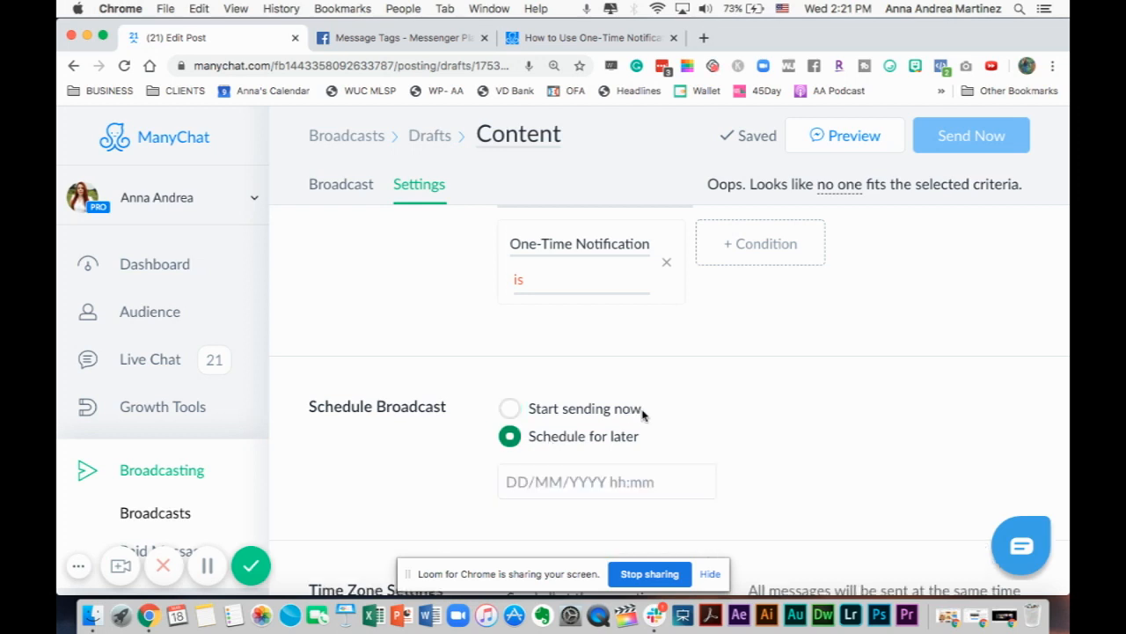
scroll("down", 3)
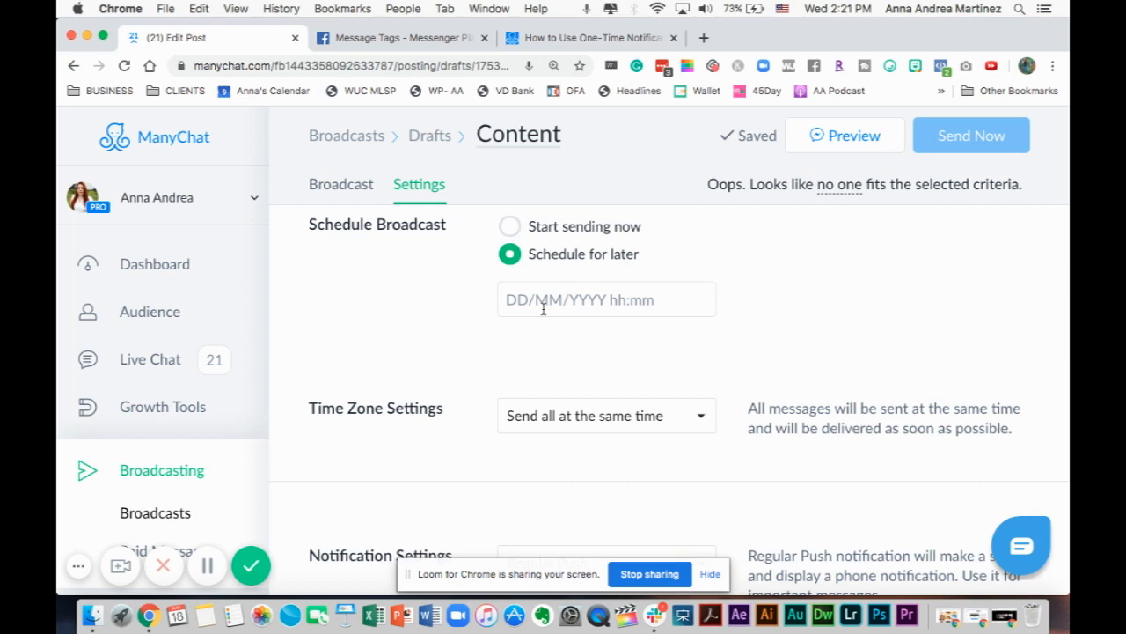
mouse_move(587, 355)
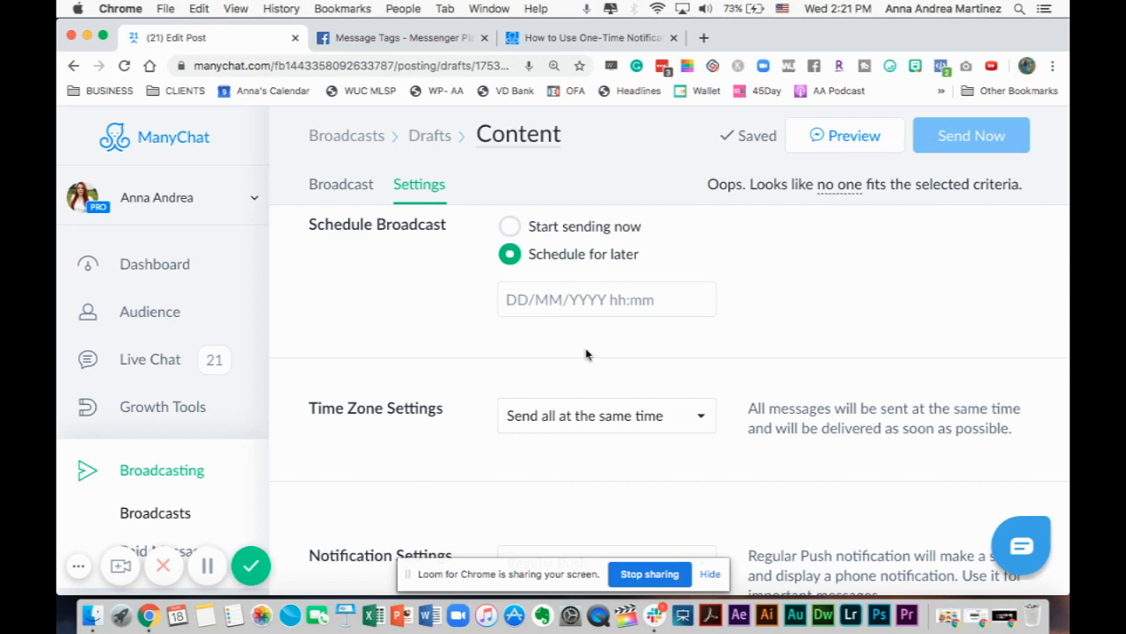
scroll("down", 3)
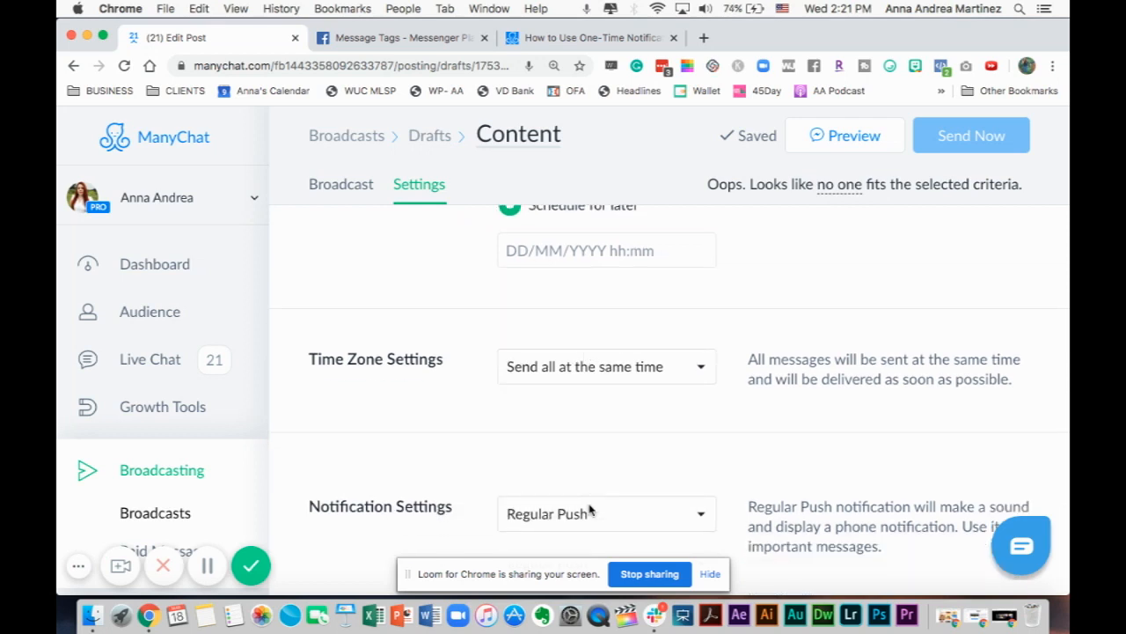
mouse_move(582, 517)
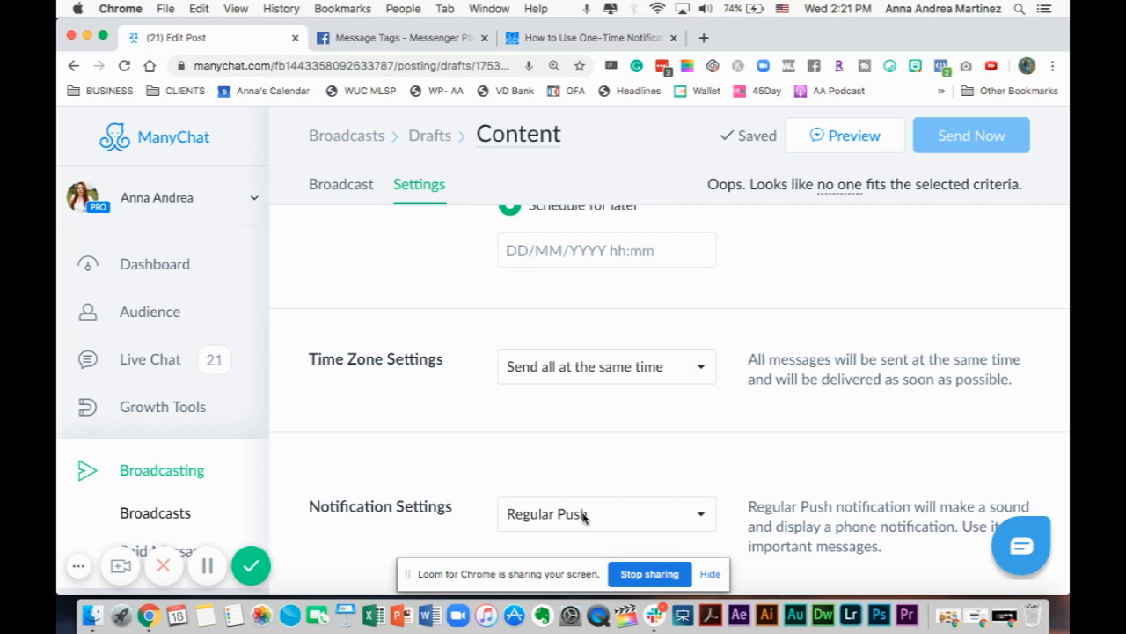
mouse_move(495, 336)
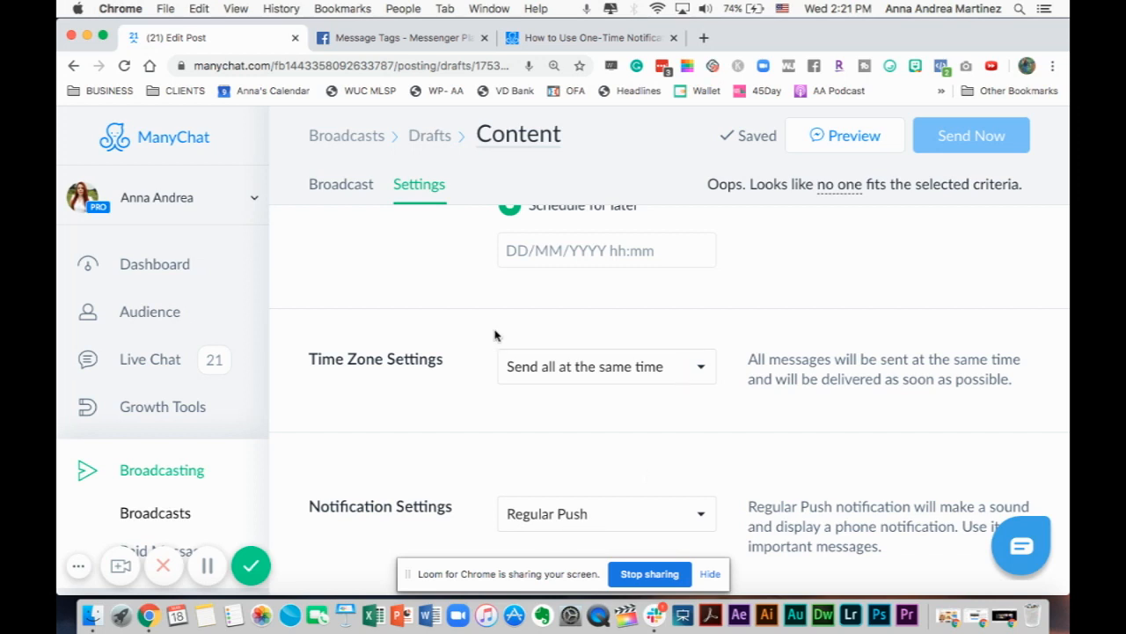
Step: Show the Time Zone Settings options: Send all at the same time, Time travel, Limit sending time
left_click(606, 366)
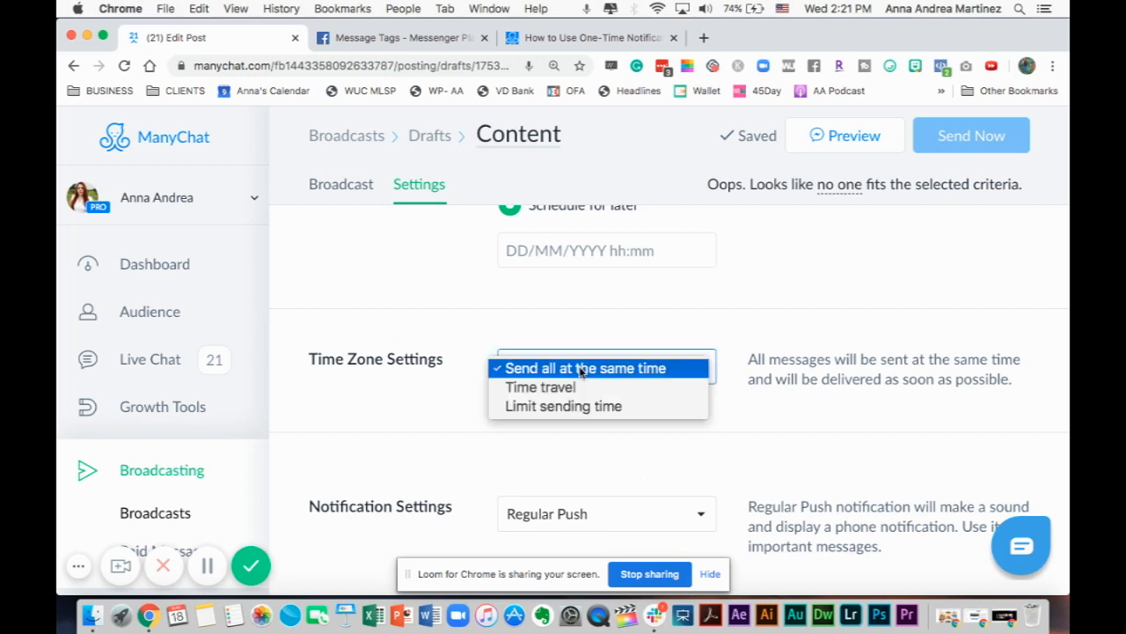
mouse_move(698, 371)
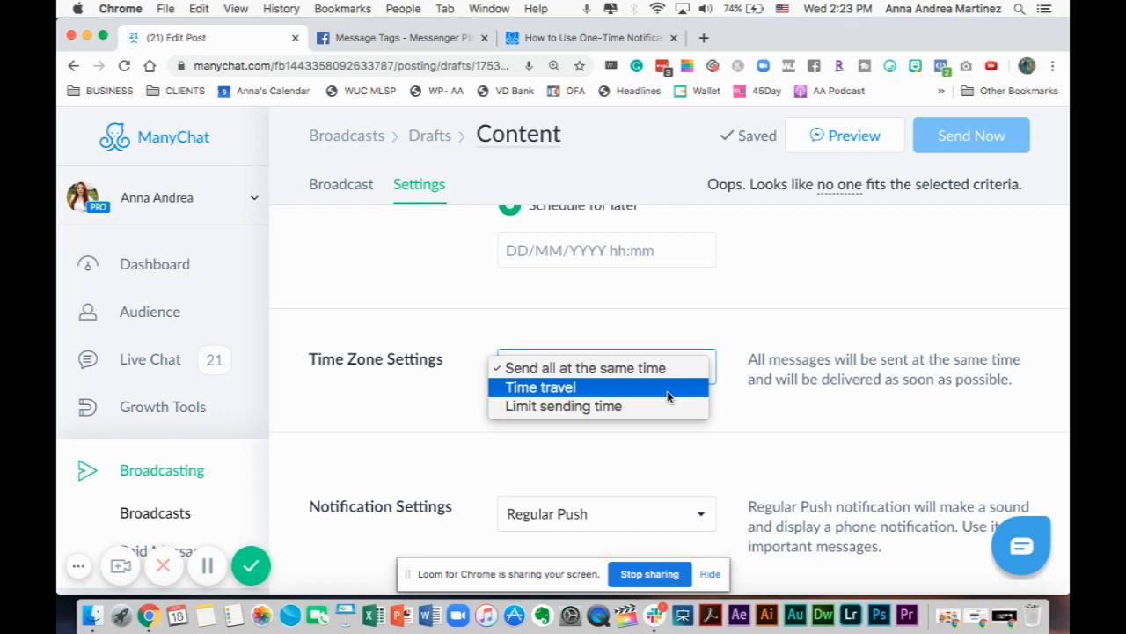
mouse_move(647, 372)
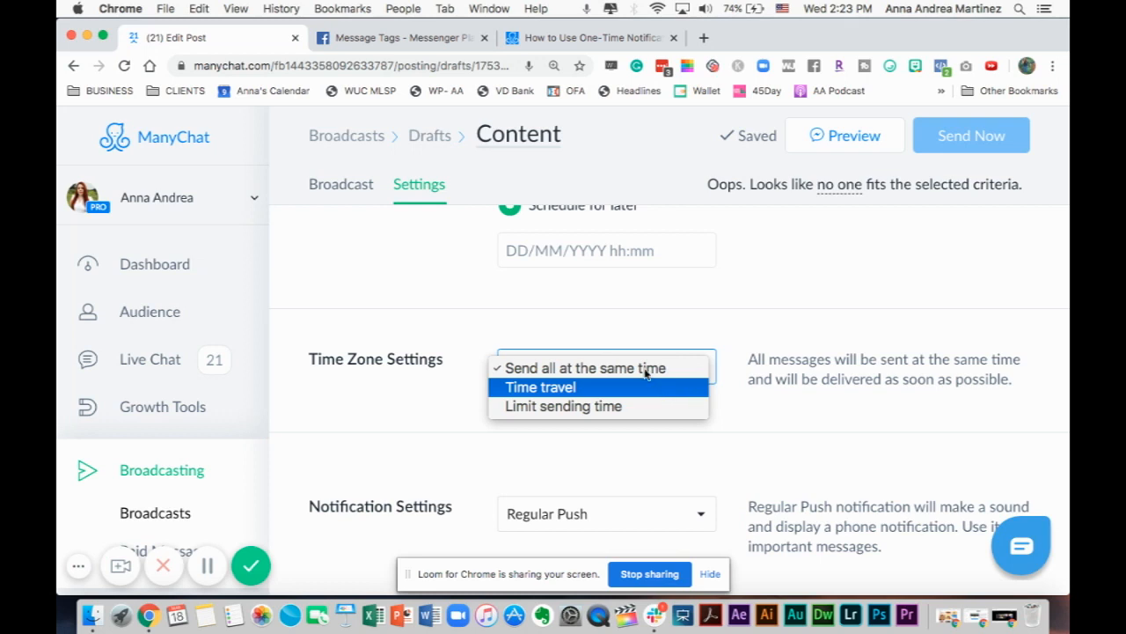
mouse_move(710, 337)
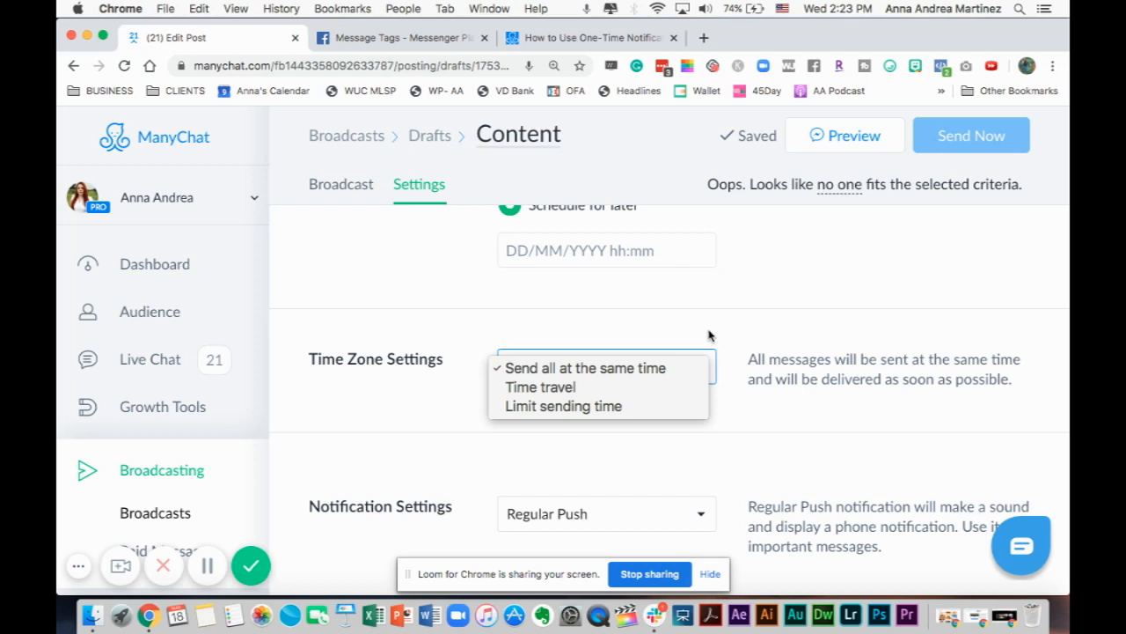
left_click(584, 367)
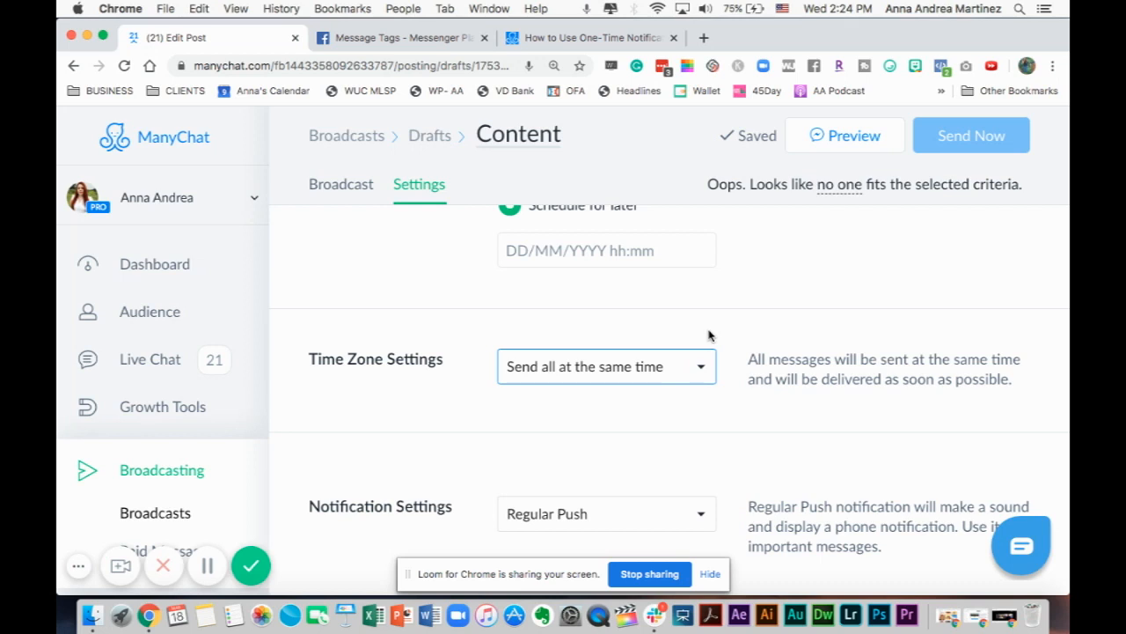
mouse_move(596, 378)
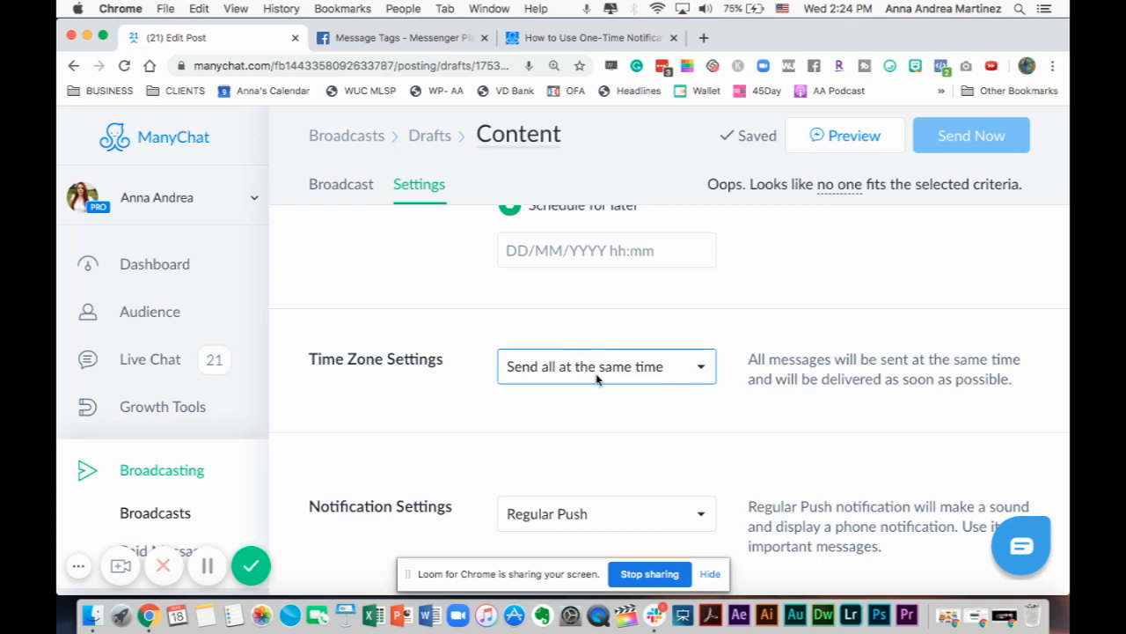
left_click(606, 366)
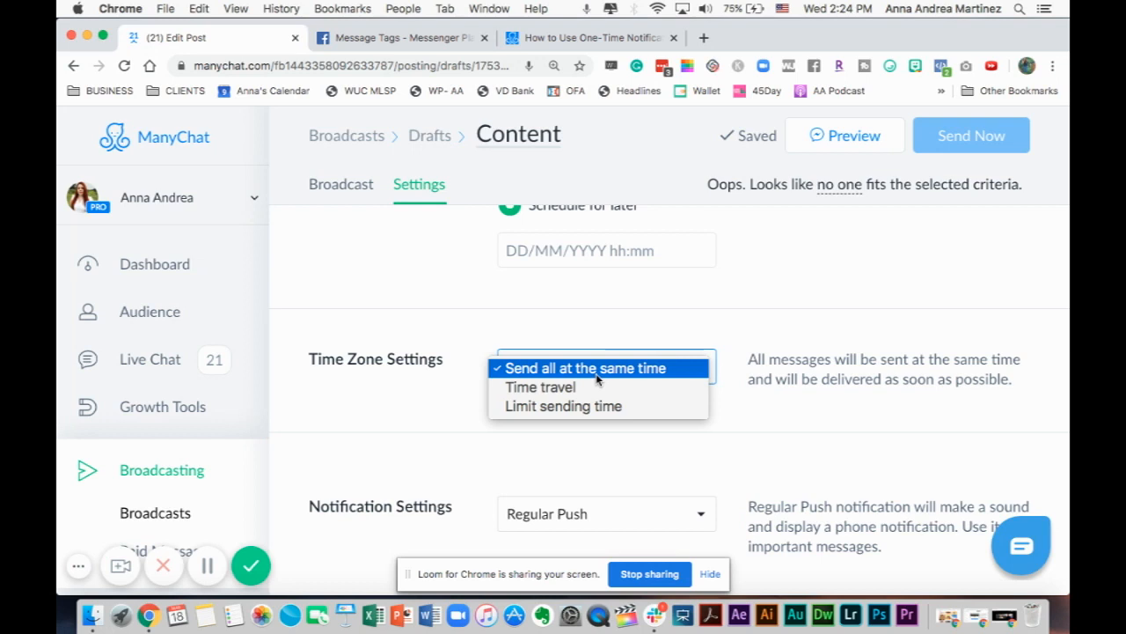
mouse_move(618, 420)
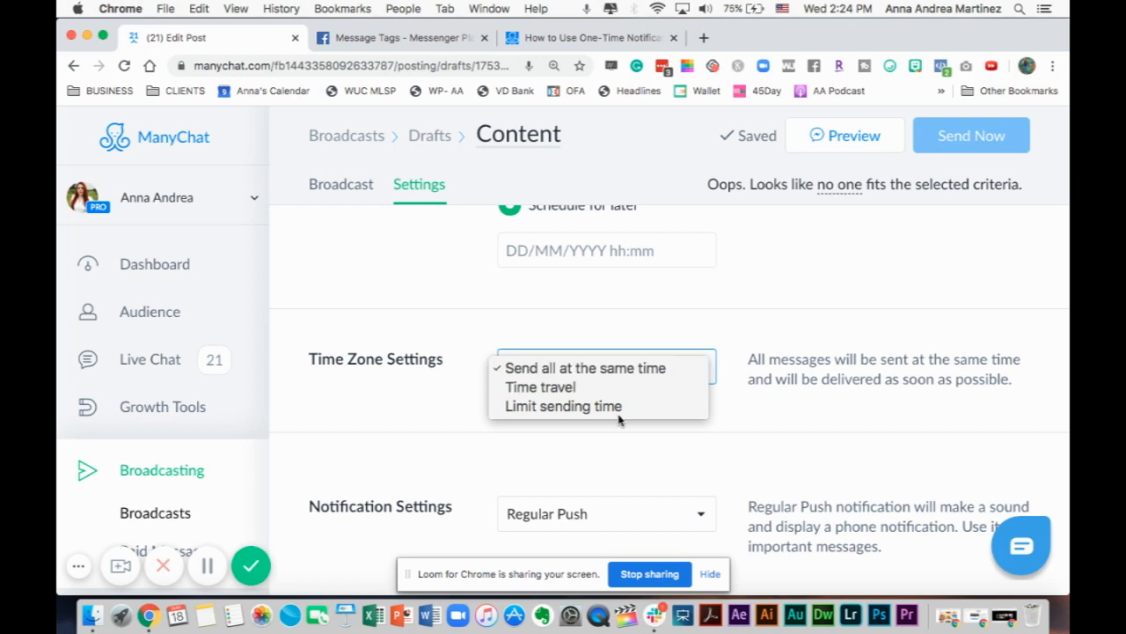
Step: Keep 'Send all at the same time' and return up to the Content Type section
left_click(586, 368)
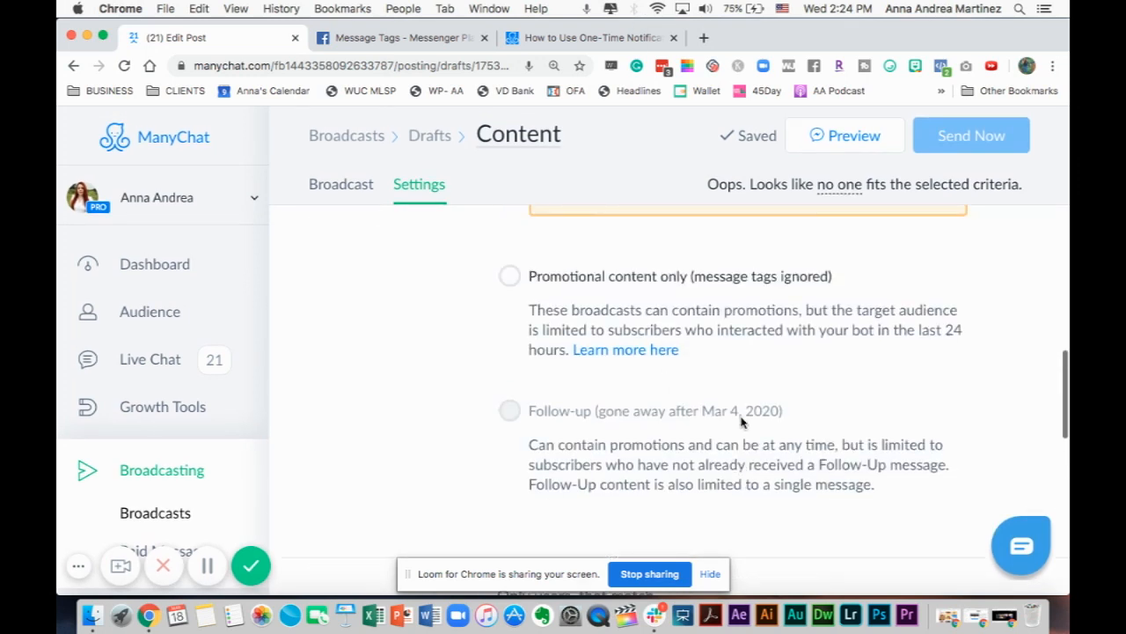
scroll("up", 3)
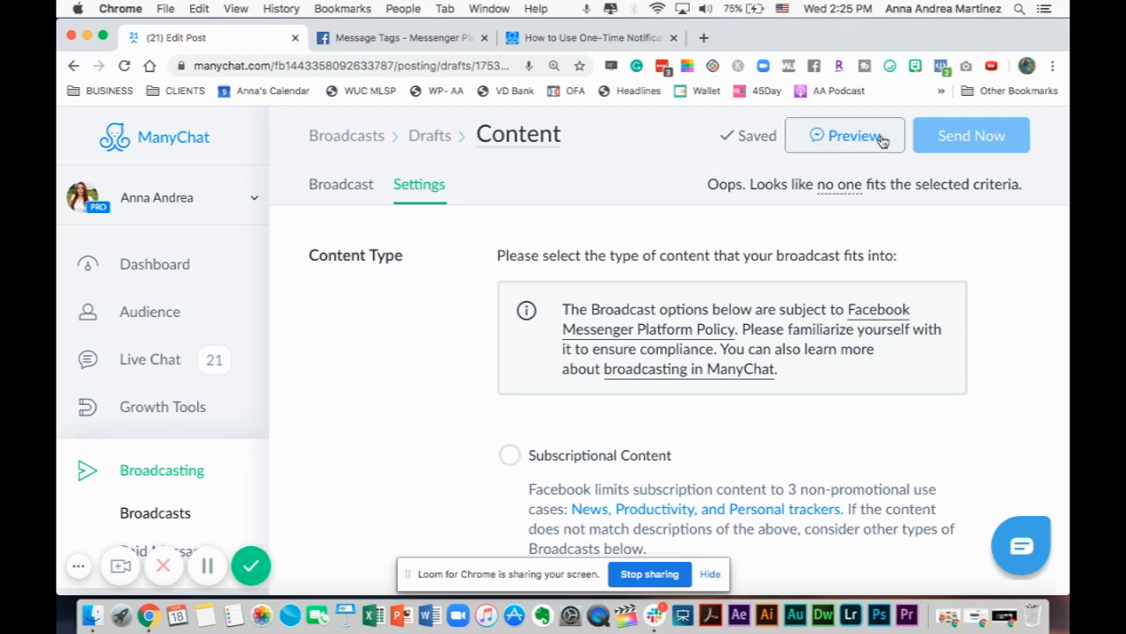
mouse_move(880, 193)
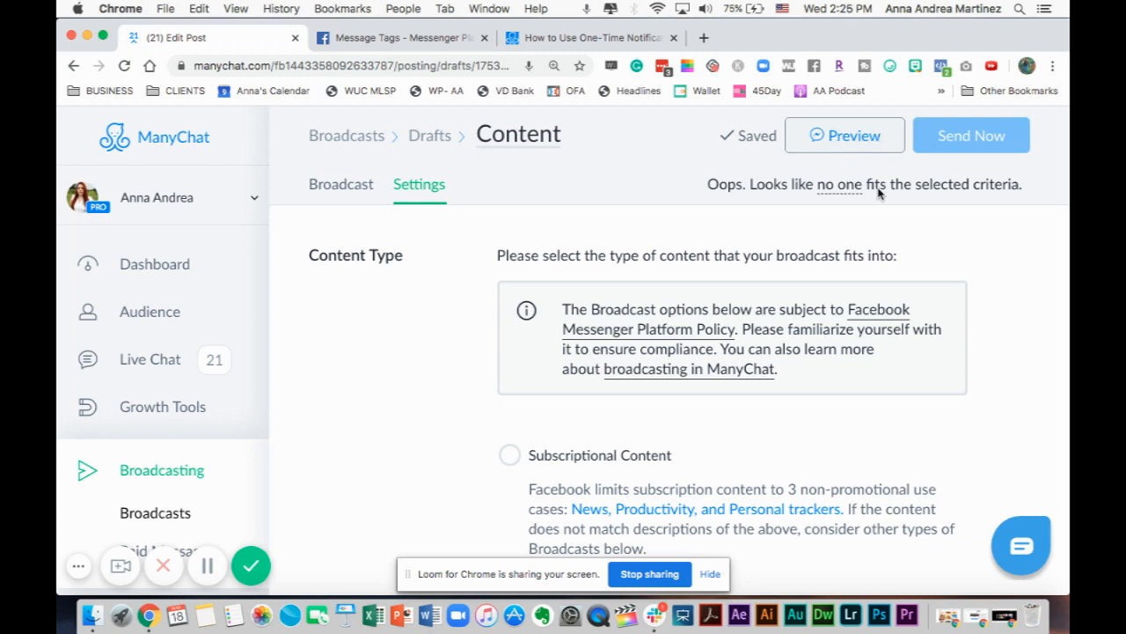